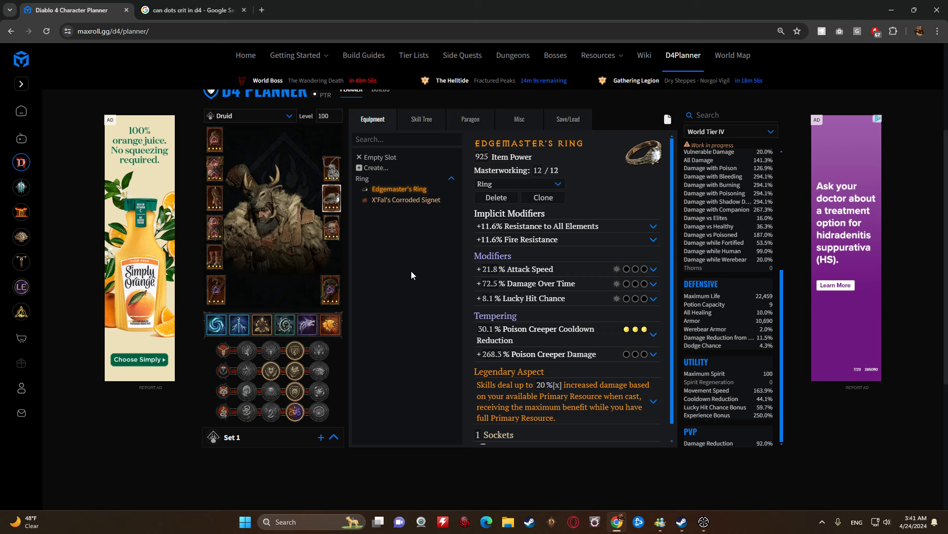
mouse_move(330, 228)
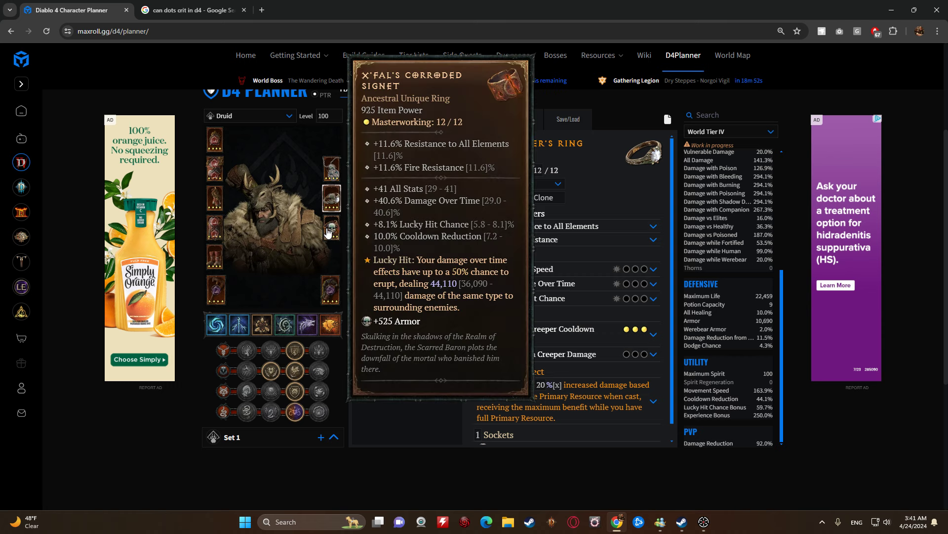
mouse_move(332, 291)
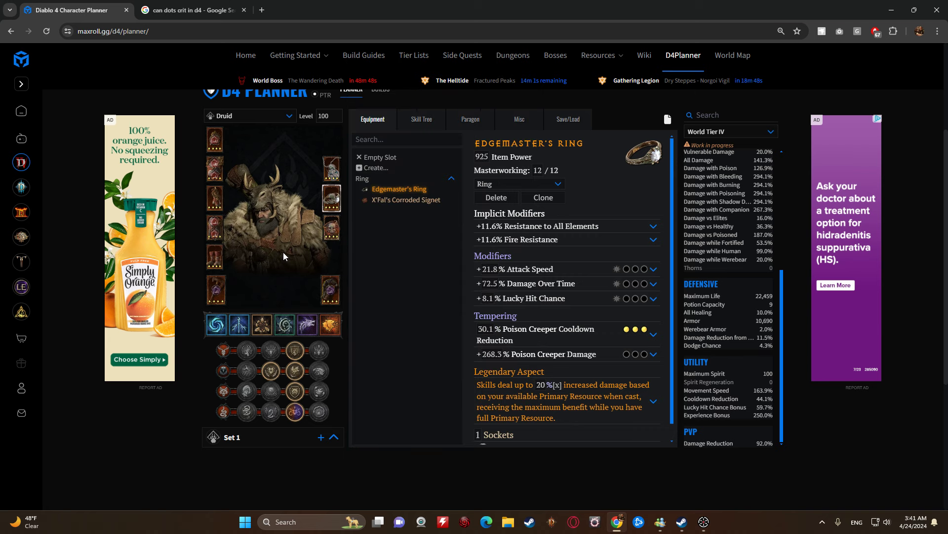
mouse_move(270, 288)
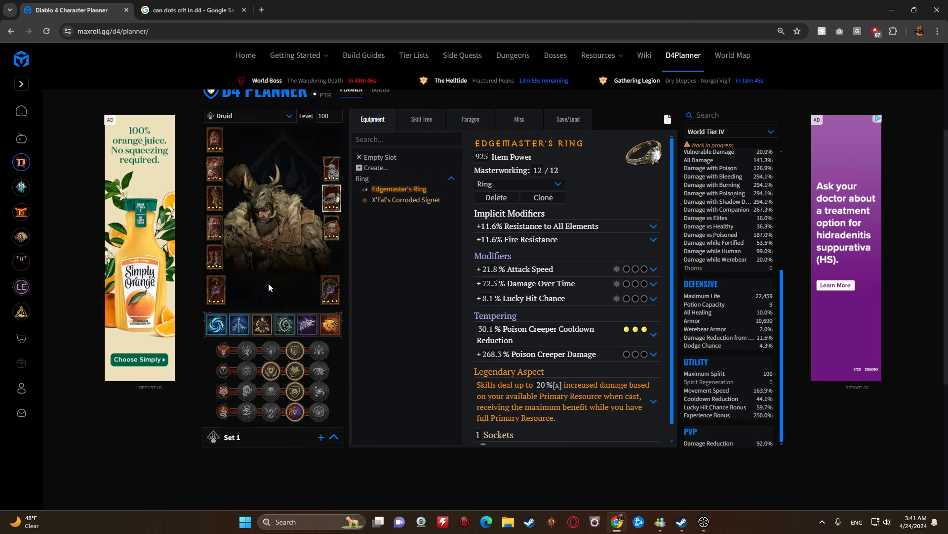
mouse_move(262, 325)
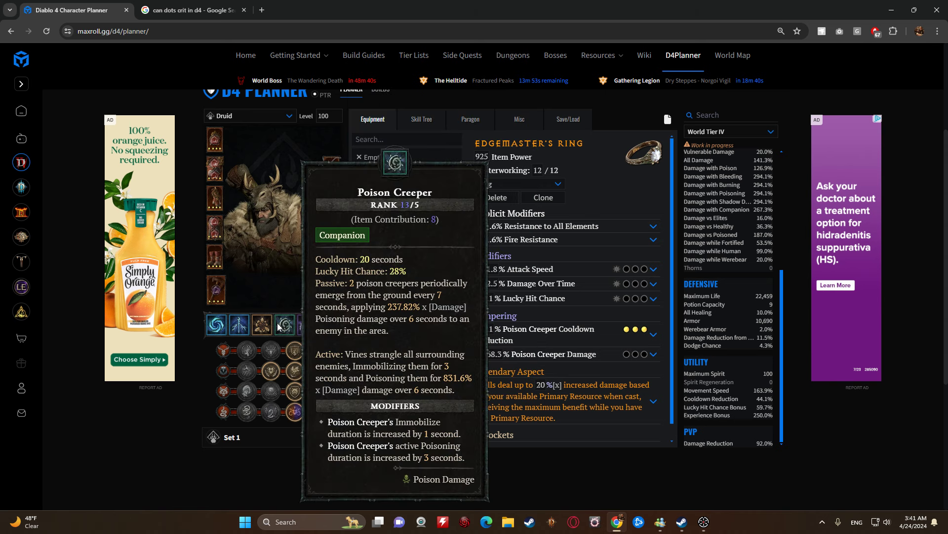
mouse_move(332, 198)
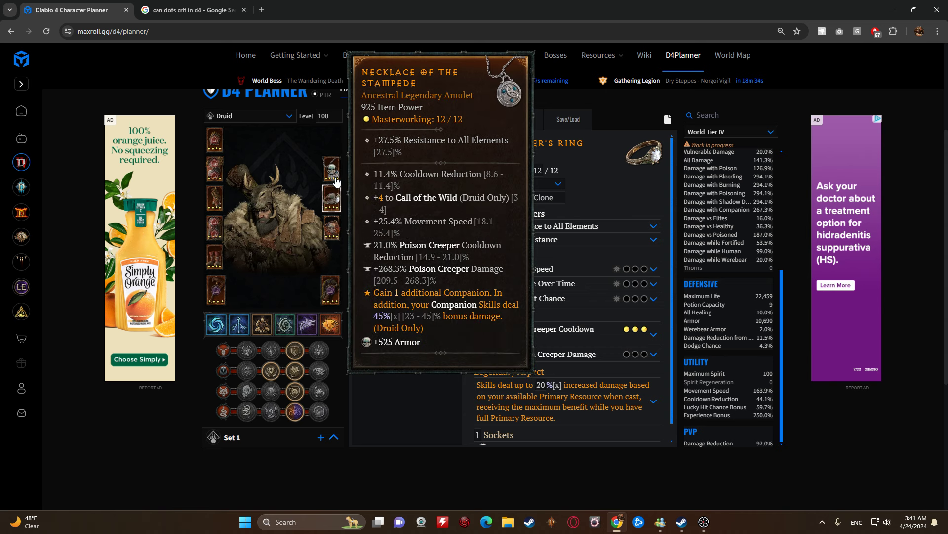
mouse_move(336, 194)
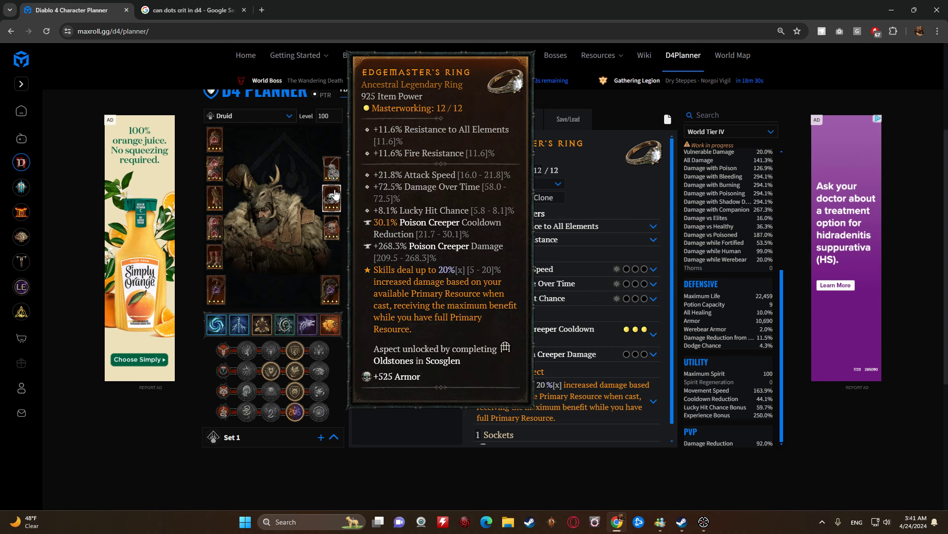
mouse_move(338, 177)
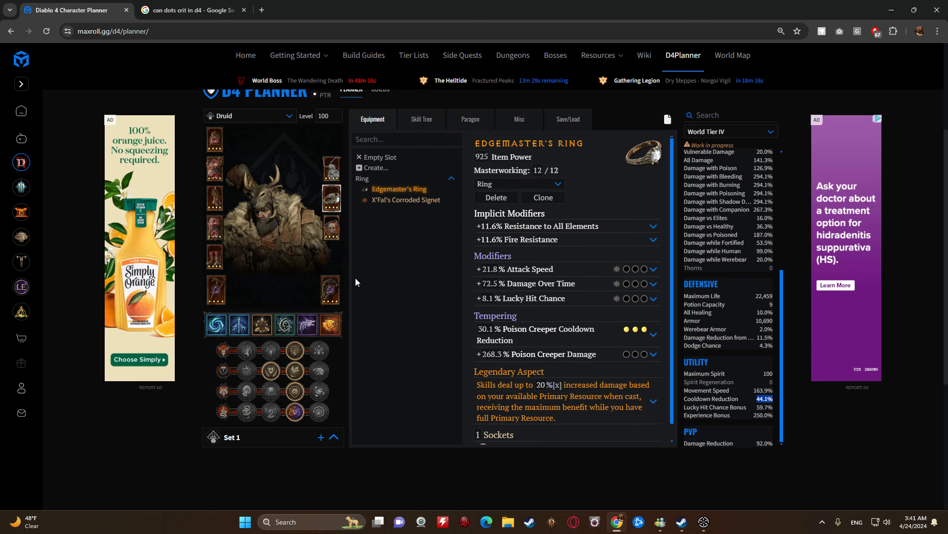
mouse_move(331, 229)
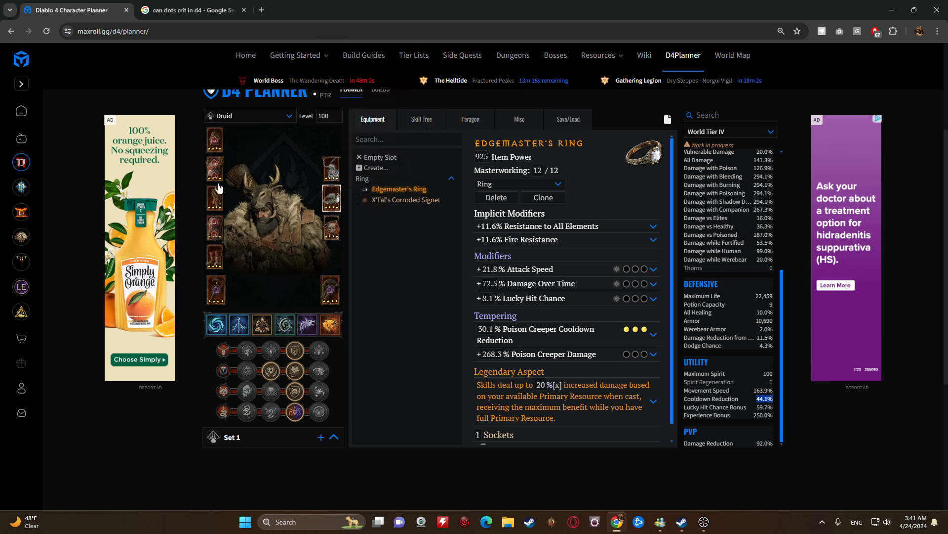
mouse_move(330, 199)
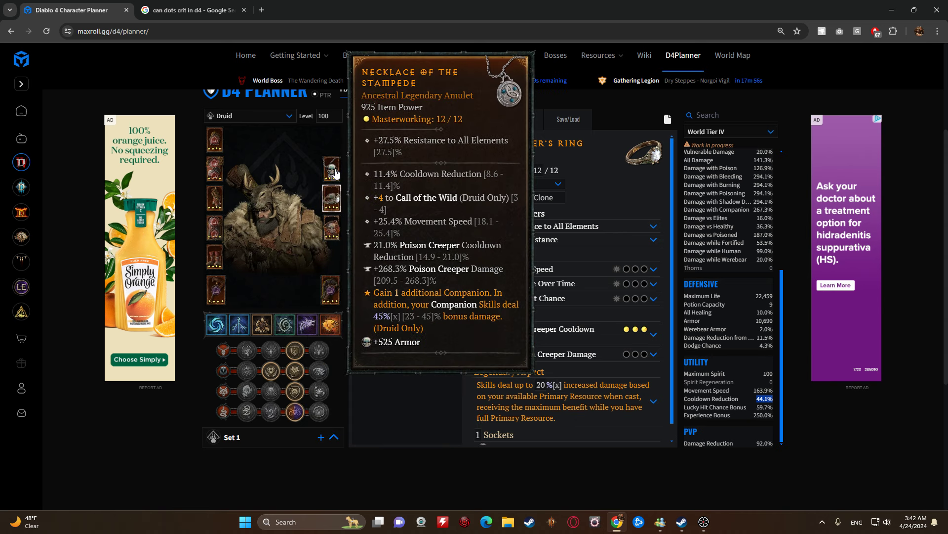
mouse_move(373, 278)
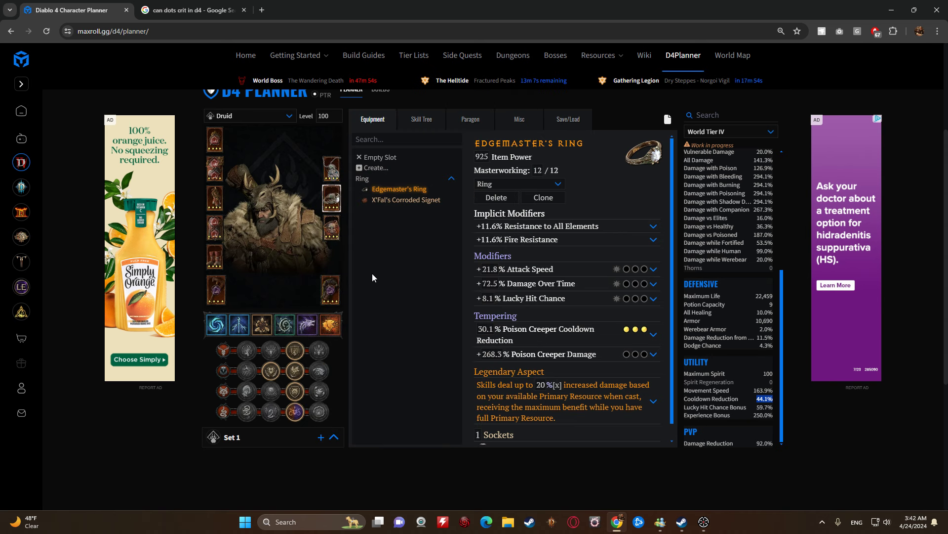
mouse_move(371, 275)
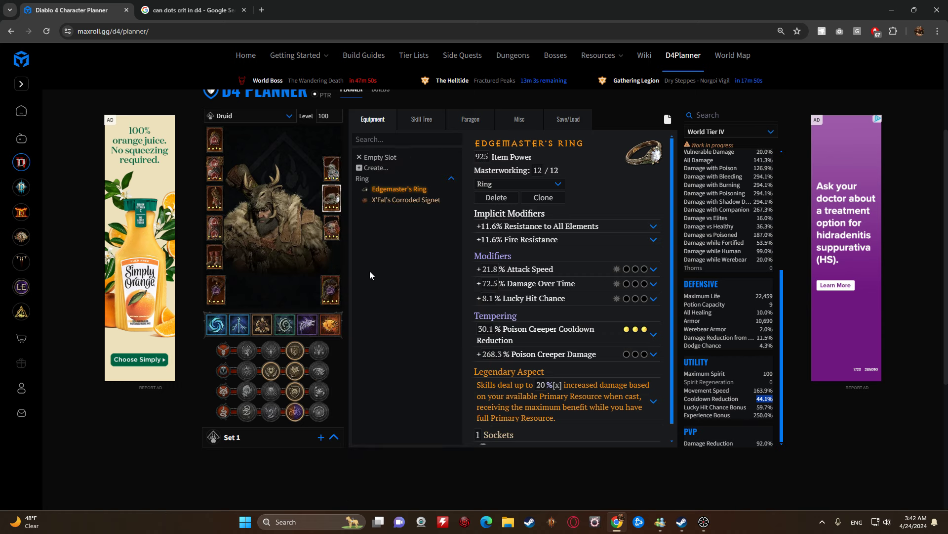
mouse_move(433, 279)
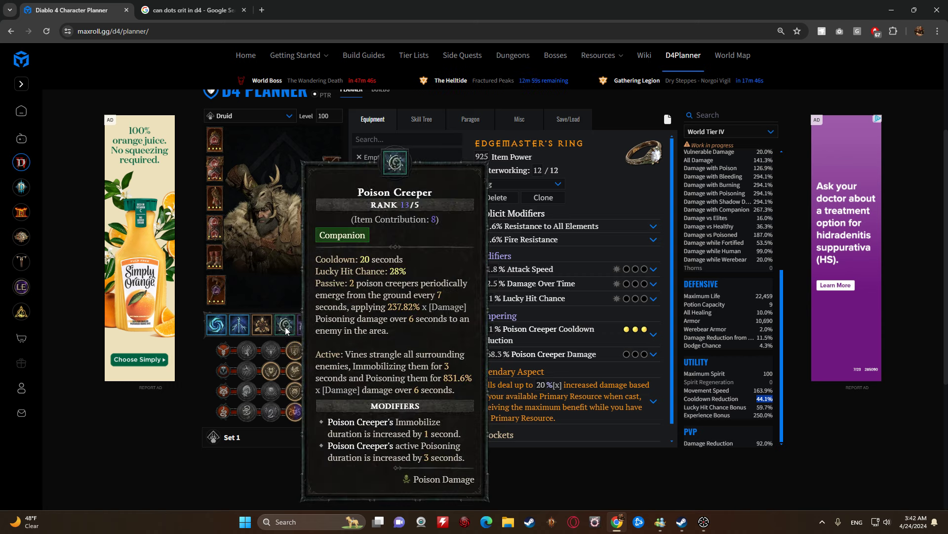
mouse_move(293, 340)
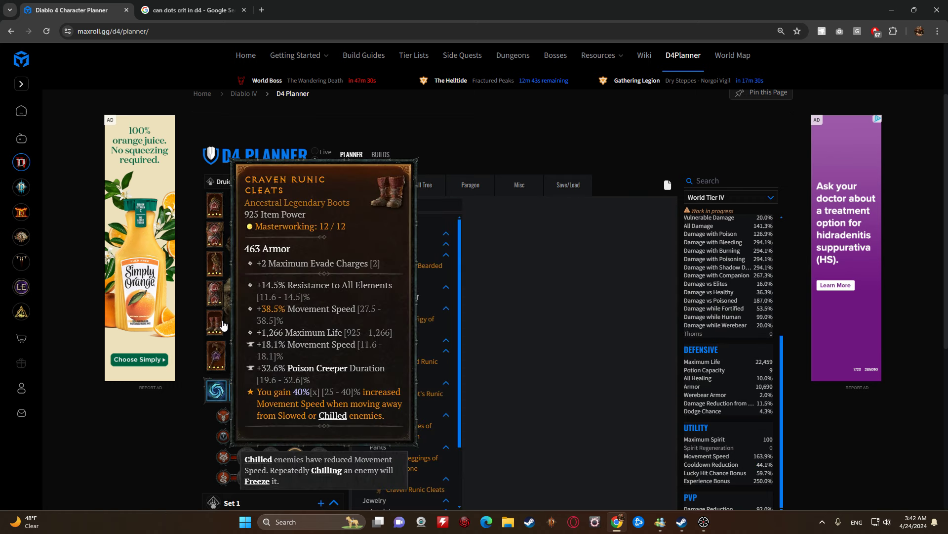
mouse_move(213, 323)
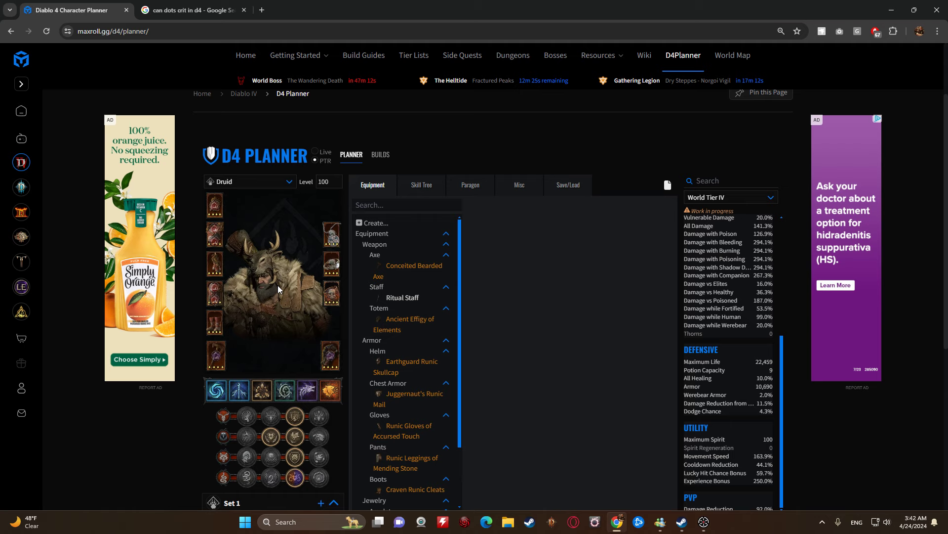
mouse_move(320, 326)
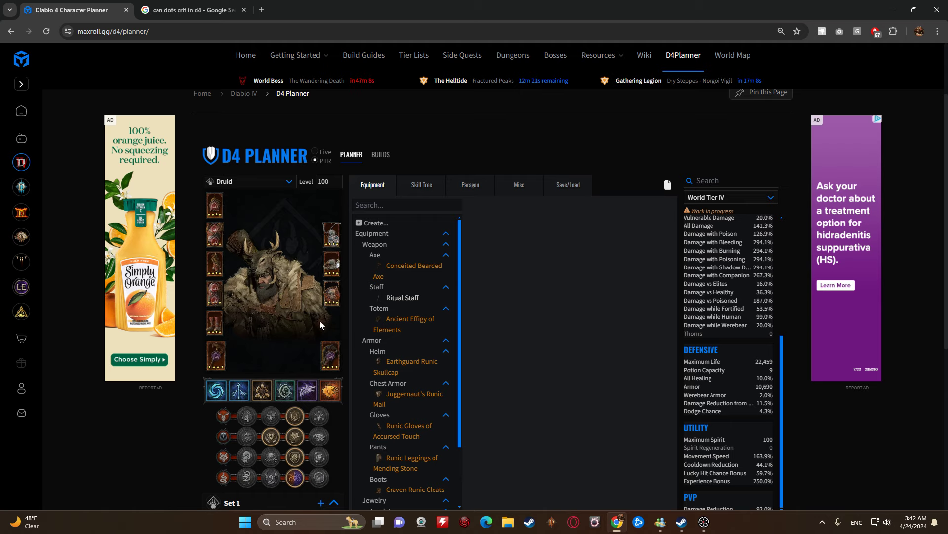
mouse_move(280, 353)
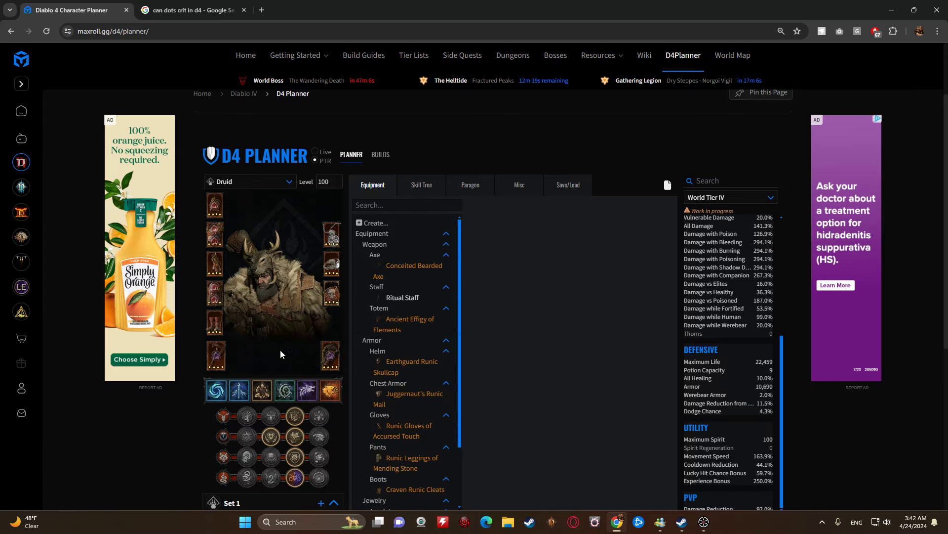
mouse_move(215, 272)
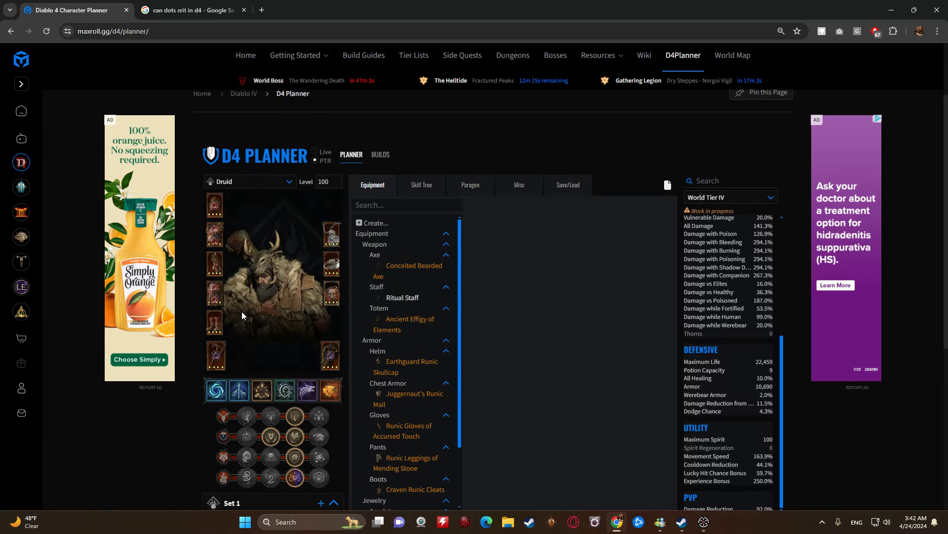
mouse_move(785, 419)
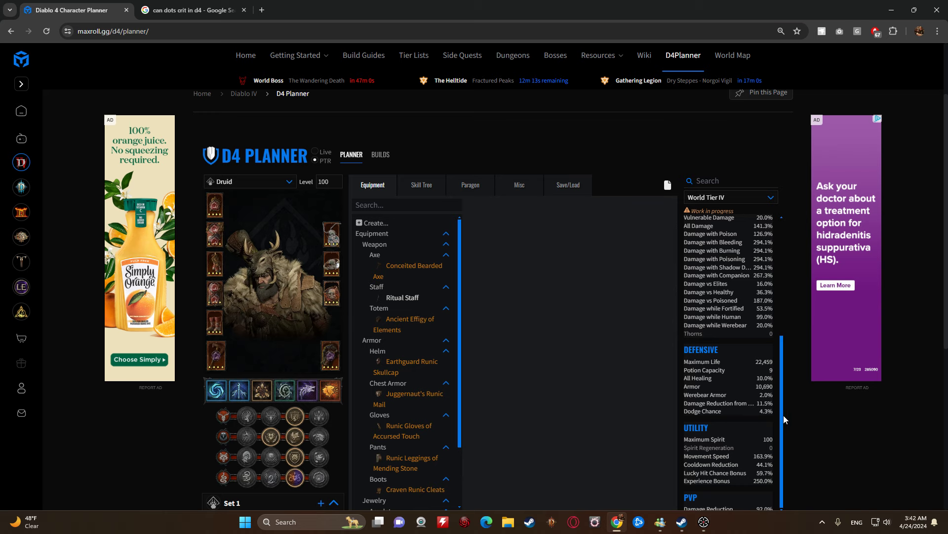
Scroll down the build page to the Druid's defensive stats below the equipment list.
scroll("down", 3)
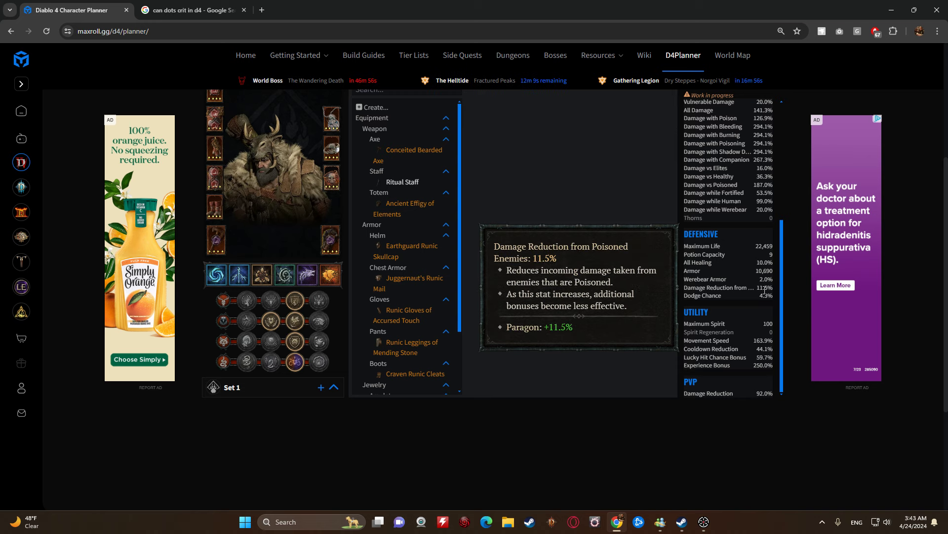
mouse_move(946, 320)
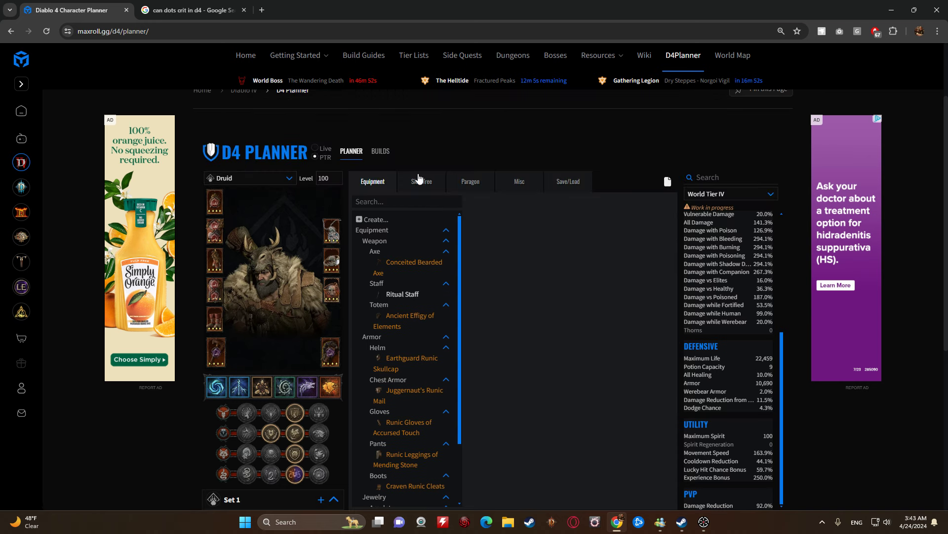
Switch to the Skill Tree view showing the Druid's 58 spent points.
left_click(421, 181)
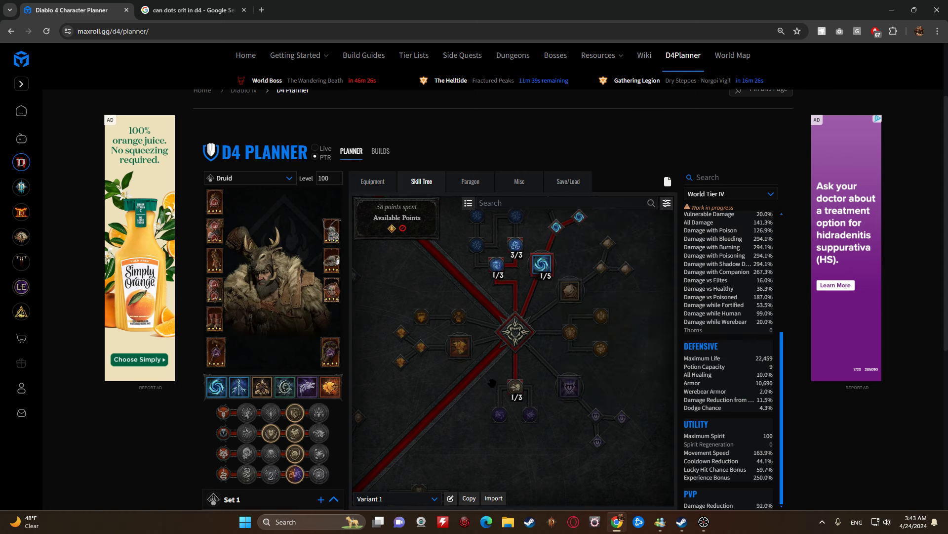
mouse_move(214, 202)
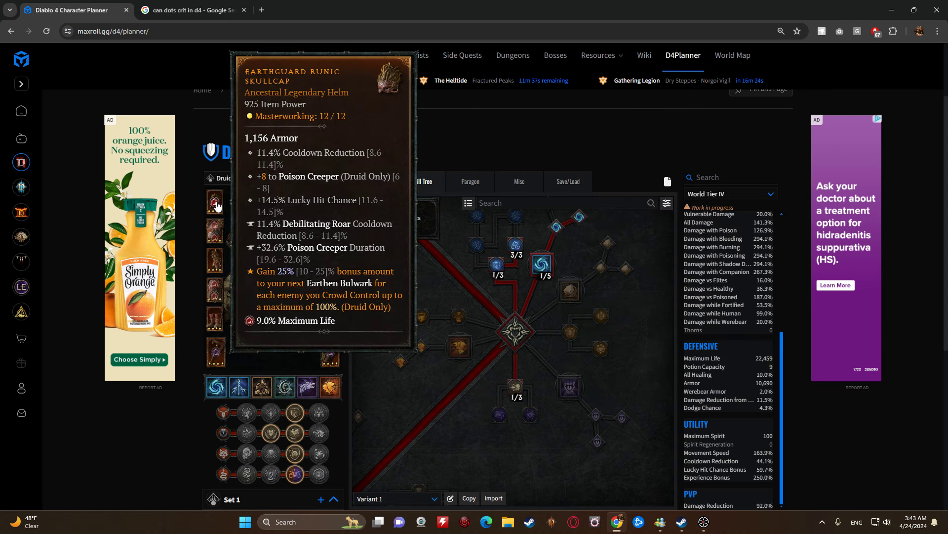
mouse_move(216, 232)
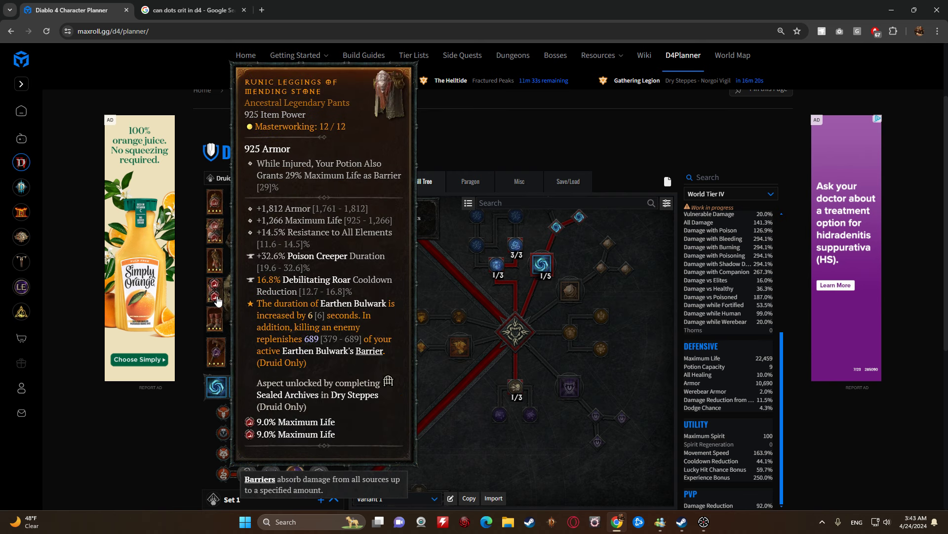
mouse_move(227, 284)
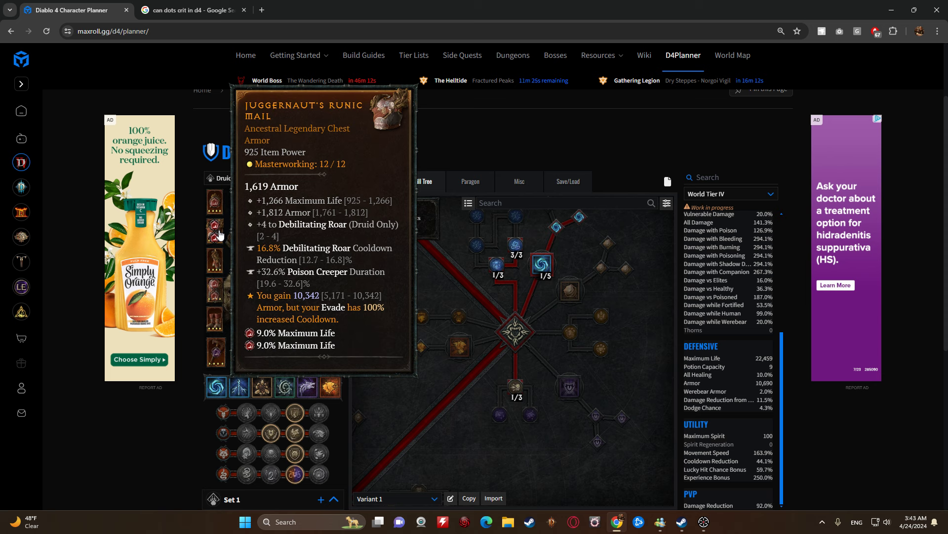
mouse_move(215, 203)
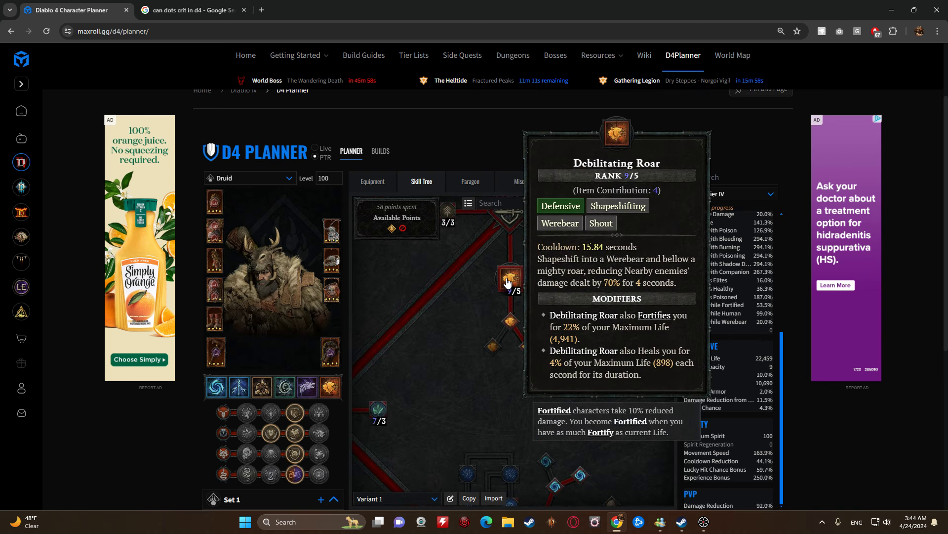
mouse_move(511, 289)
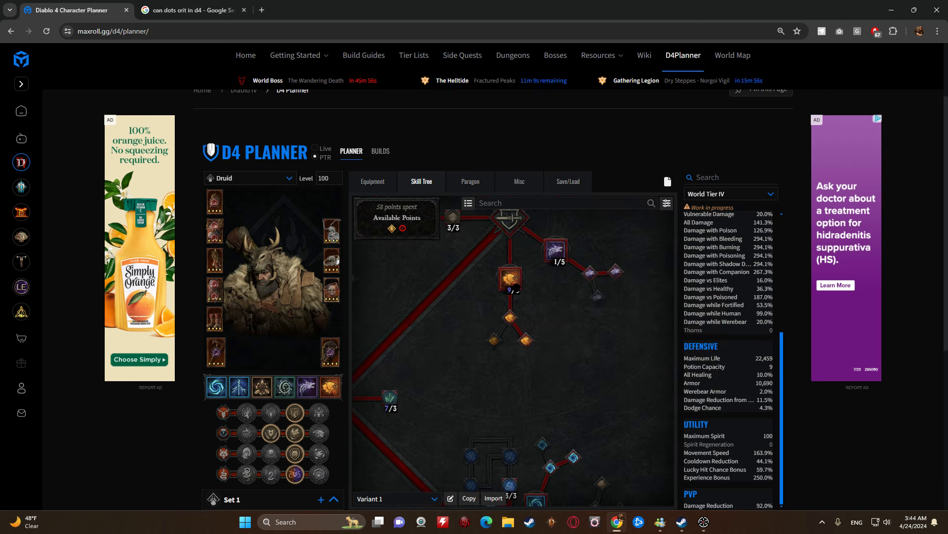
mouse_move(511, 281)
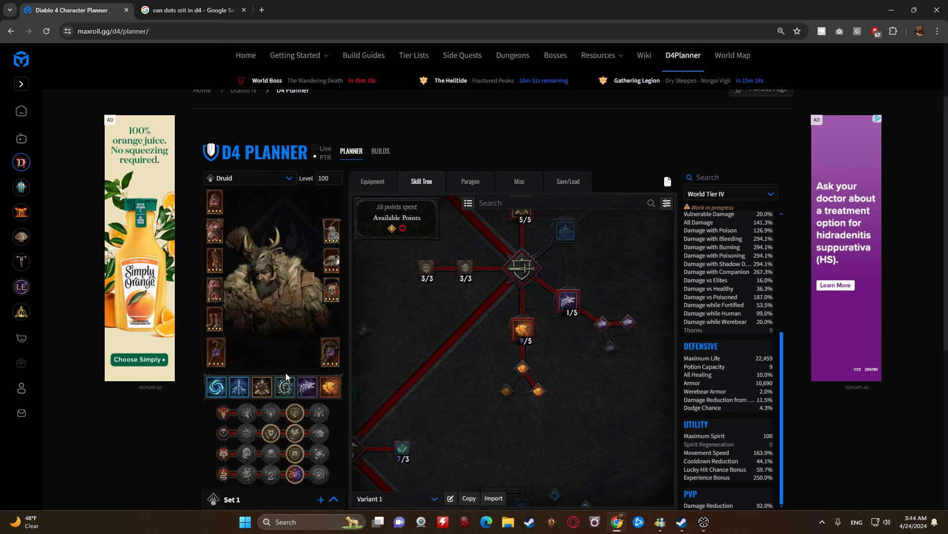
mouse_move(524, 331)
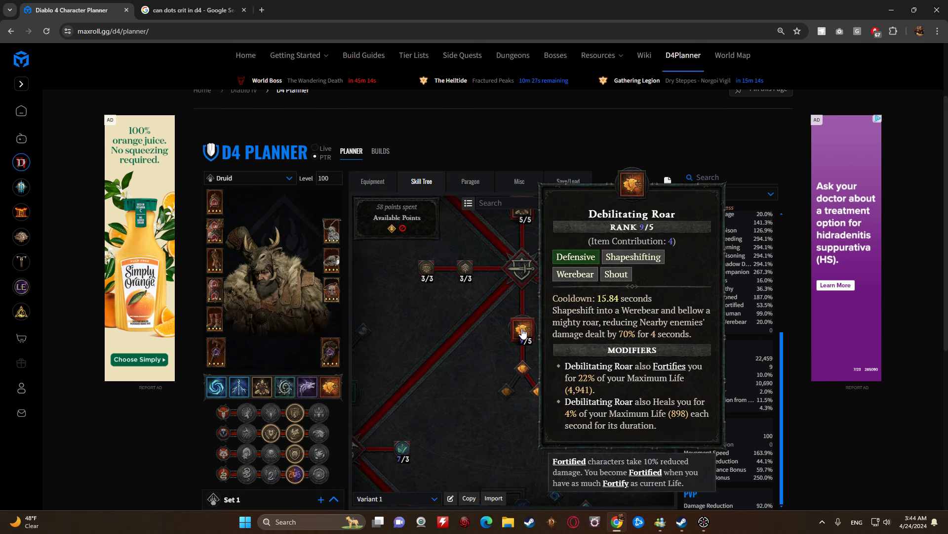
mouse_move(526, 336)
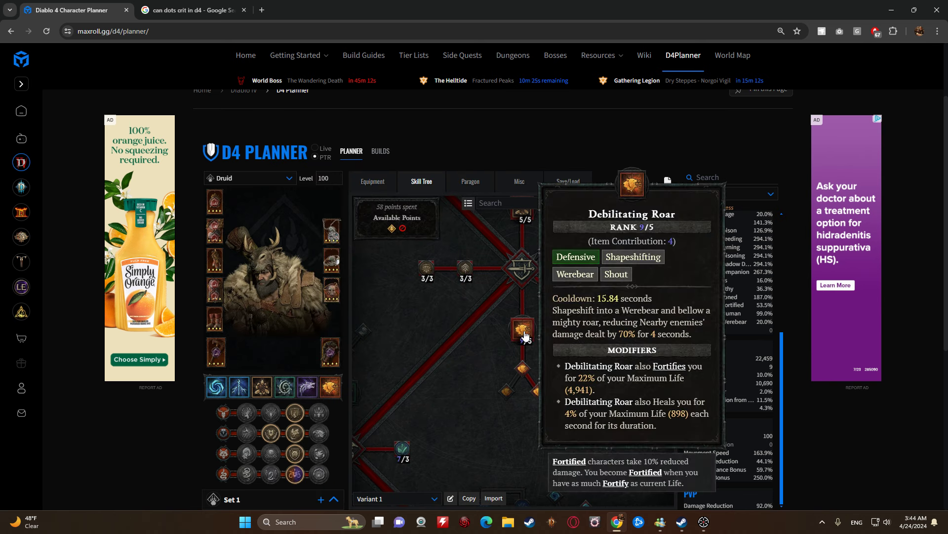
mouse_move(507, 324)
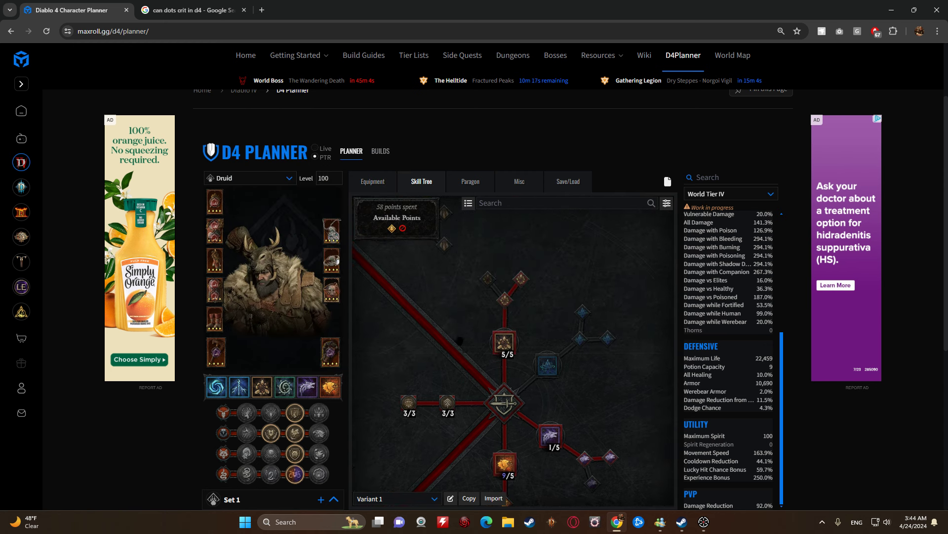
mouse_move(217, 351)
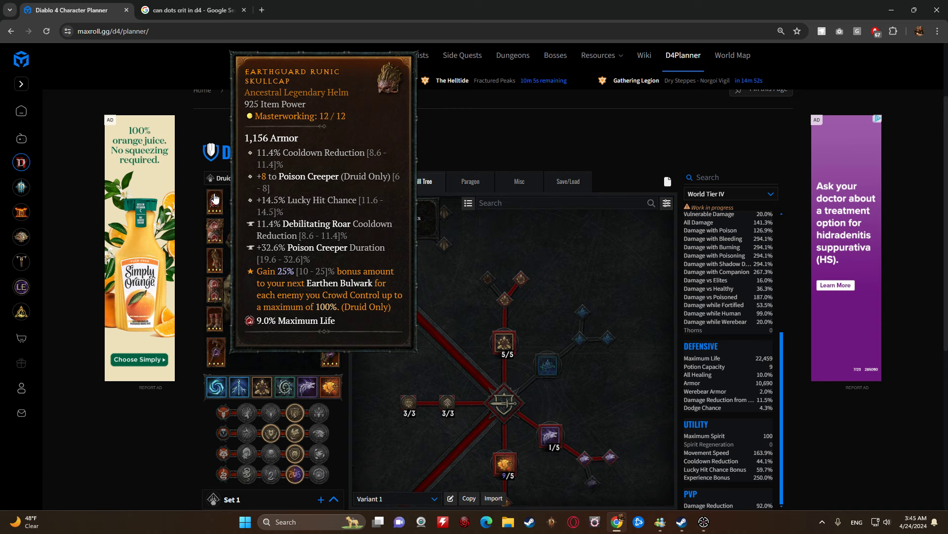
mouse_move(285, 388)
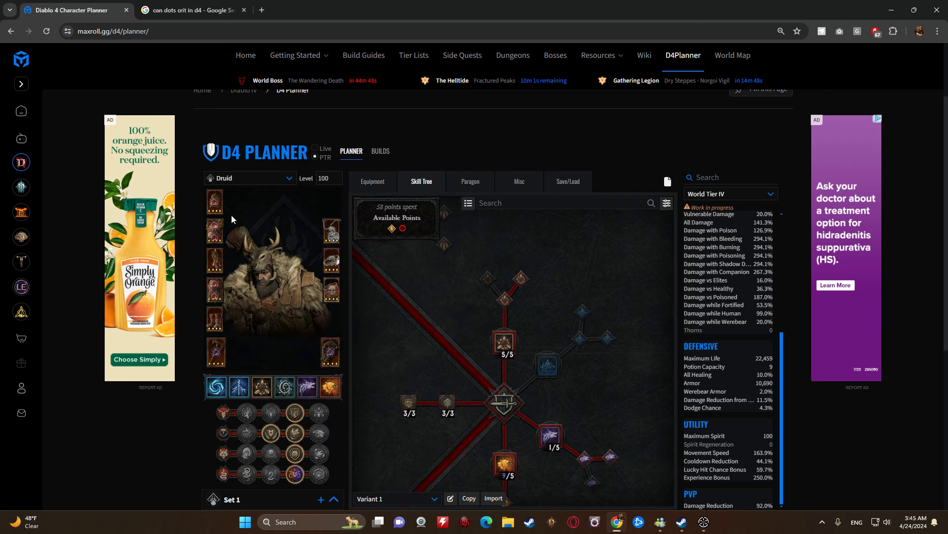
mouse_move(215, 202)
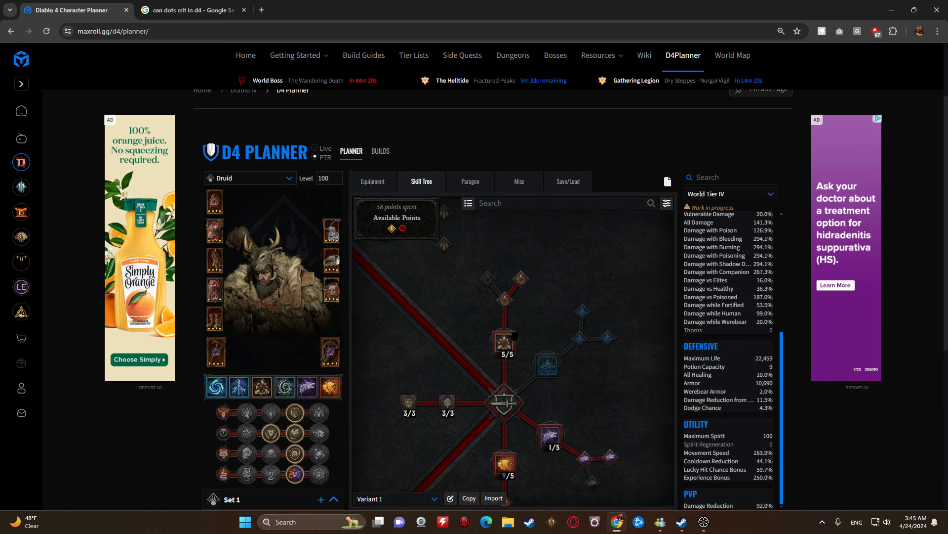
mouse_move(506, 343)
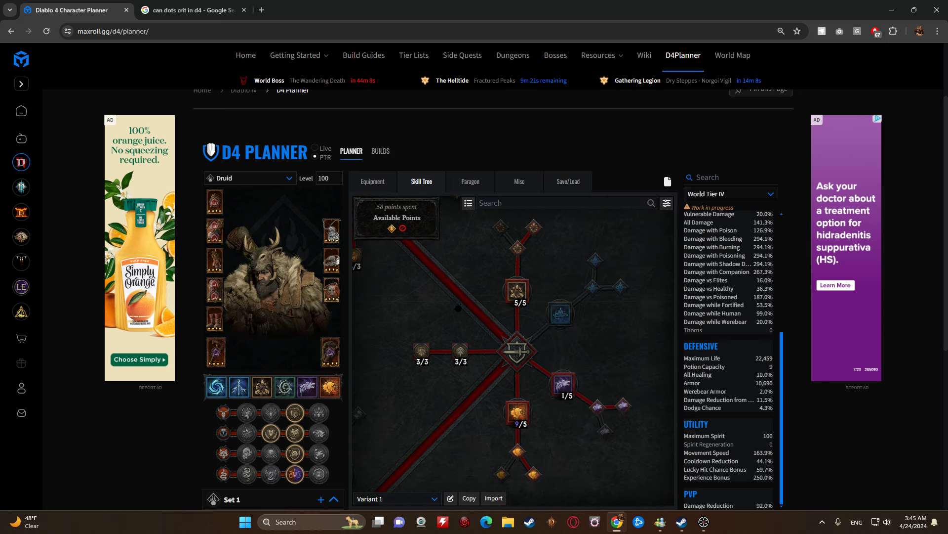
mouse_move(215, 232)
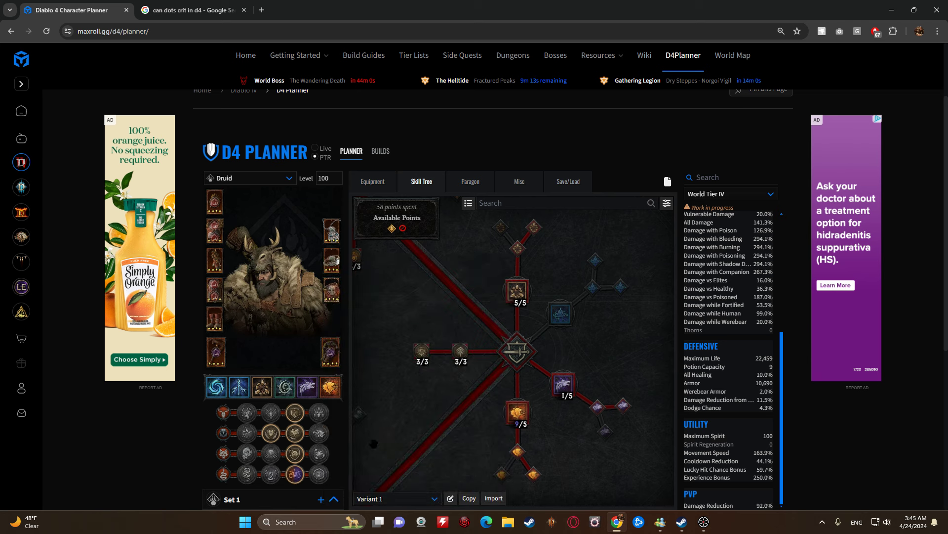
mouse_move(306, 387)
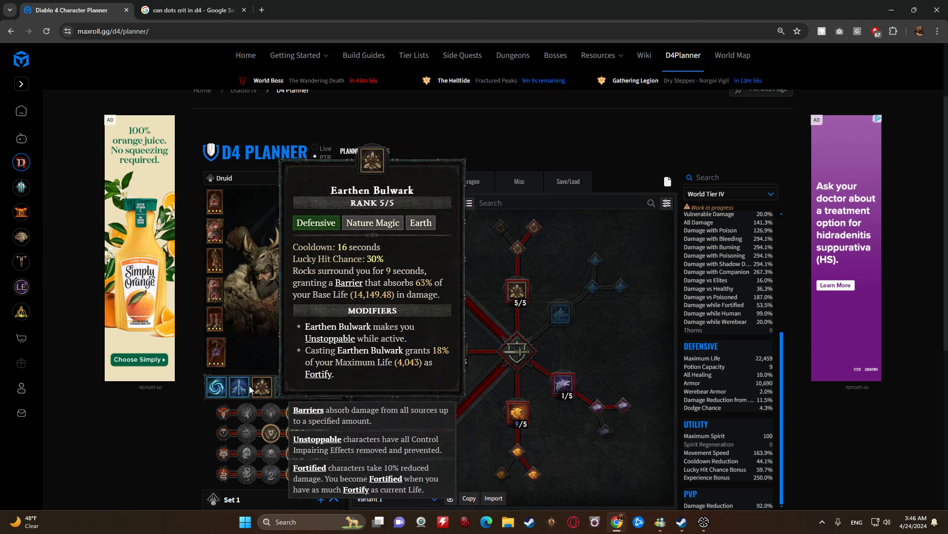
mouse_move(217, 387)
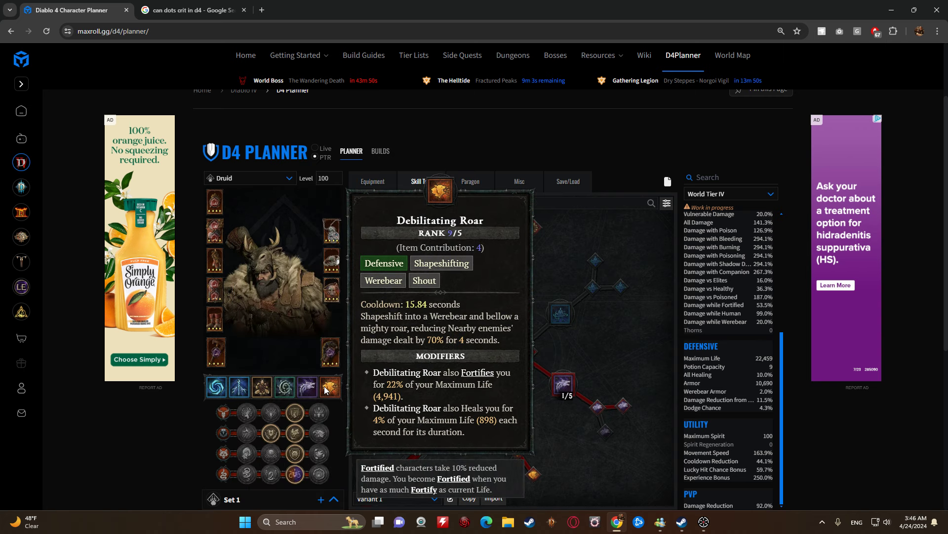
mouse_move(342, 397)
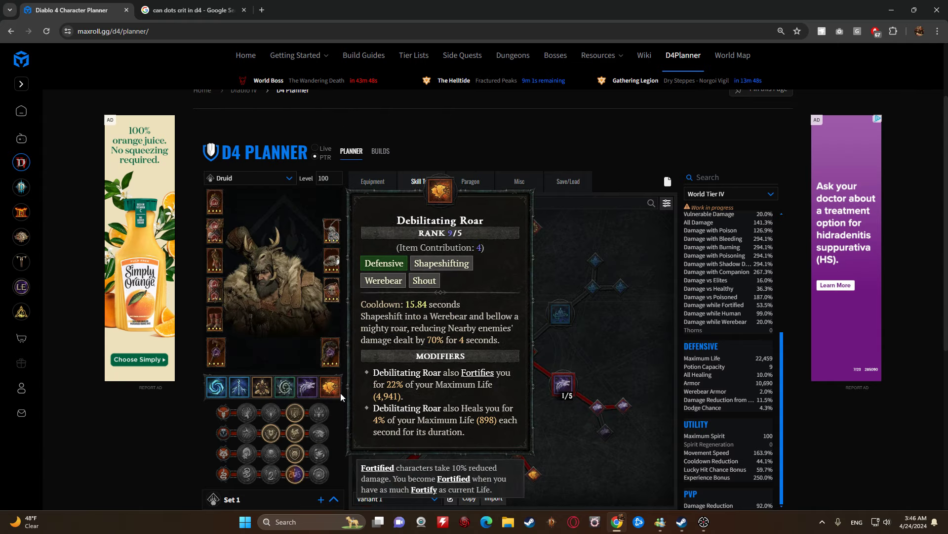
mouse_move(340, 383)
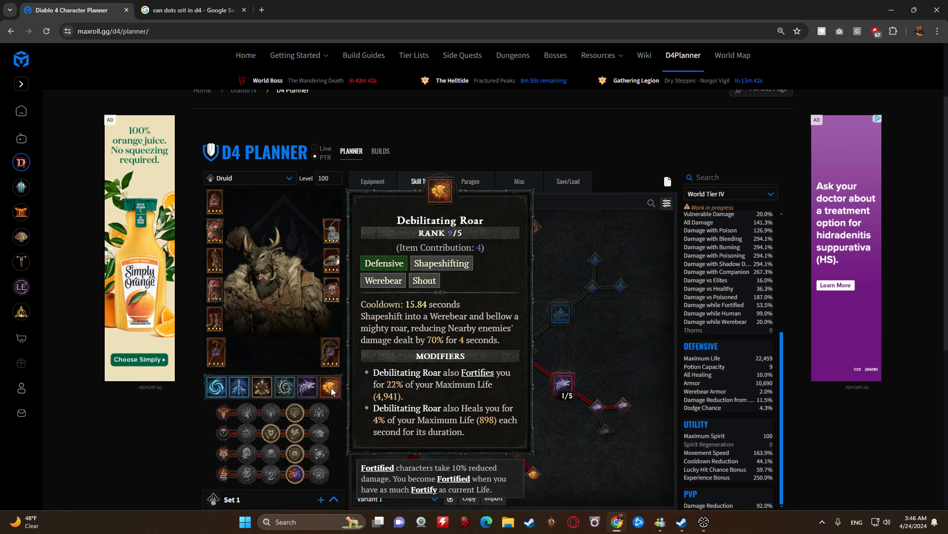
mouse_move(328, 399)
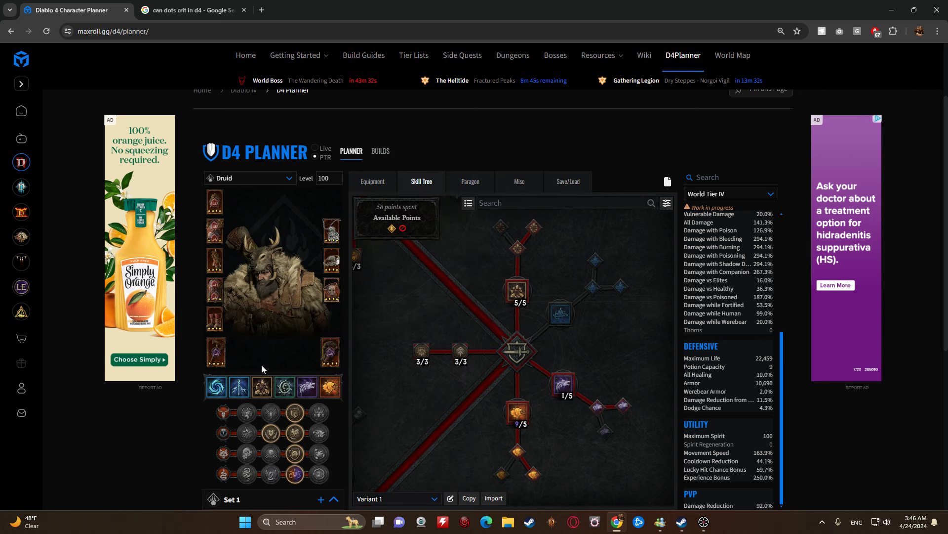
mouse_move(332, 290)
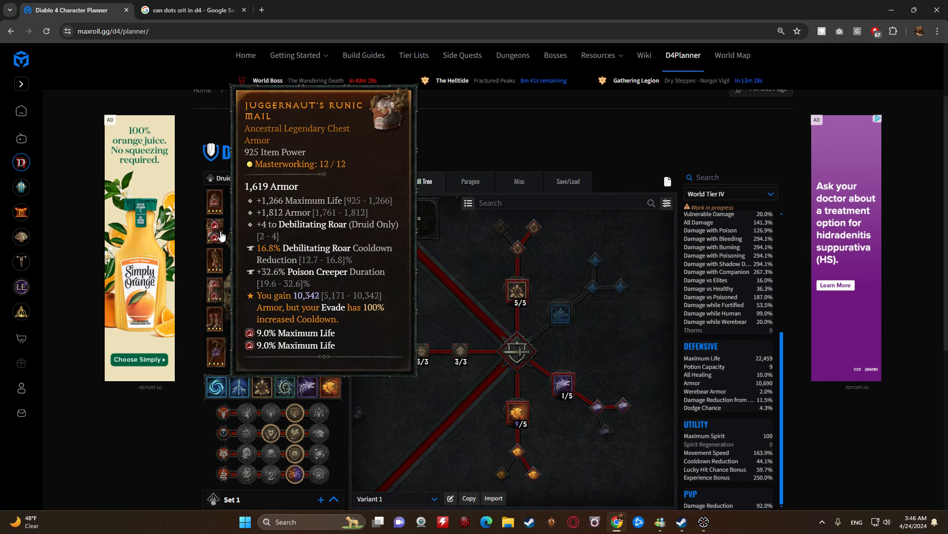
mouse_move(788, 459)
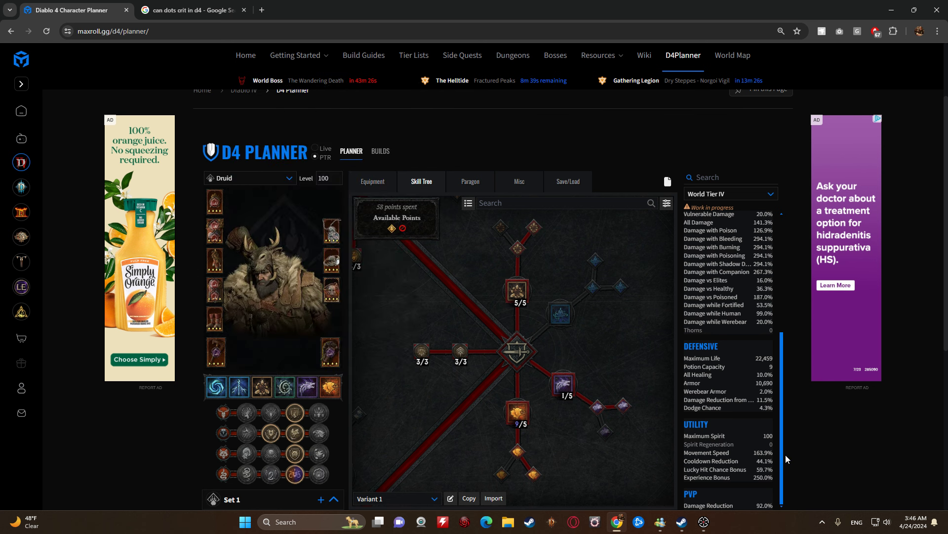
mouse_move(196, 237)
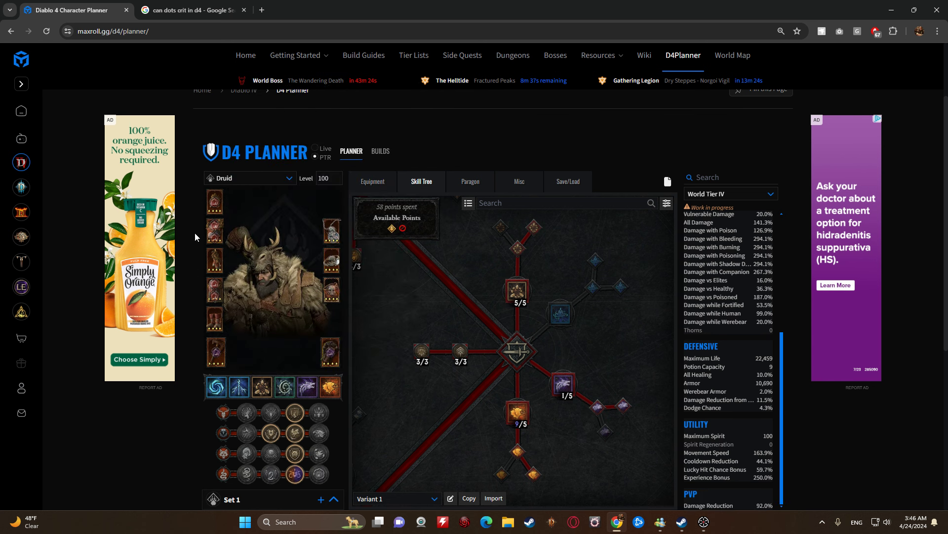
mouse_move(226, 251)
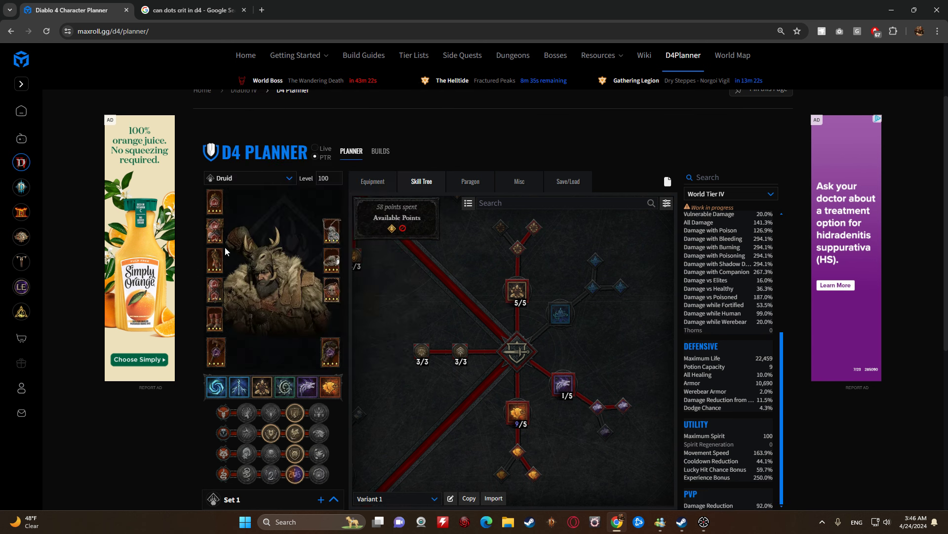
mouse_move(216, 241)
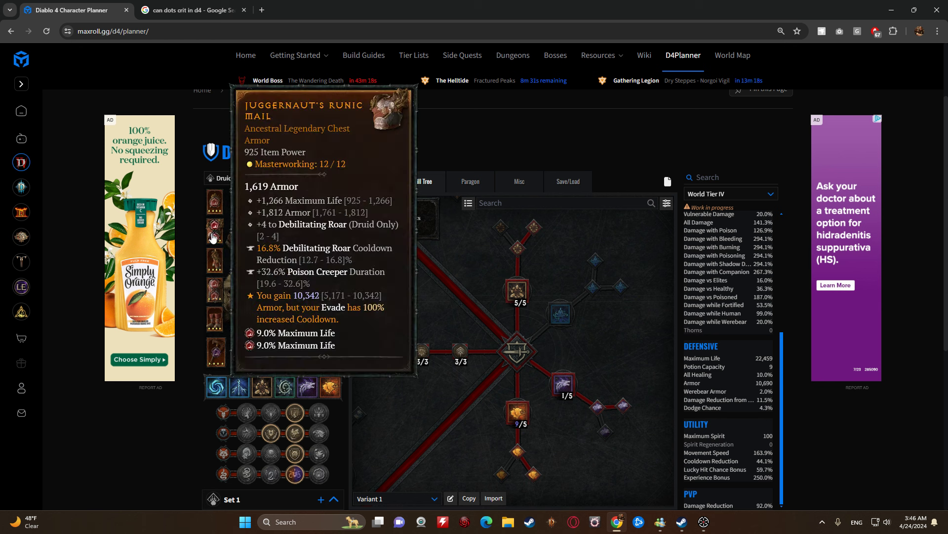
mouse_move(237, 239)
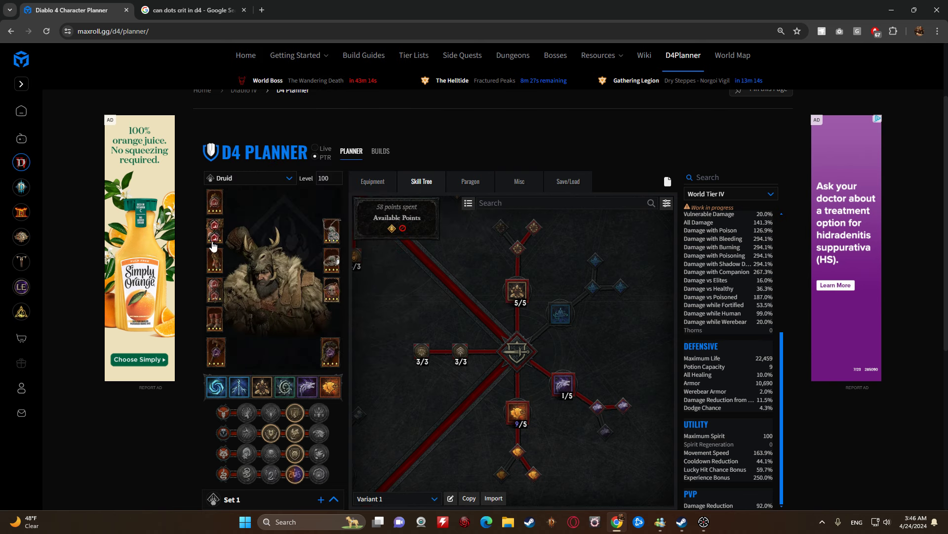
mouse_move(294, 237)
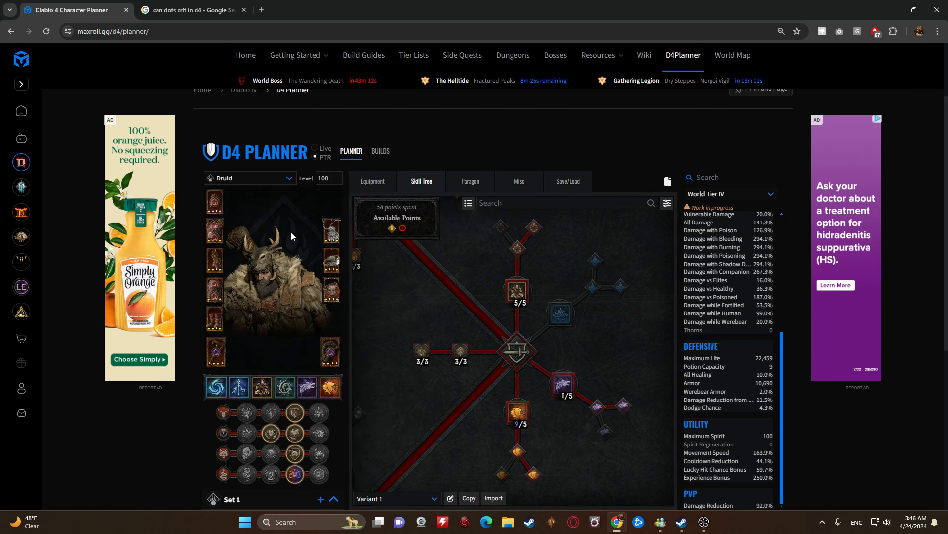
mouse_move(215, 202)
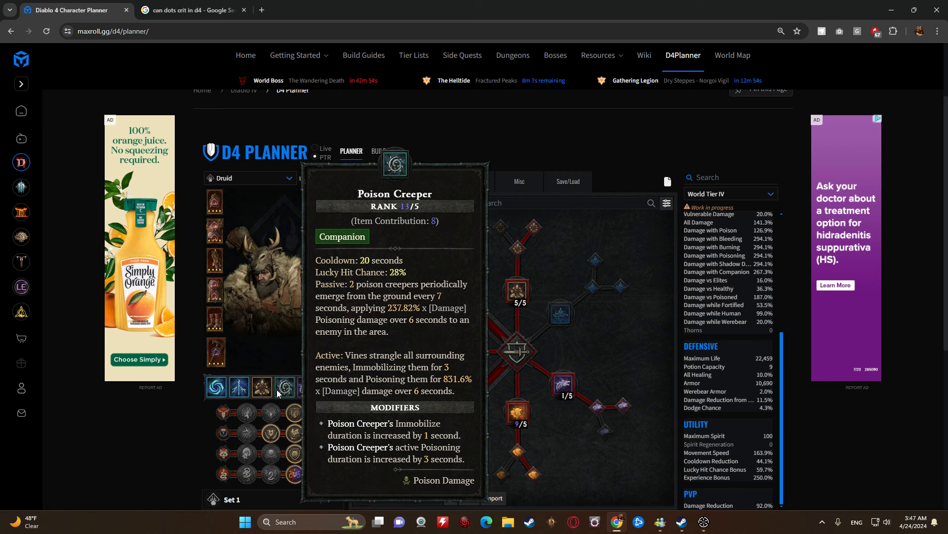
mouse_move(315, 293)
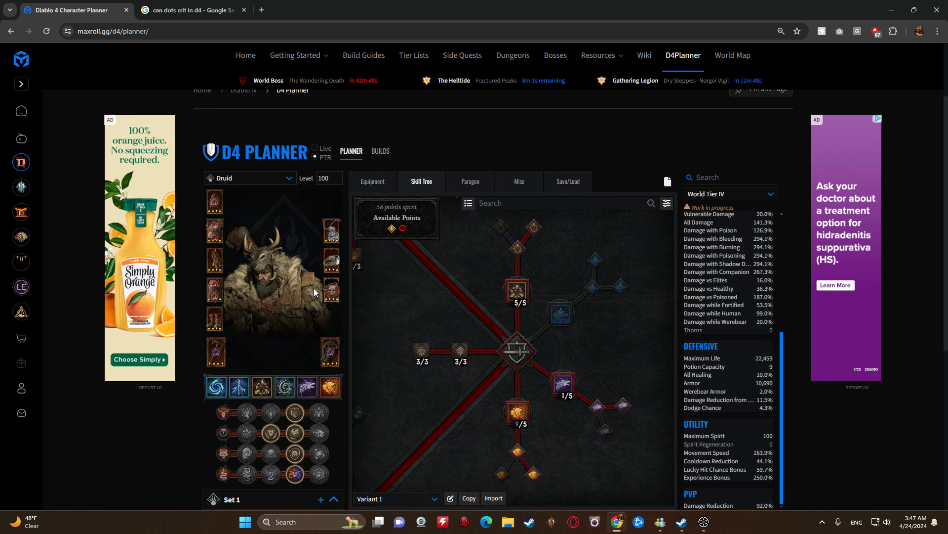
mouse_move(332, 290)
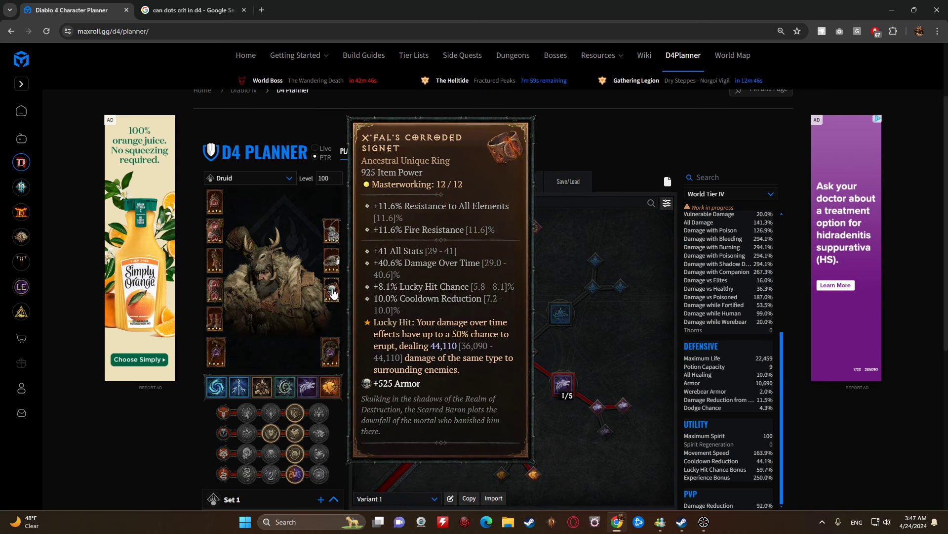
mouse_move(328, 294)
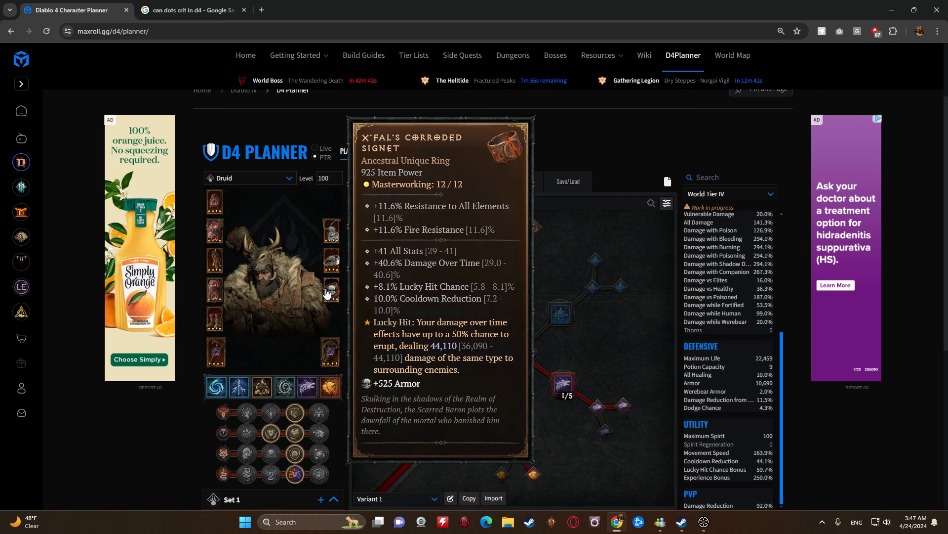
mouse_move(330, 316)
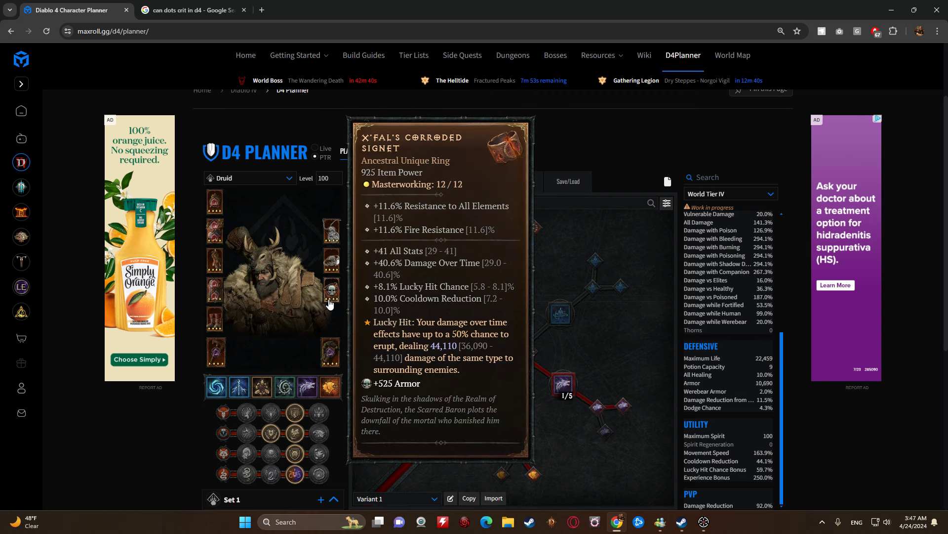
mouse_move(326, 320)
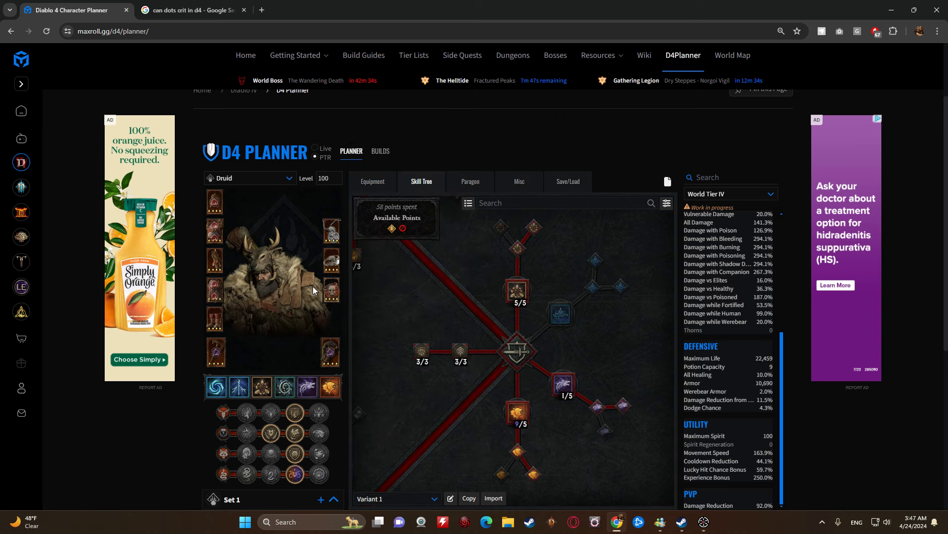
mouse_move(332, 289)
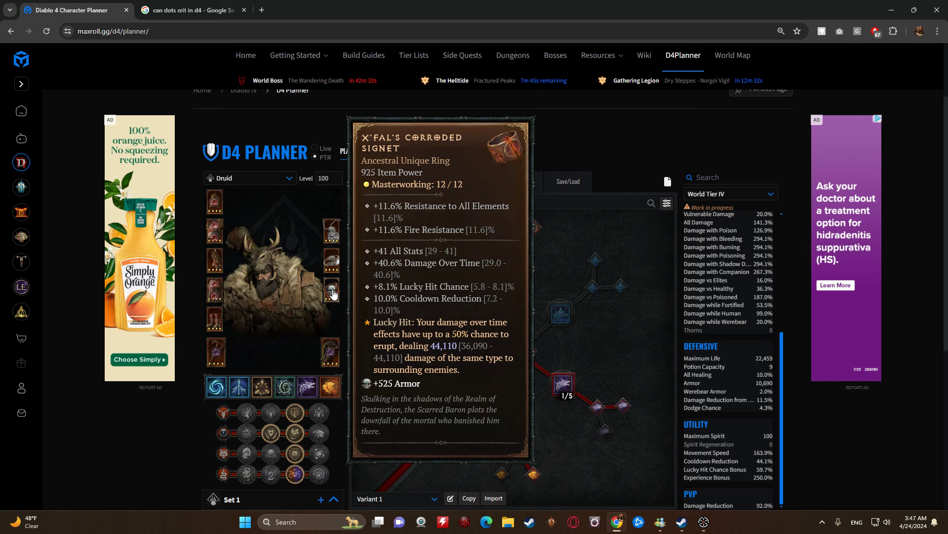
mouse_move(284, 386)
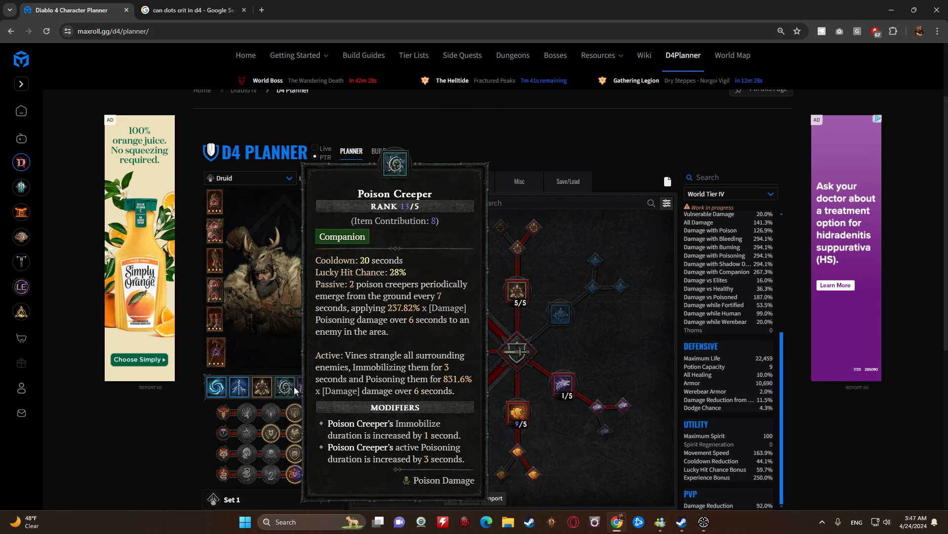
mouse_move(285, 387)
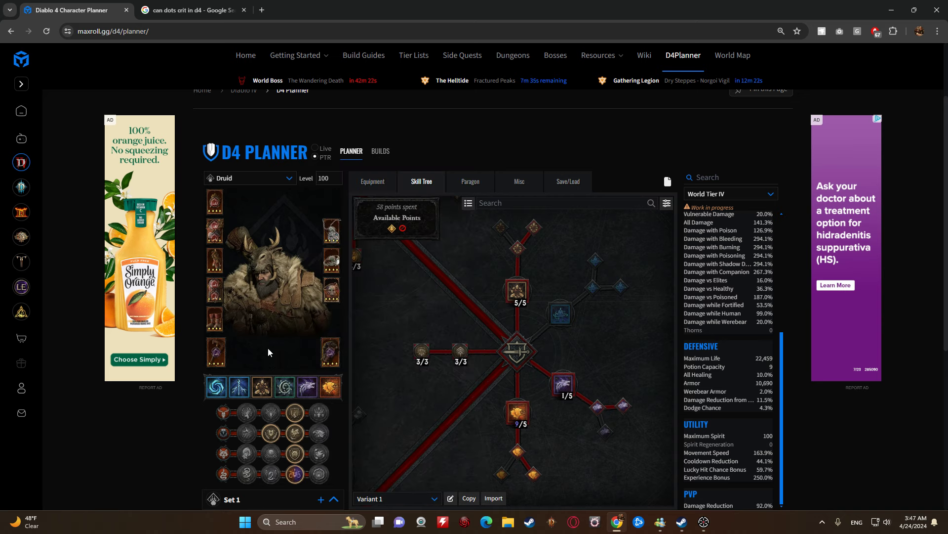
mouse_move(277, 332)
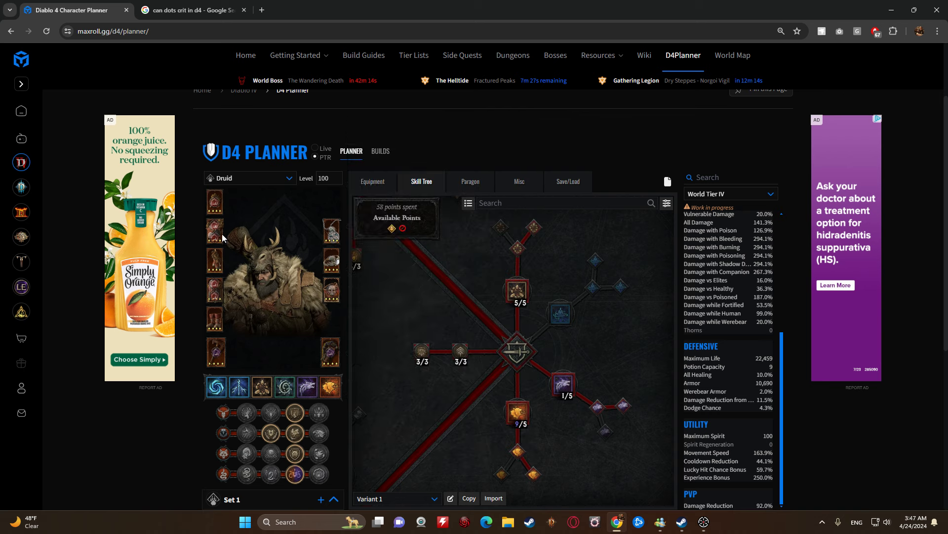
mouse_move(214, 202)
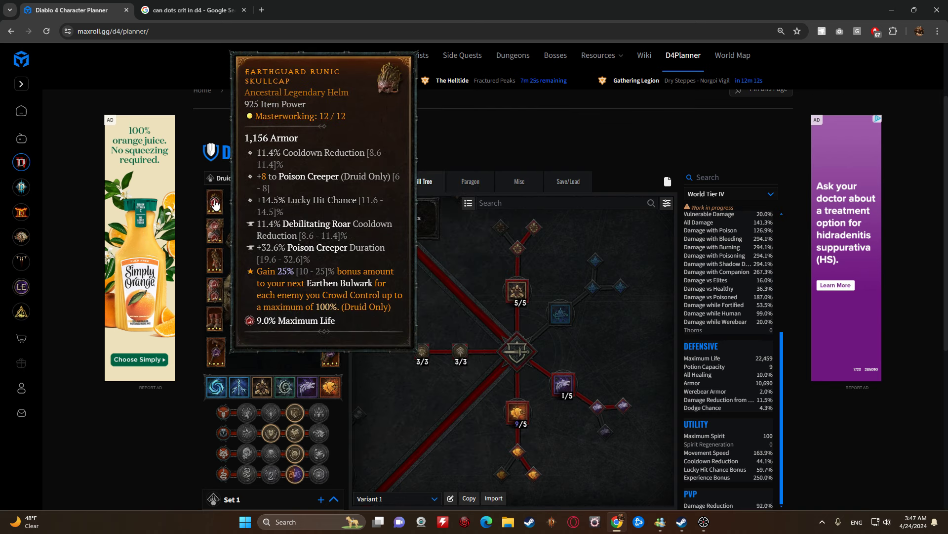
mouse_move(222, 213)
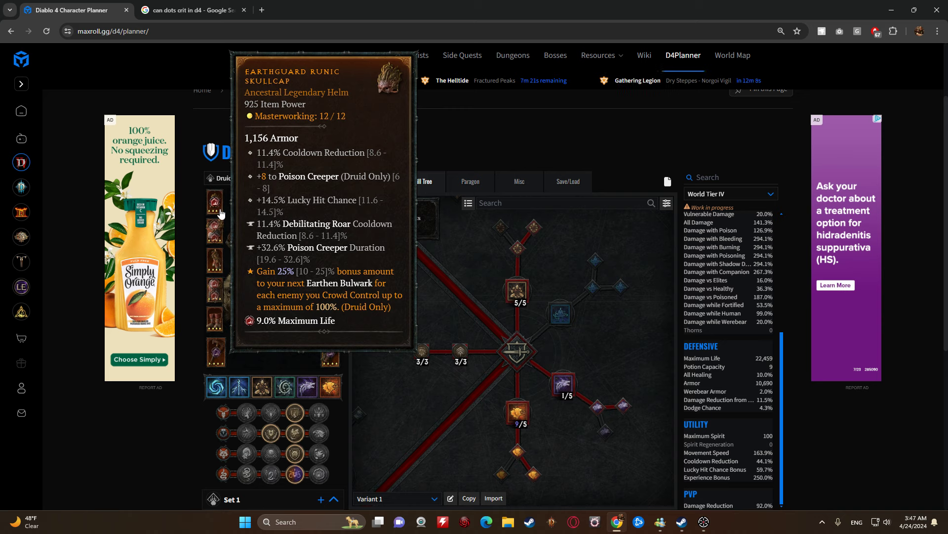
mouse_move(210, 242)
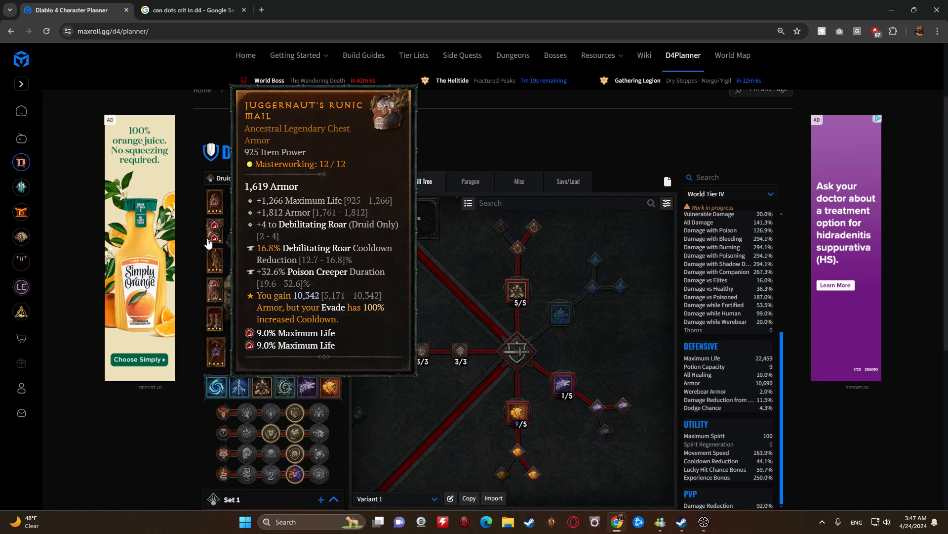
mouse_move(209, 238)
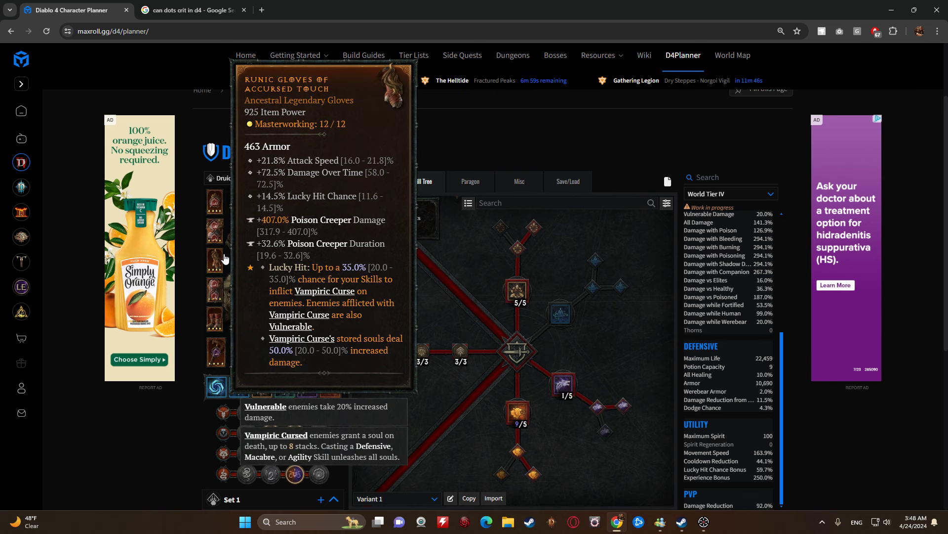
mouse_move(219, 275)
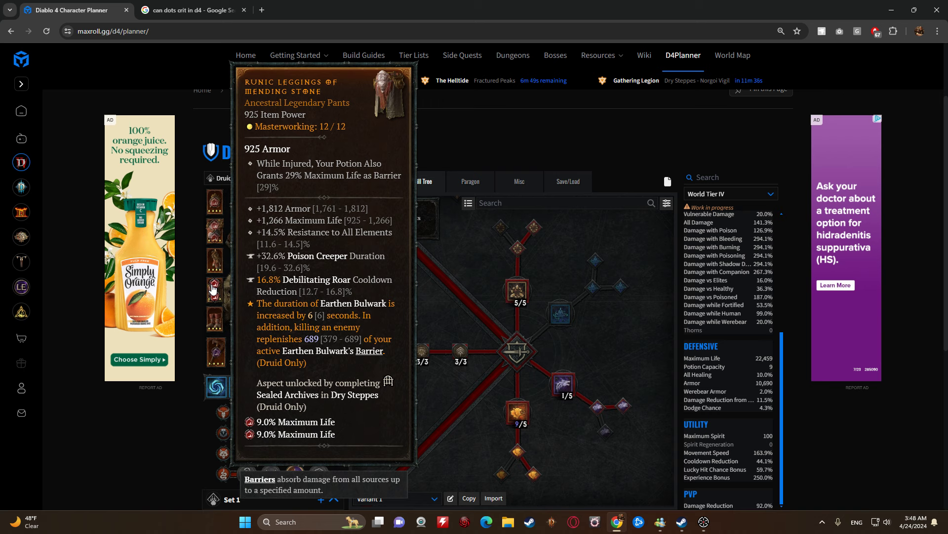
mouse_move(783, 418)
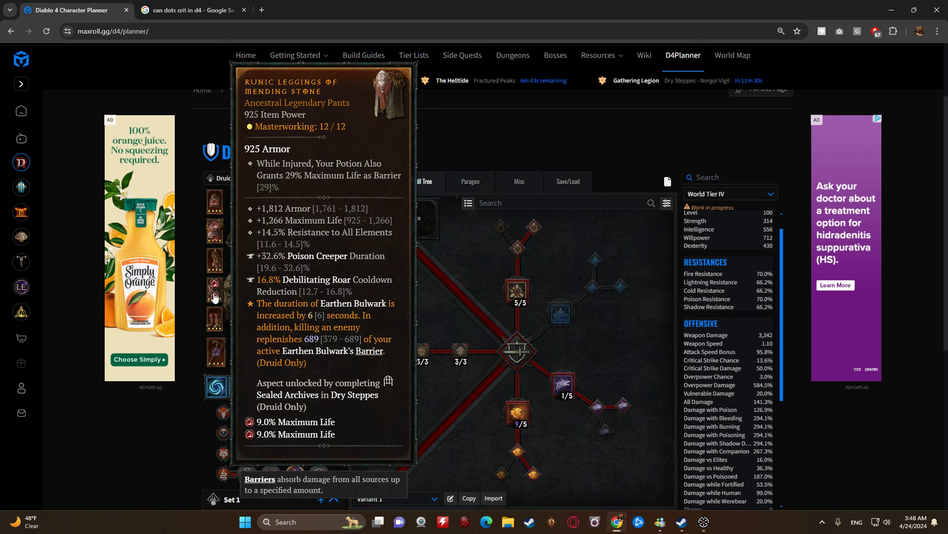
mouse_move(733, 323)
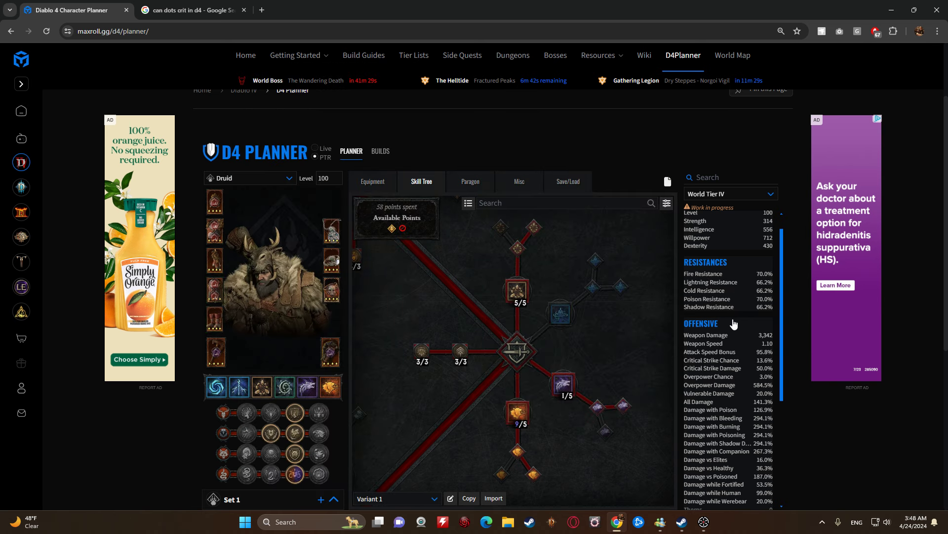
mouse_move(704, 290)
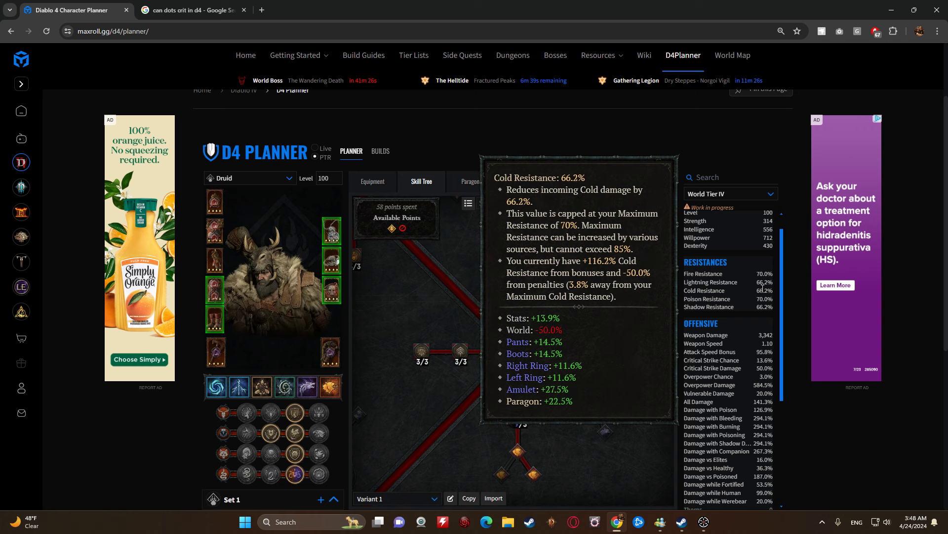
mouse_move(312, 321)
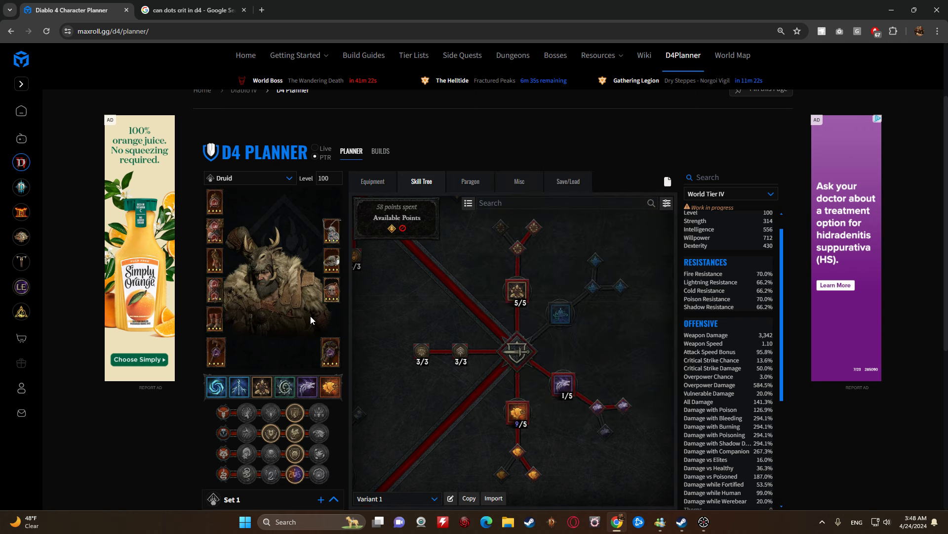
mouse_move(217, 292)
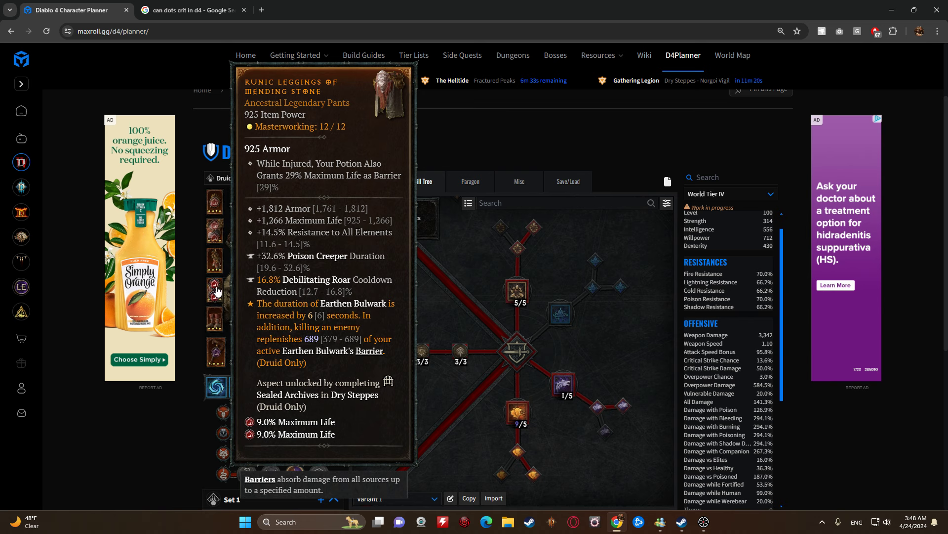
mouse_move(755, 306)
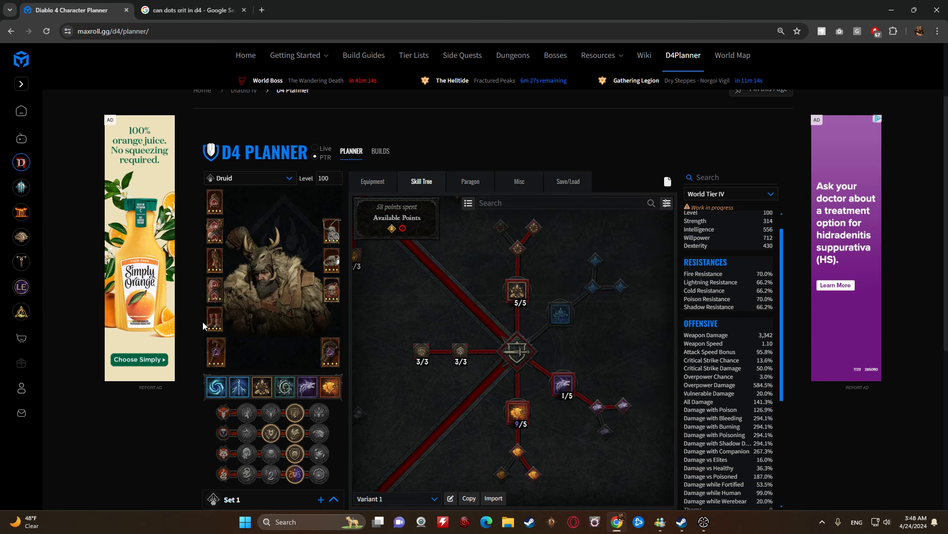
mouse_move(216, 291)
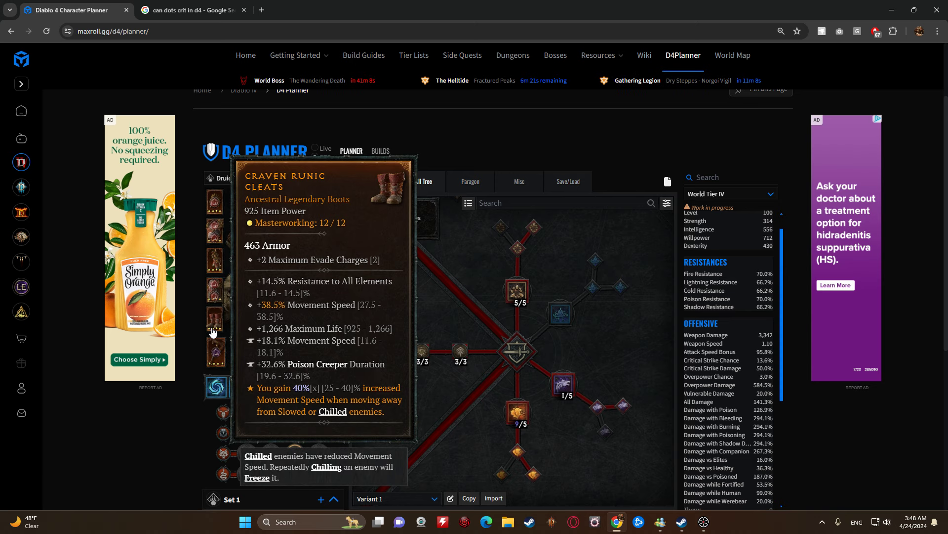
mouse_move(217, 327)
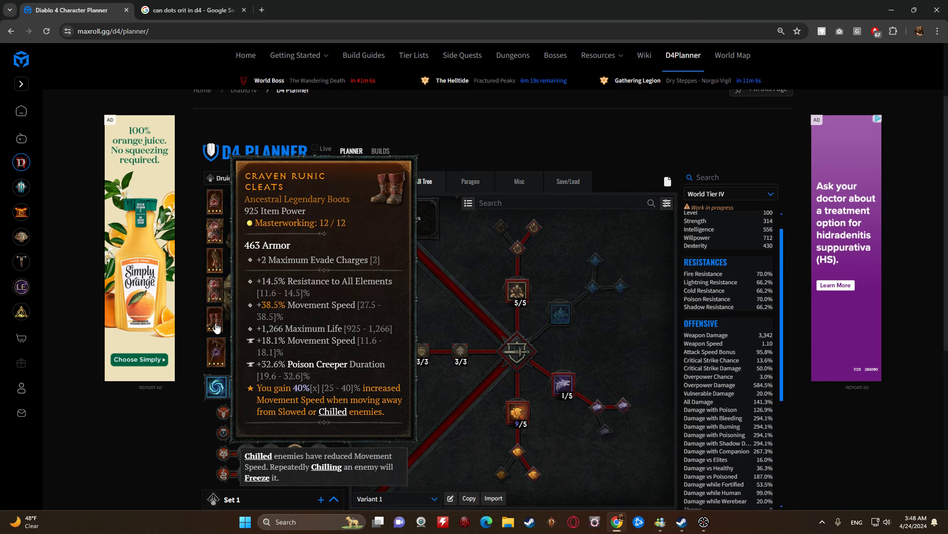
mouse_move(239, 331)
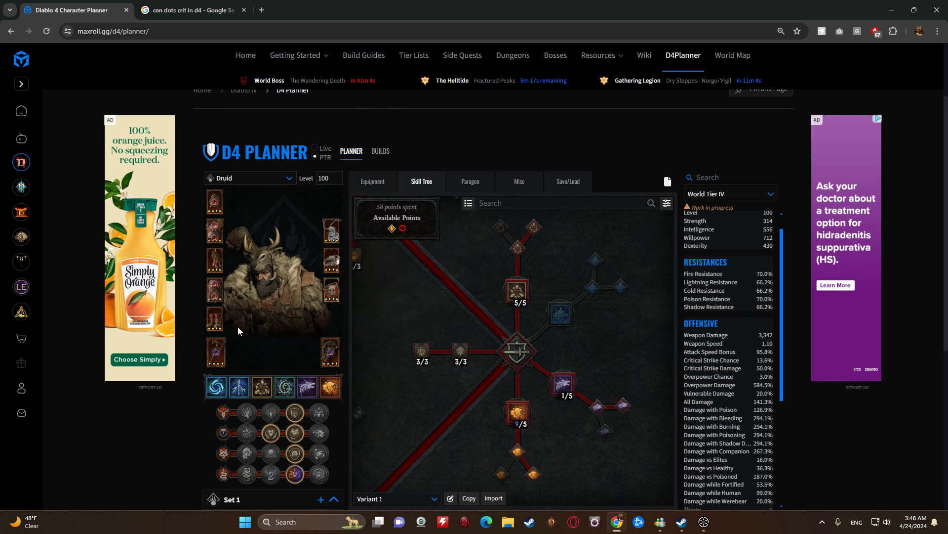
mouse_move(230, 216)
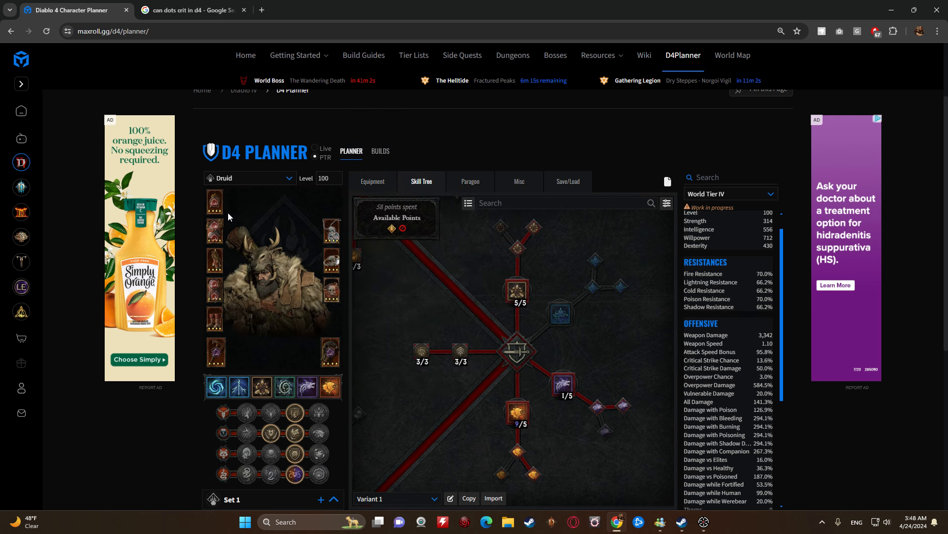
mouse_move(237, 259)
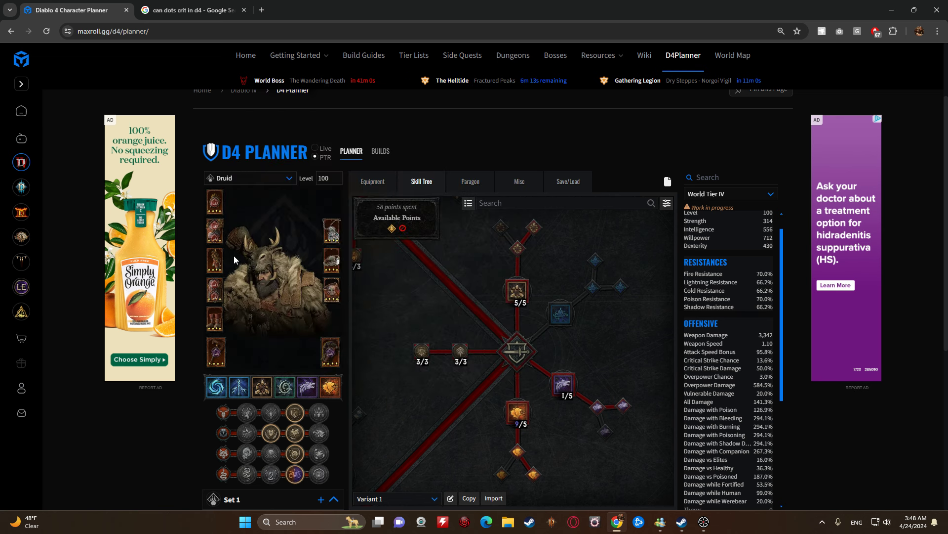
mouse_move(214, 199)
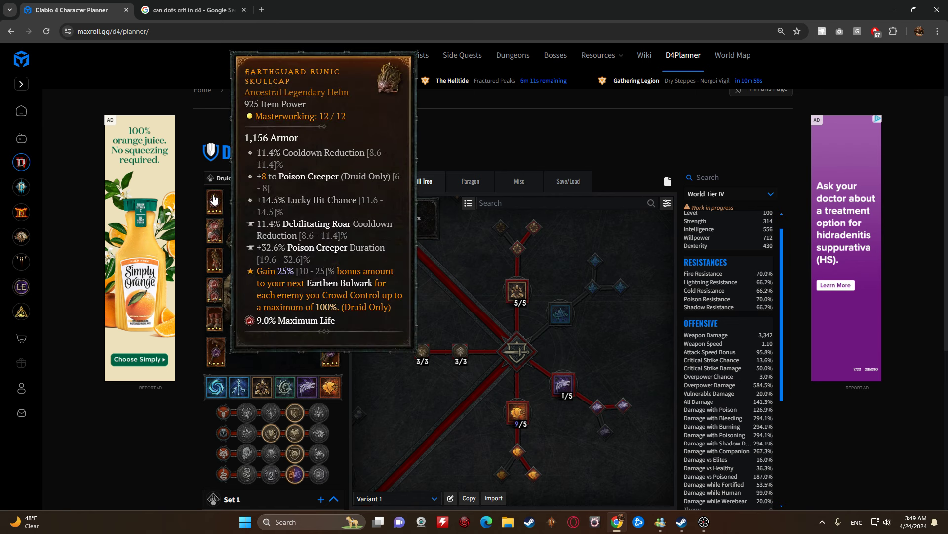
mouse_move(218, 260)
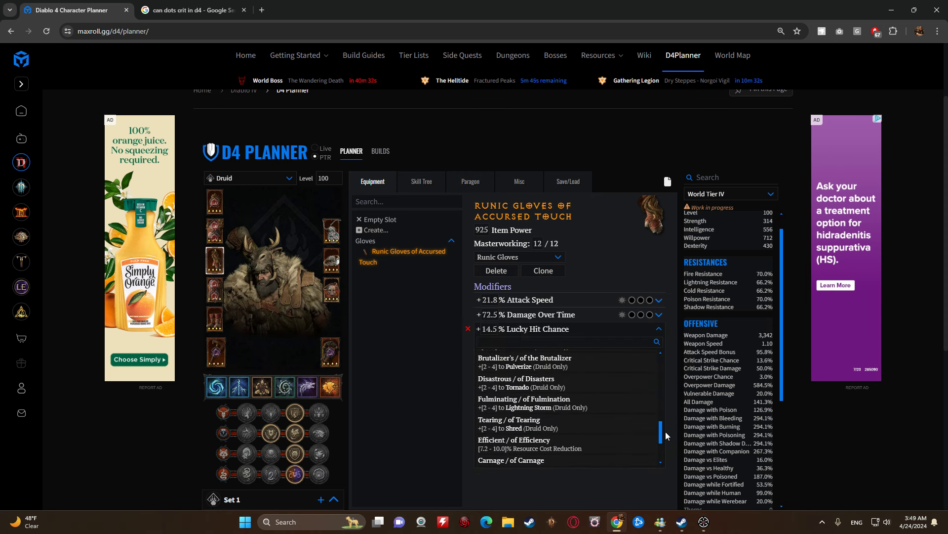
Scroll through the alternative affixes for the gloves' Lucky Hit Chance modifier.
scroll("down", 3)
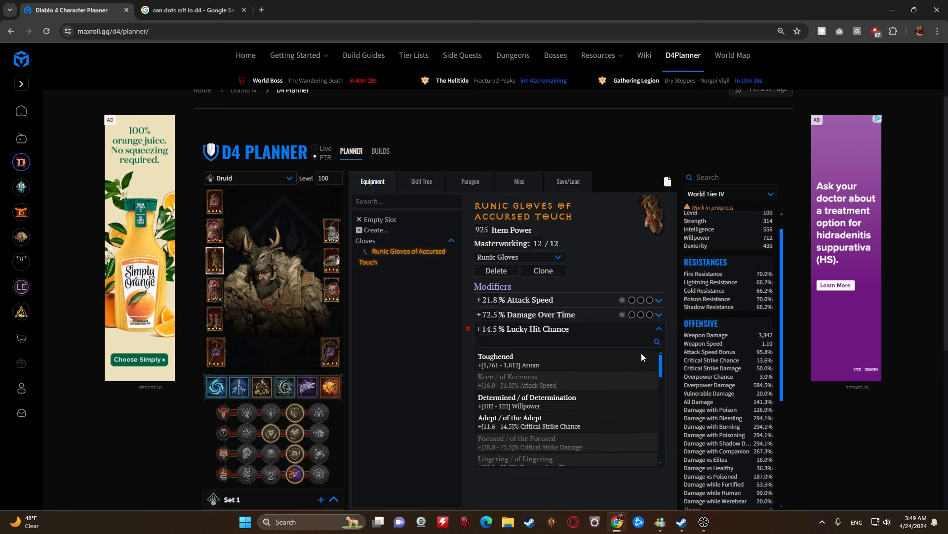
mouse_move(650, 363)
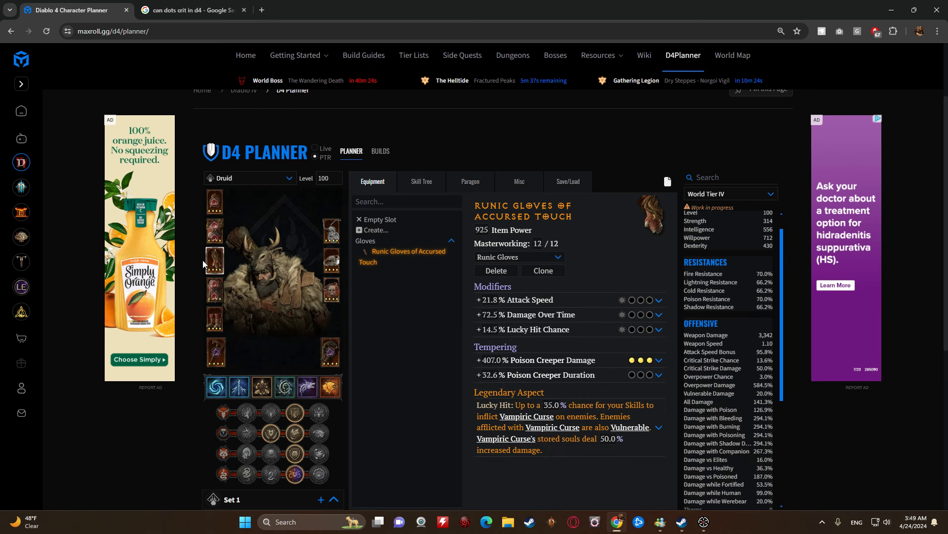
mouse_move(275, 273)
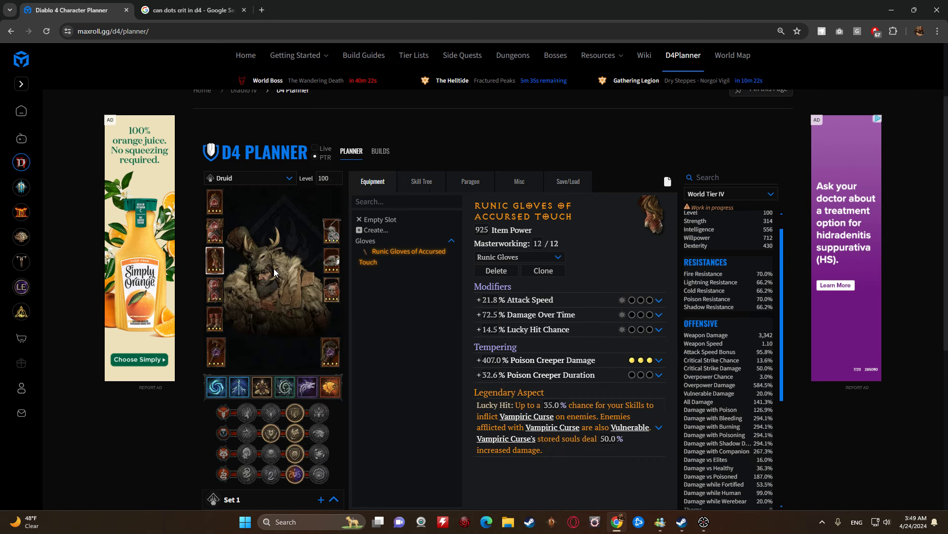
mouse_move(284, 387)
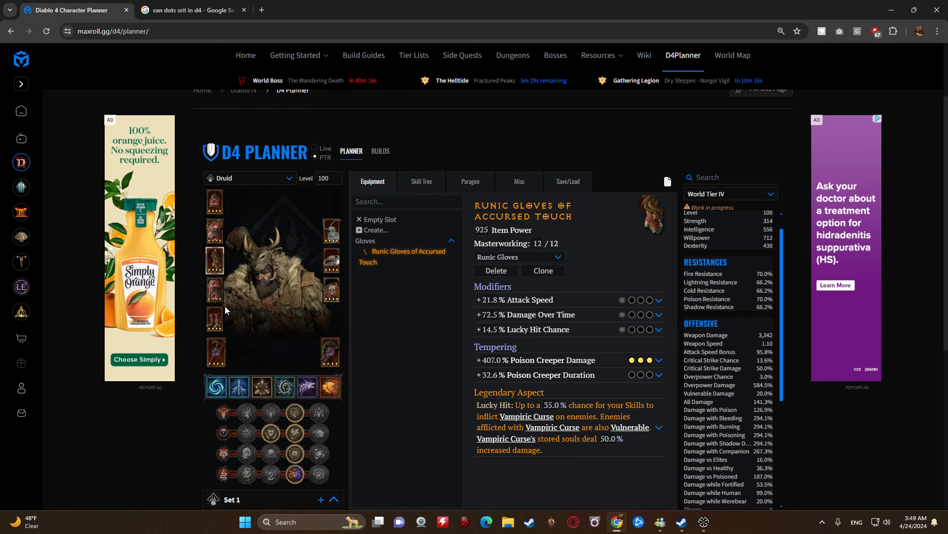
mouse_move(215, 231)
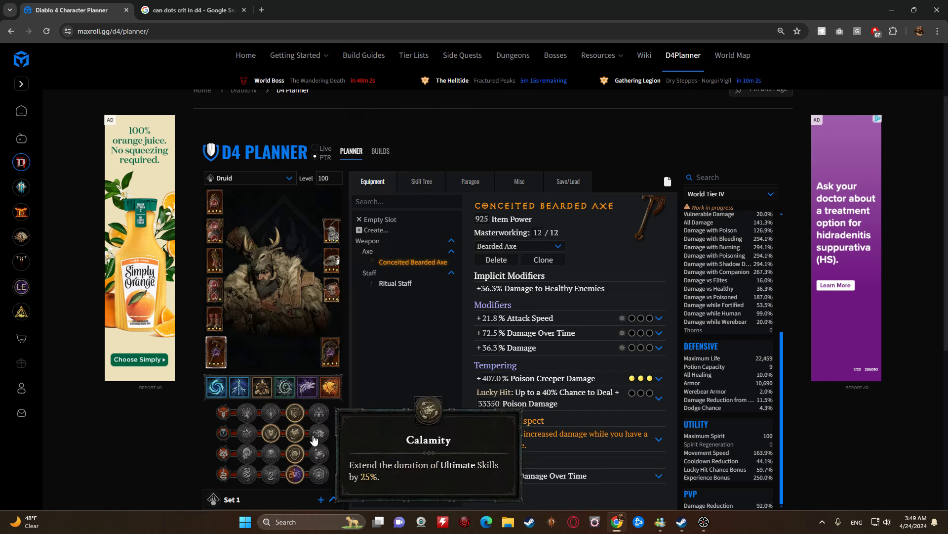
mouse_move(283, 330)
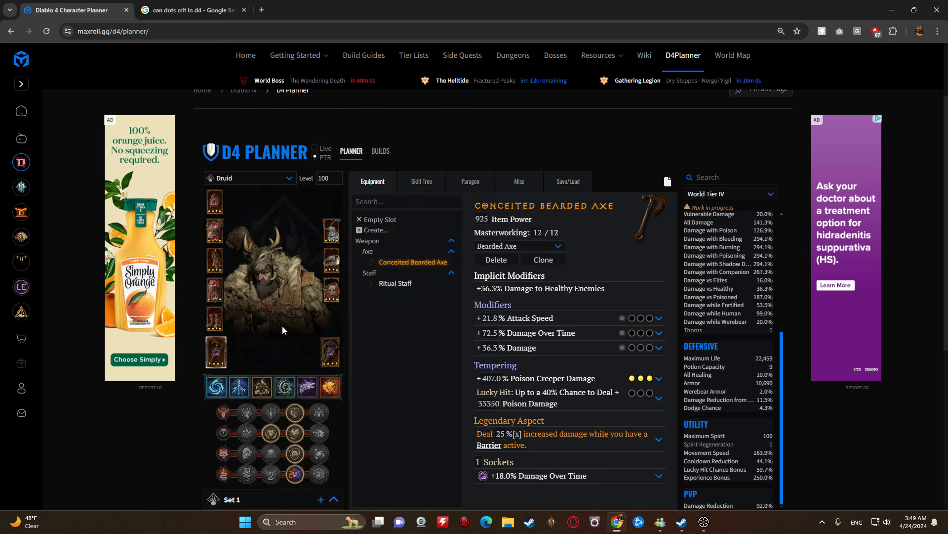
mouse_move(262, 388)
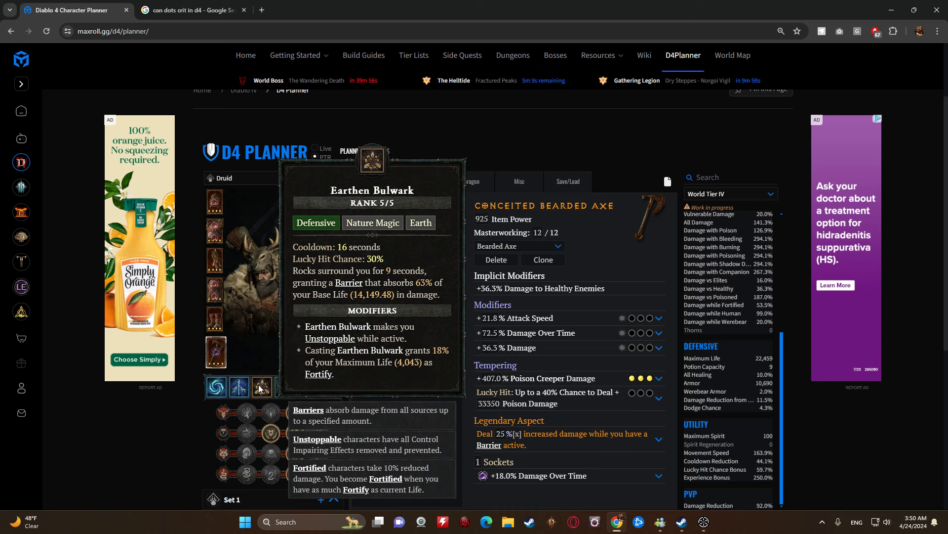
mouse_move(270, 391)
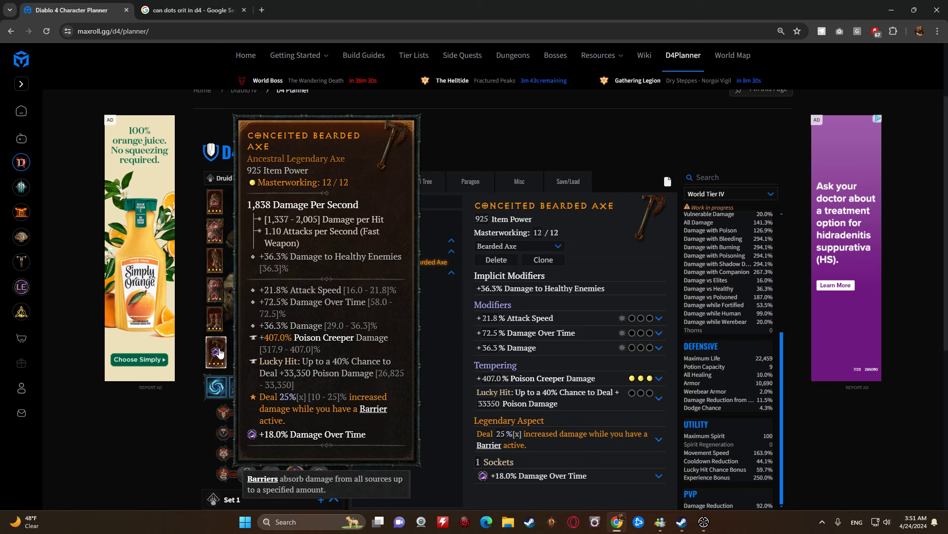
mouse_move(229, 367)
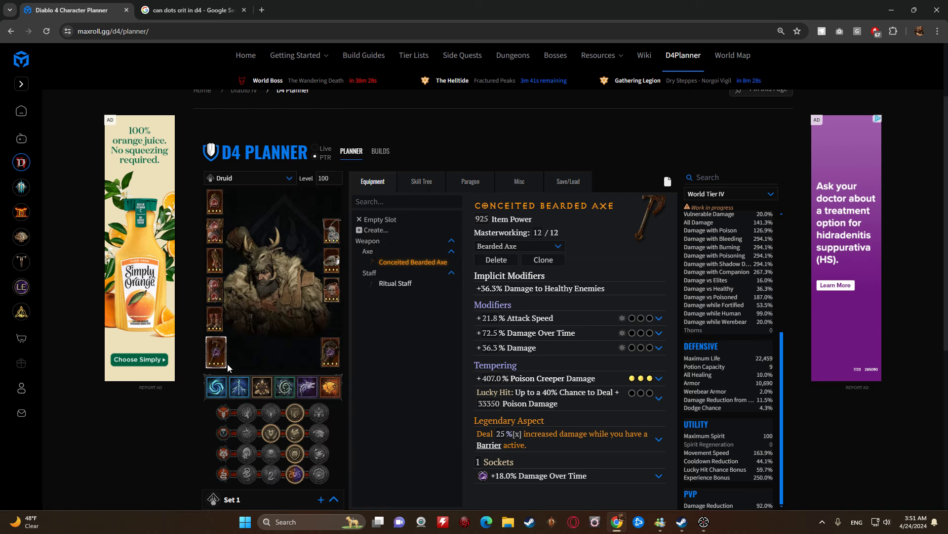
mouse_move(216, 352)
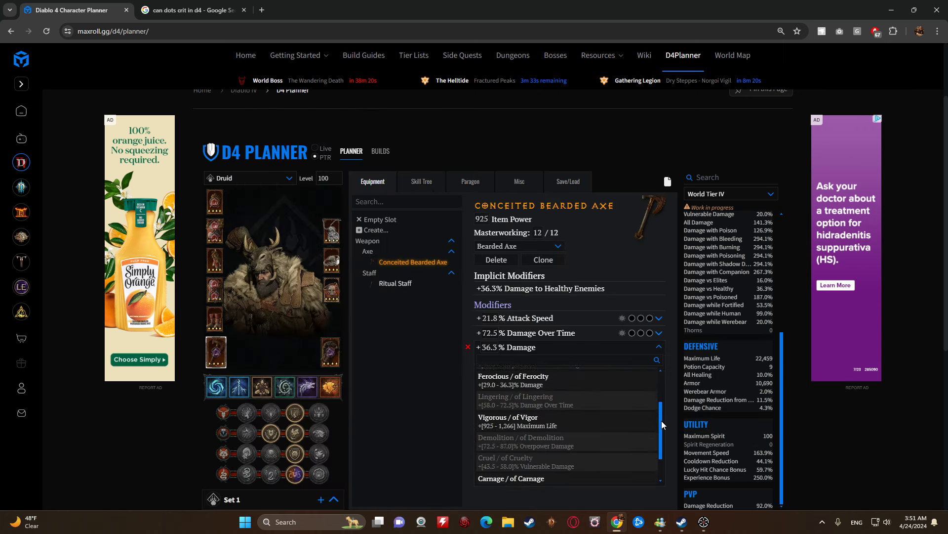
mouse_move(537, 425)
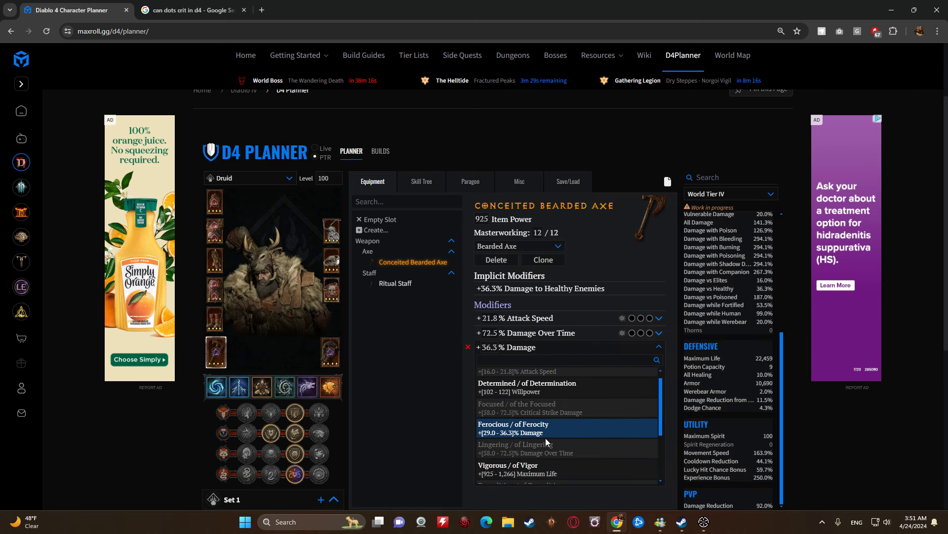
mouse_move(542, 433)
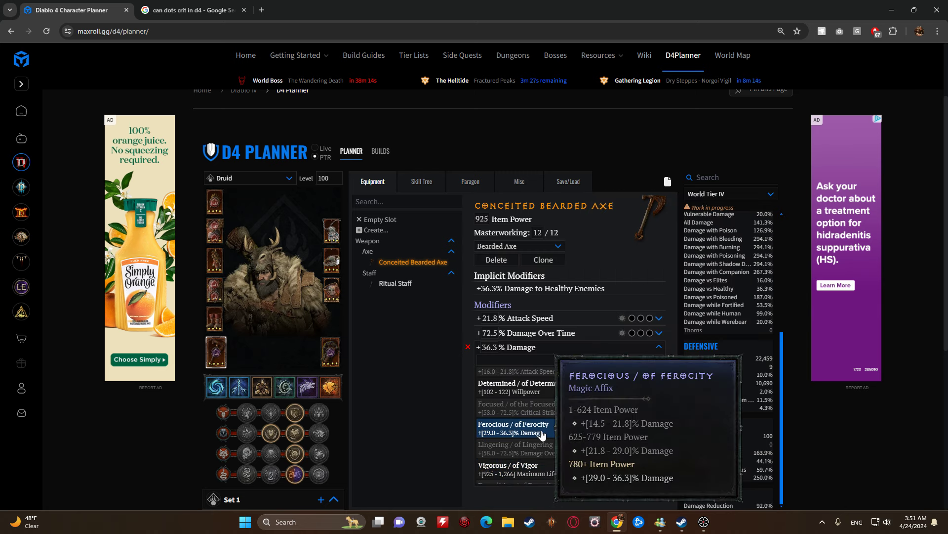
mouse_move(526, 473)
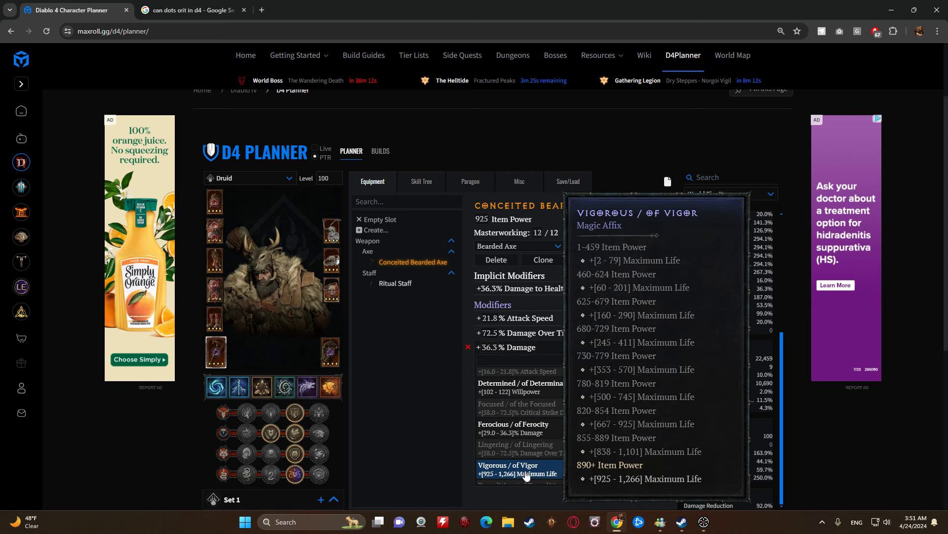
mouse_move(545, 394)
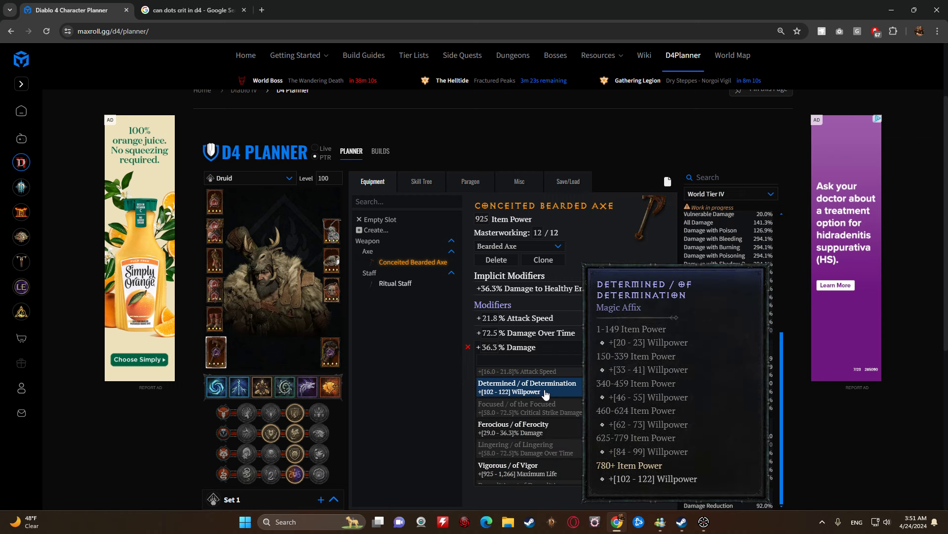
mouse_move(644, 445)
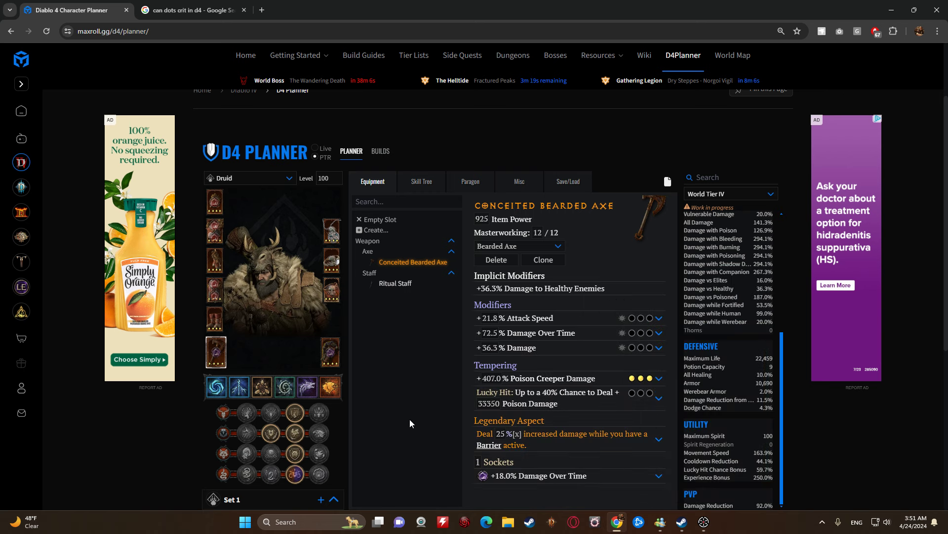
mouse_move(339, 416)
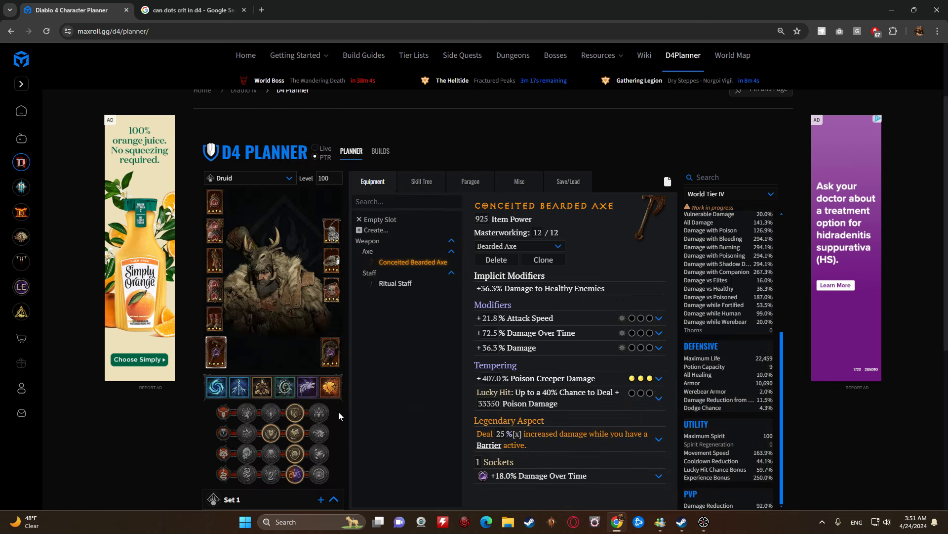
mouse_move(215, 352)
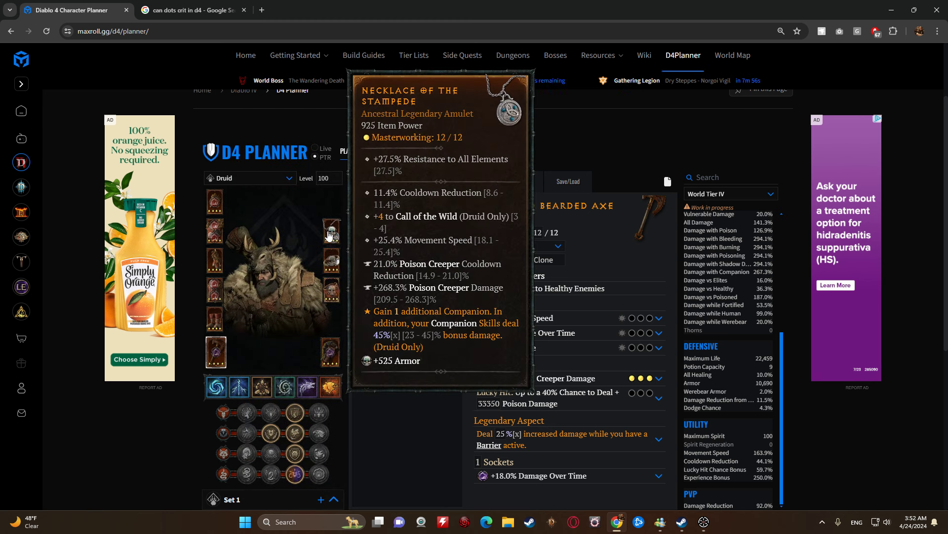
mouse_move(330, 231)
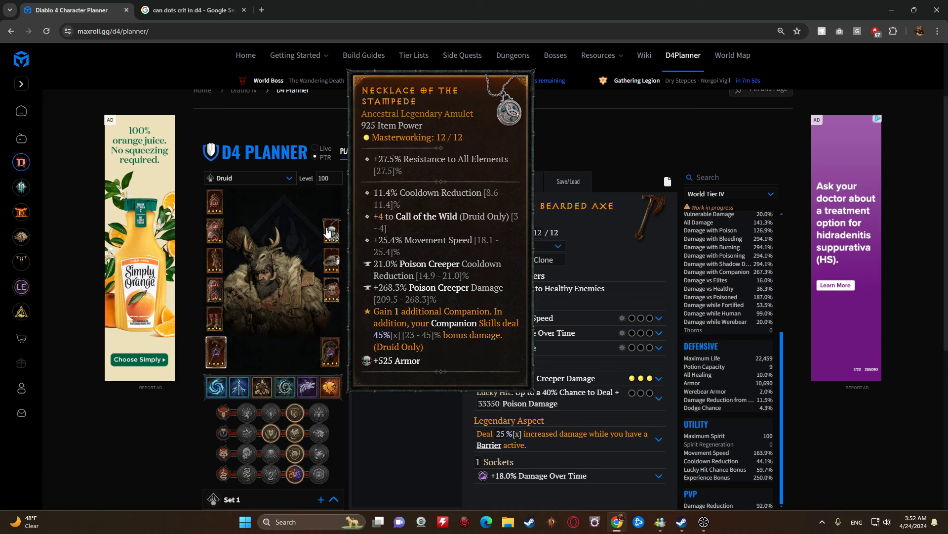
mouse_move(334, 226)
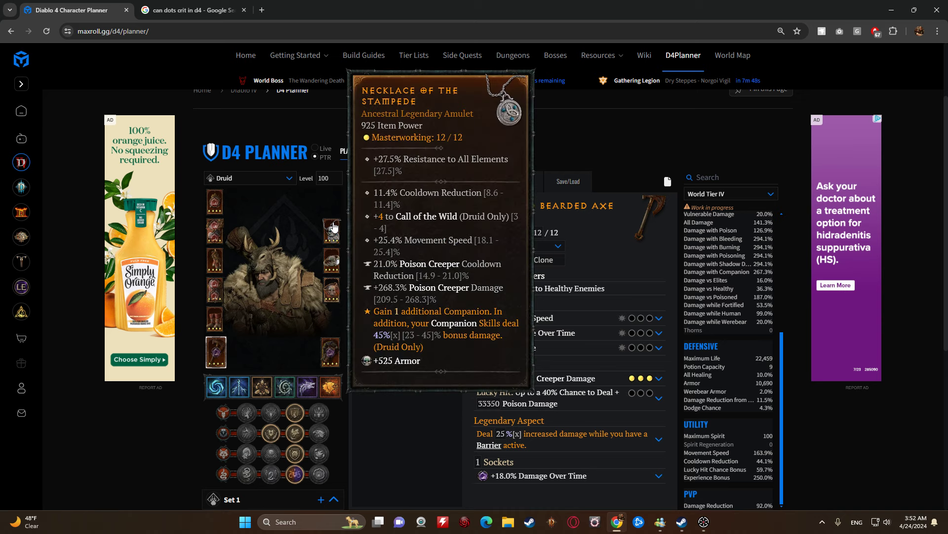
mouse_move(338, 233)
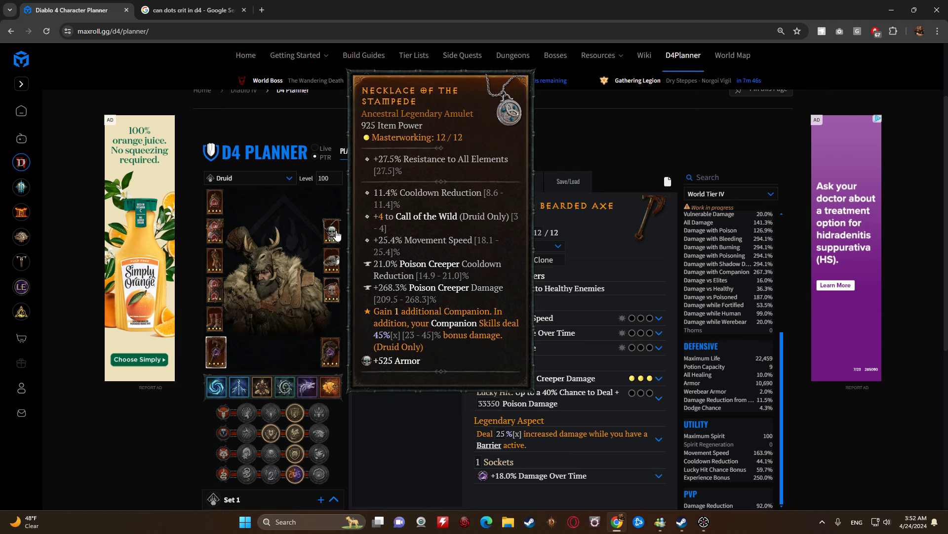
mouse_move(330, 234)
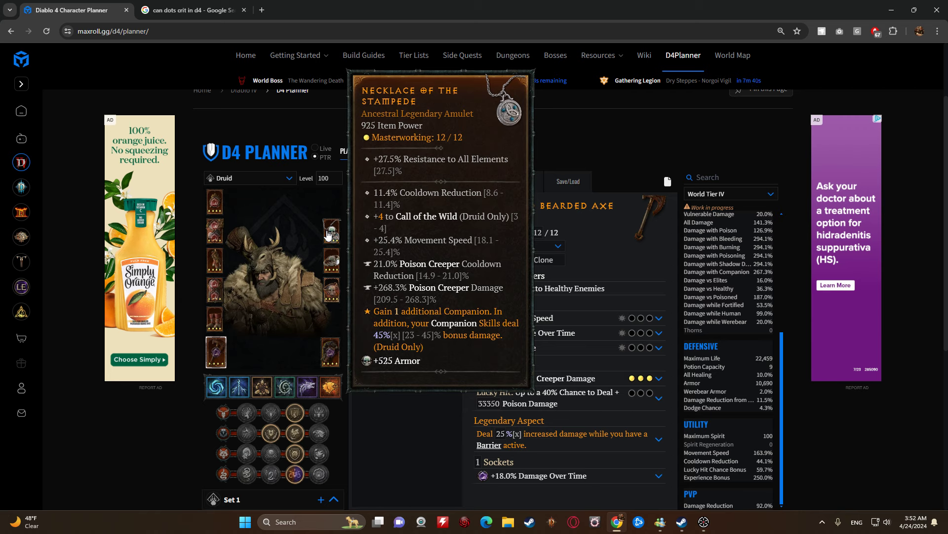
mouse_move(332, 243)
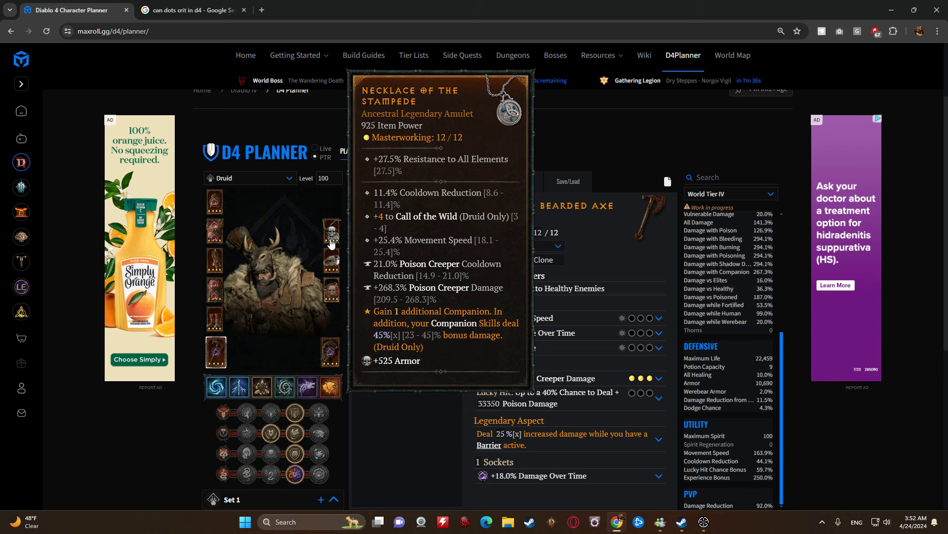
mouse_move(332, 232)
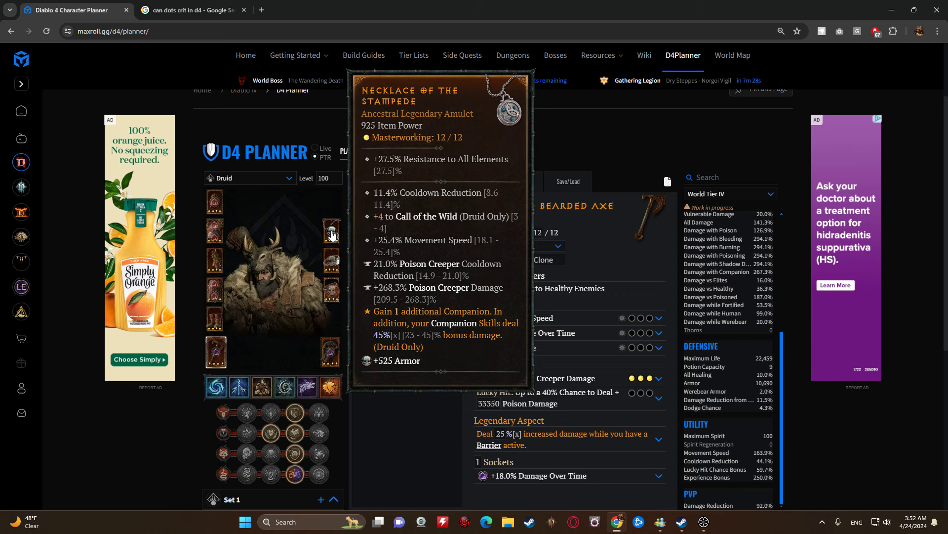
mouse_move(344, 232)
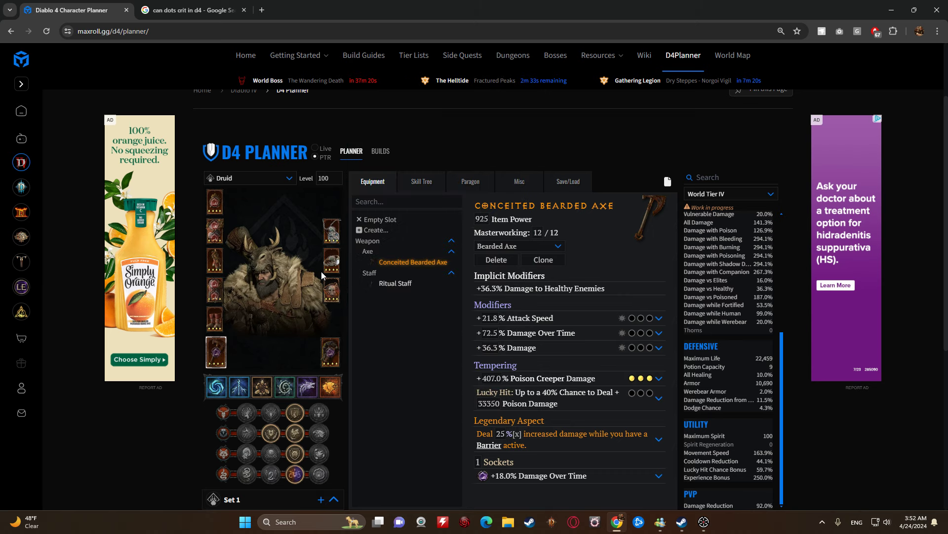
mouse_move(330, 260)
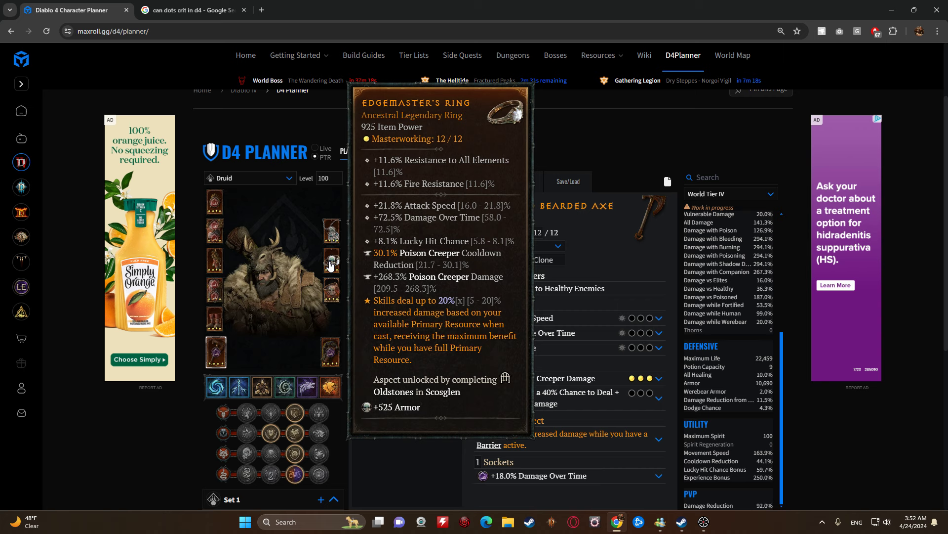
mouse_move(332, 231)
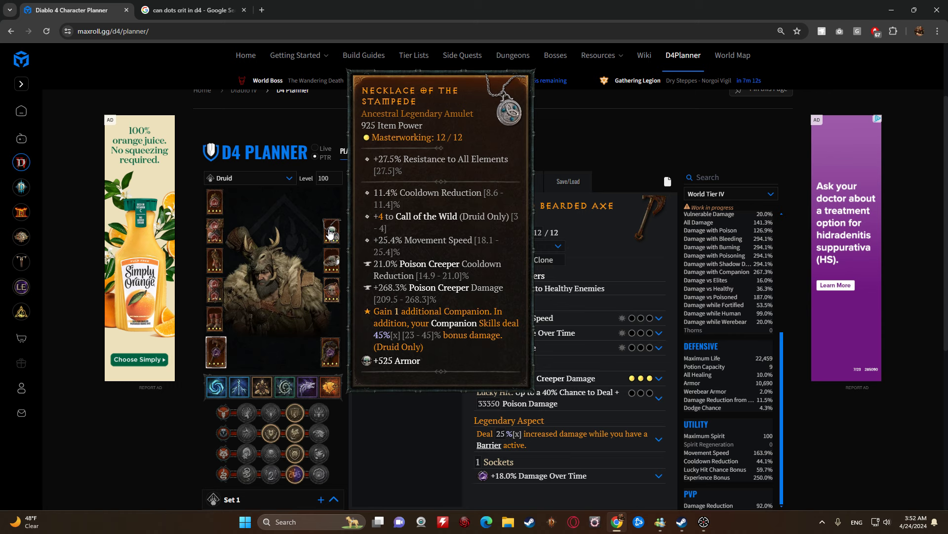
mouse_move(332, 238)
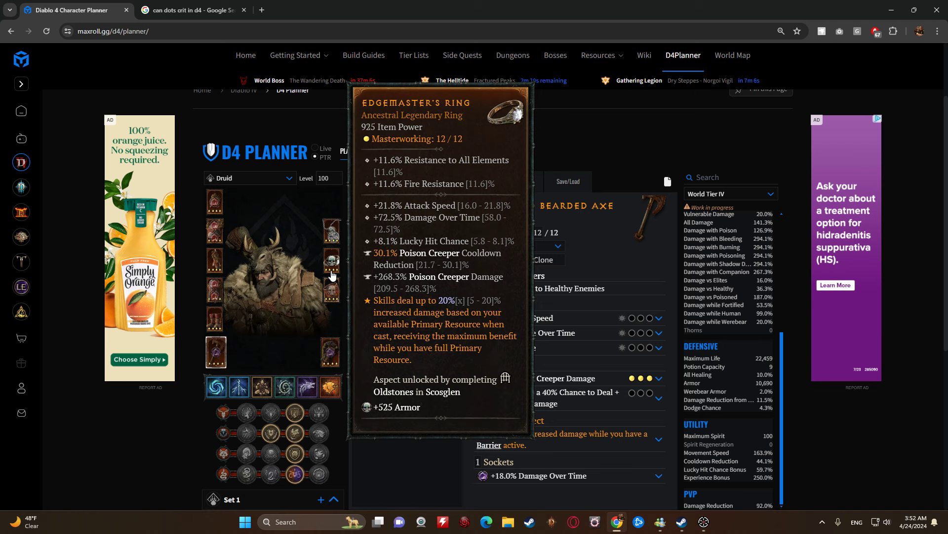
mouse_move(338, 262)
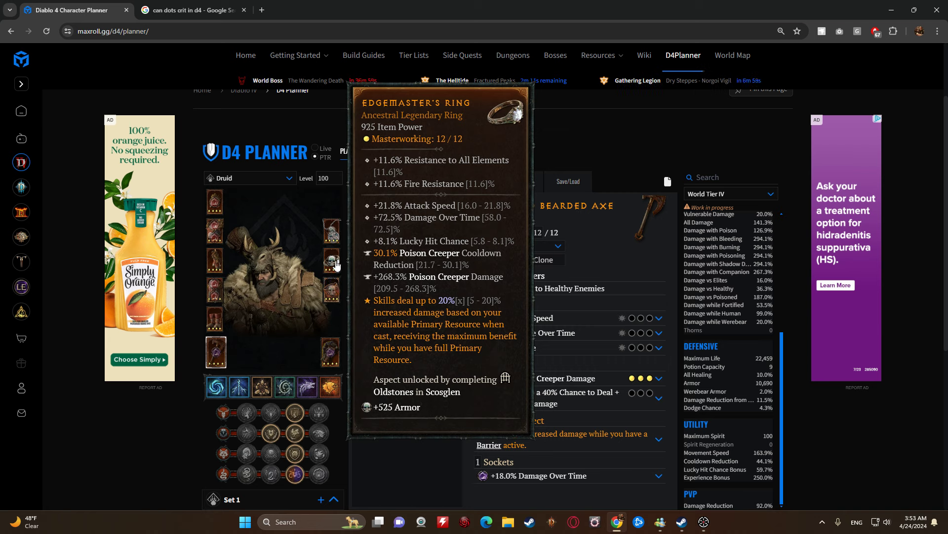
Bring up Edgemaster's Ring and browse alternatives to its 8.1% Lucky Hit Chance affix.
left_click(331, 260)
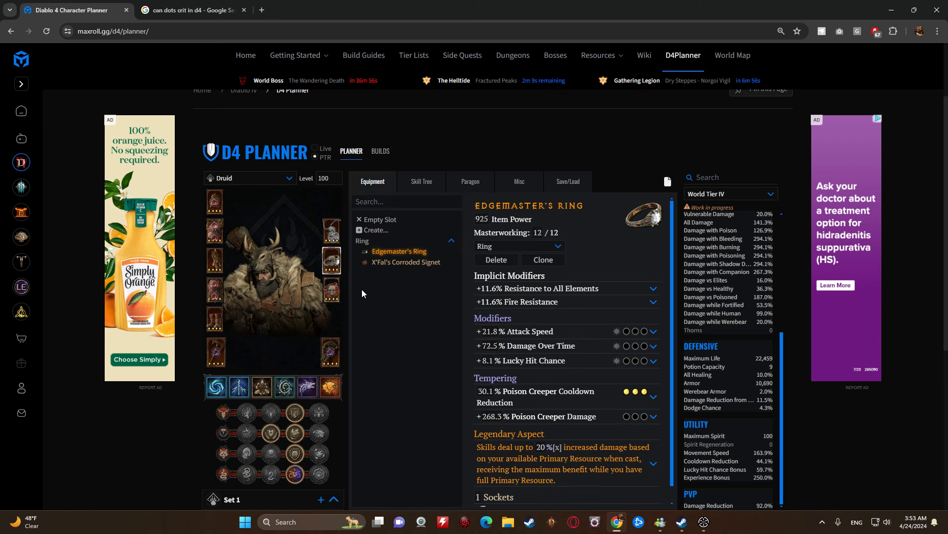
mouse_move(339, 363)
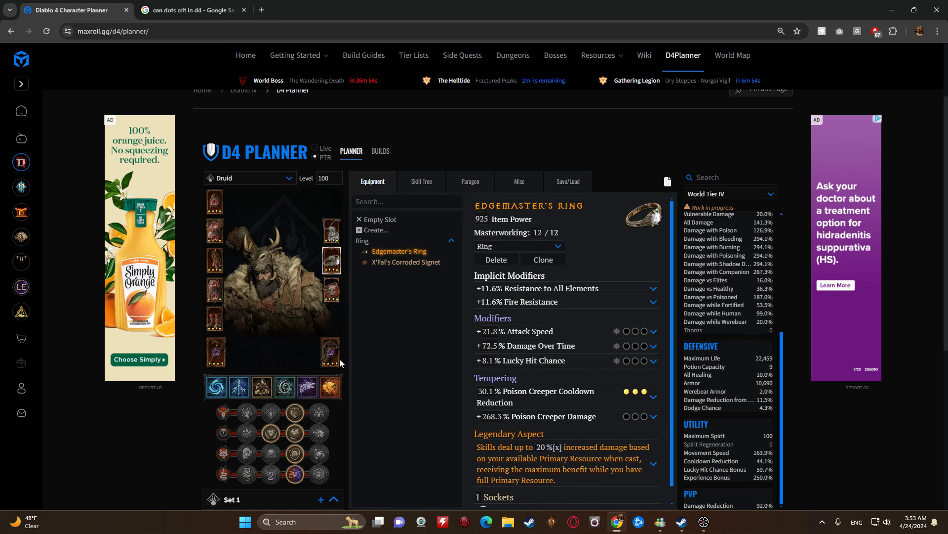
mouse_move(330, 288)
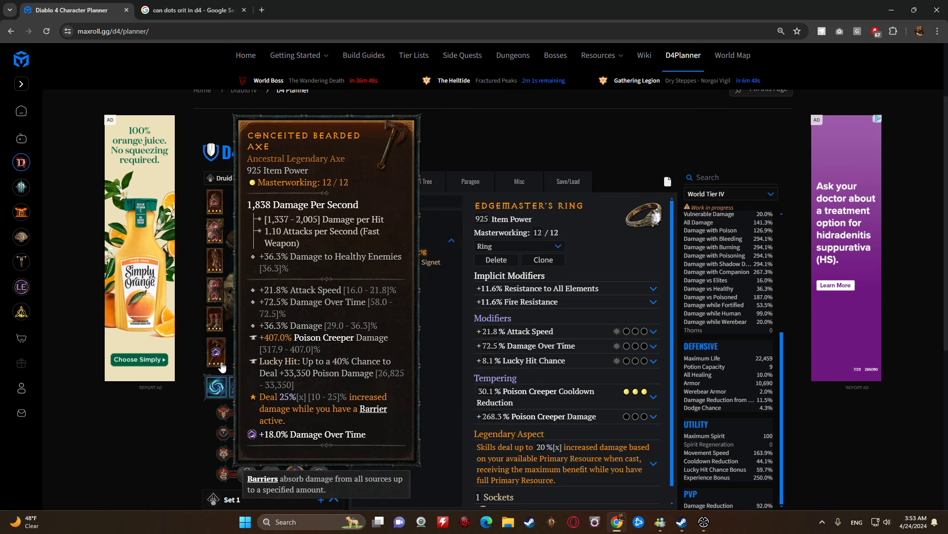
mouse_move(225, 358)
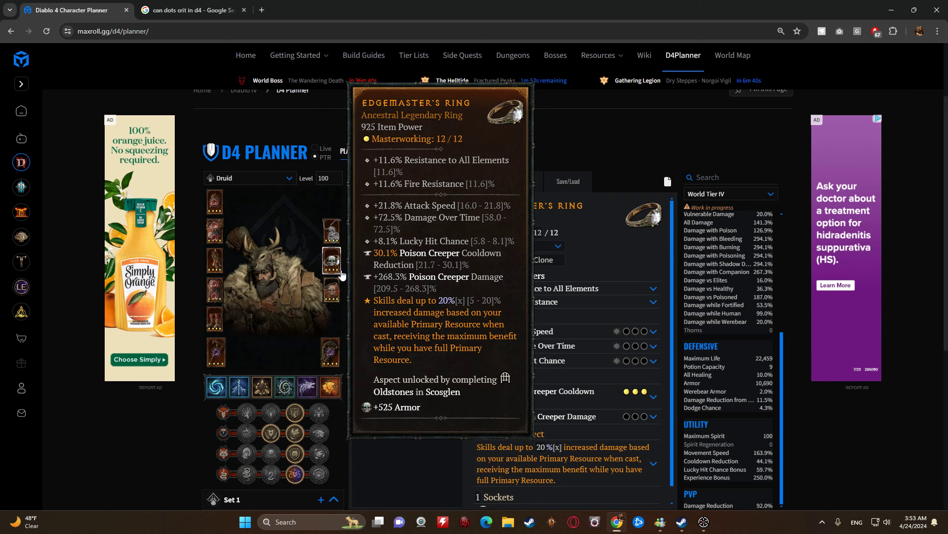
mouse_move(330, 353)
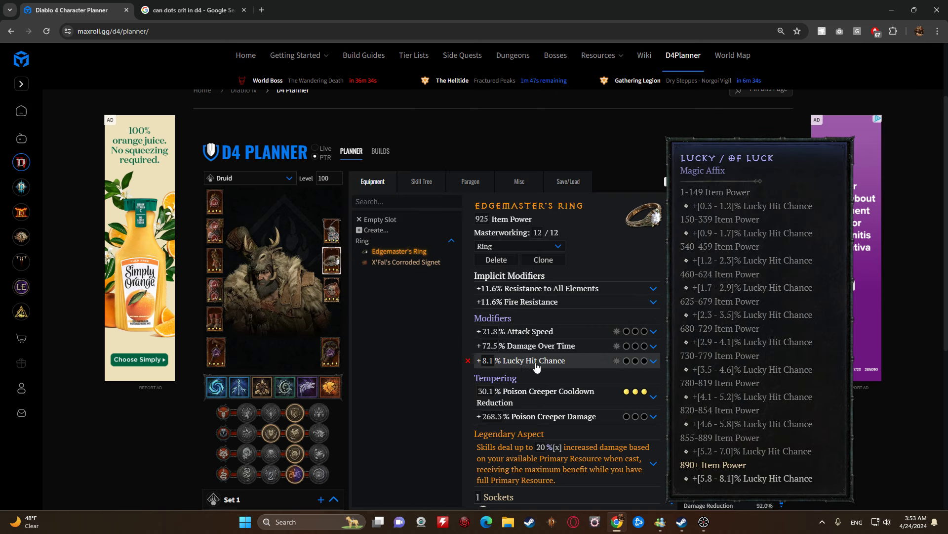
left_click(551, 359)
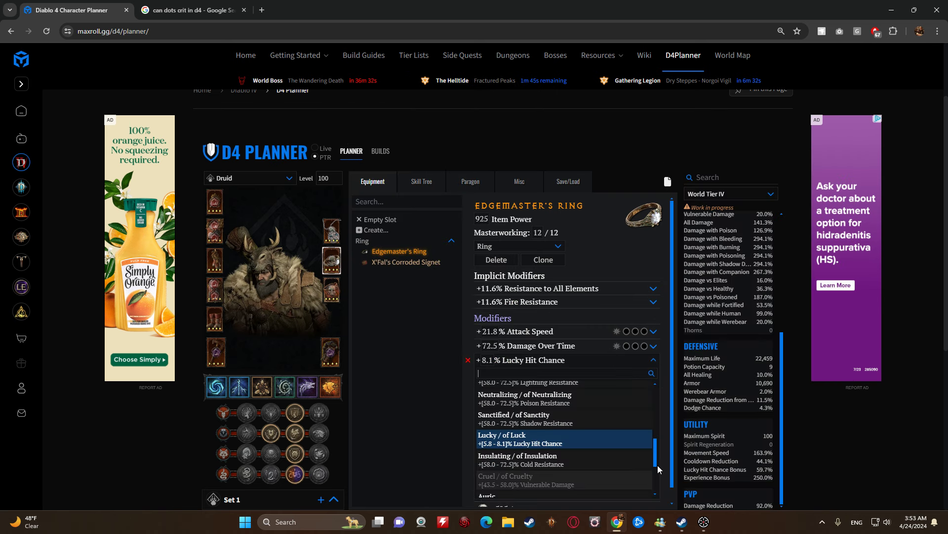
scroll("down", 3)
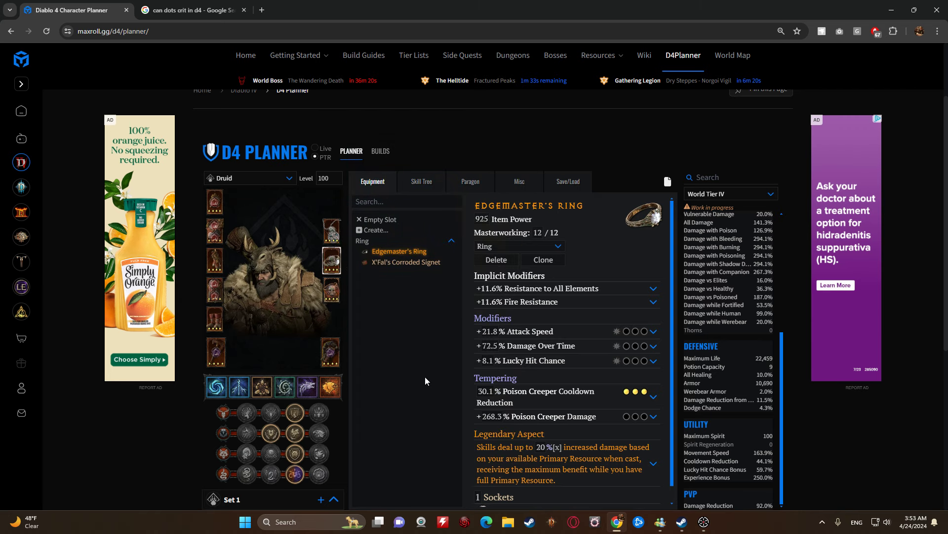
mouse_move(331, 289)
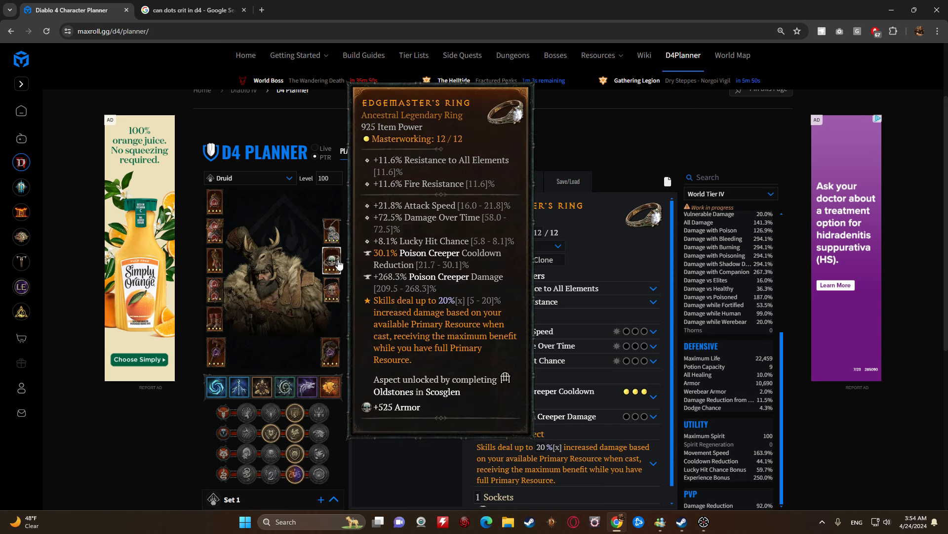
mouse_move(333, 290)
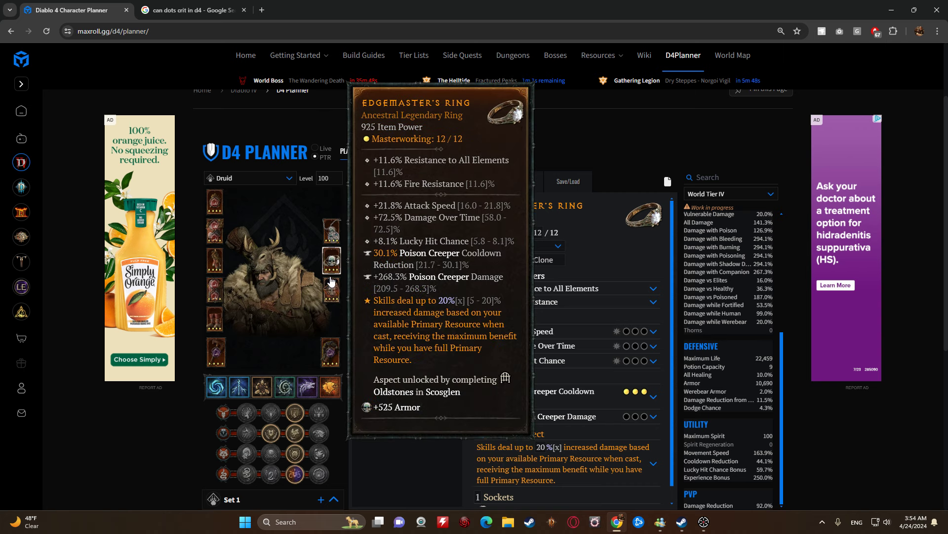
mouse_move(330, 353)
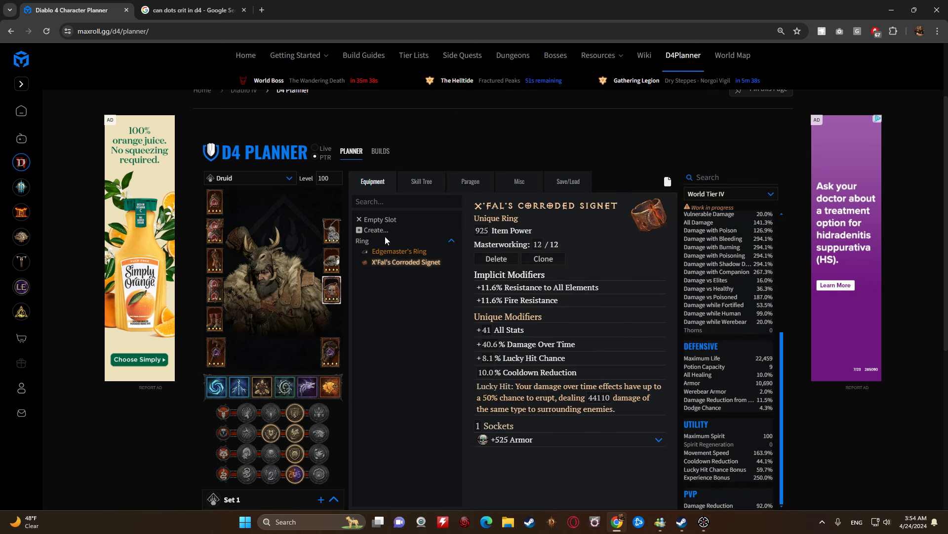
Create a blank Ring item and browse its Legendary Aspect list without choosing one.
left_click(376, 229)
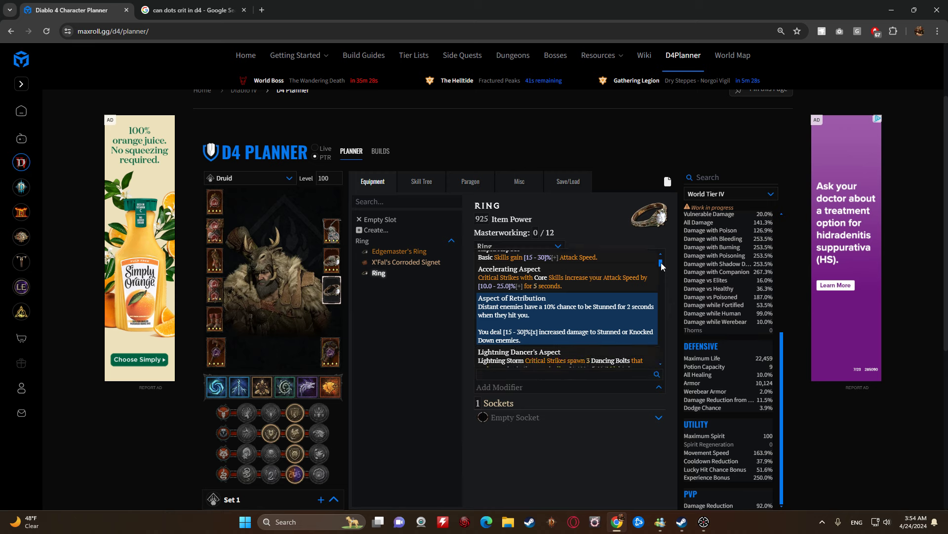
scroll("down", 3)
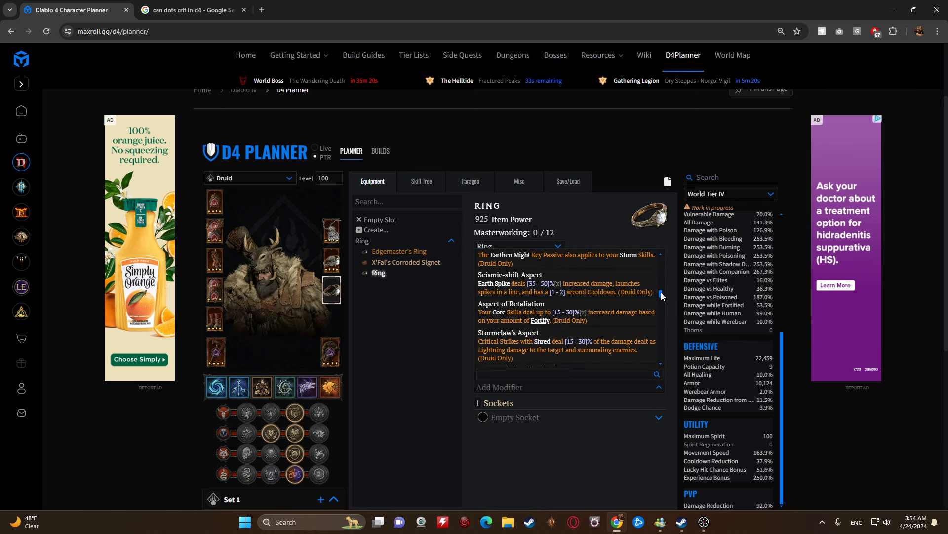
scroll("down", 3)
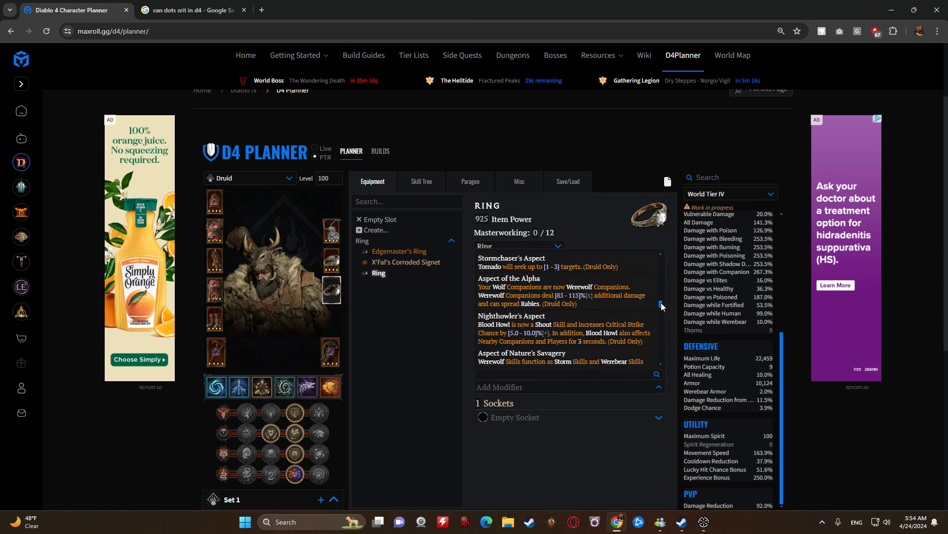
scroll("down", 3)
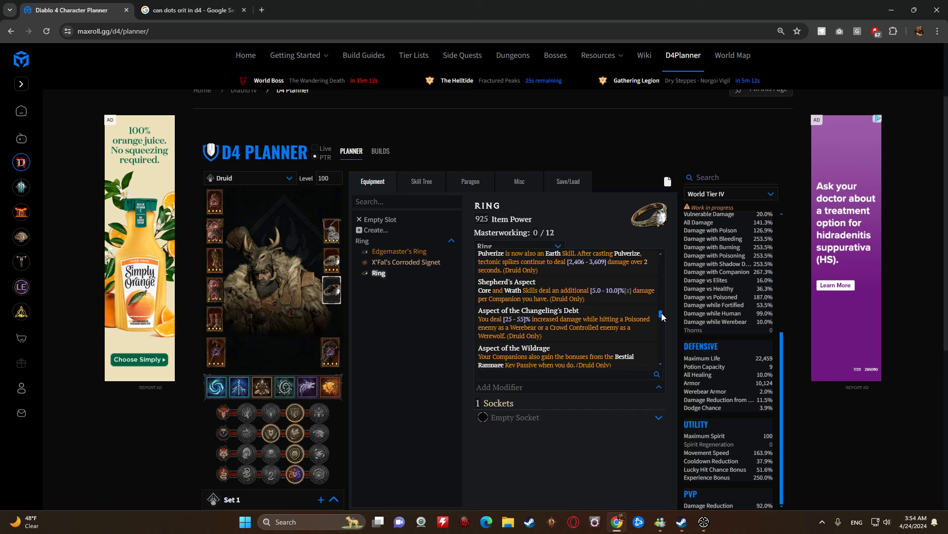
scroll("down", 3)
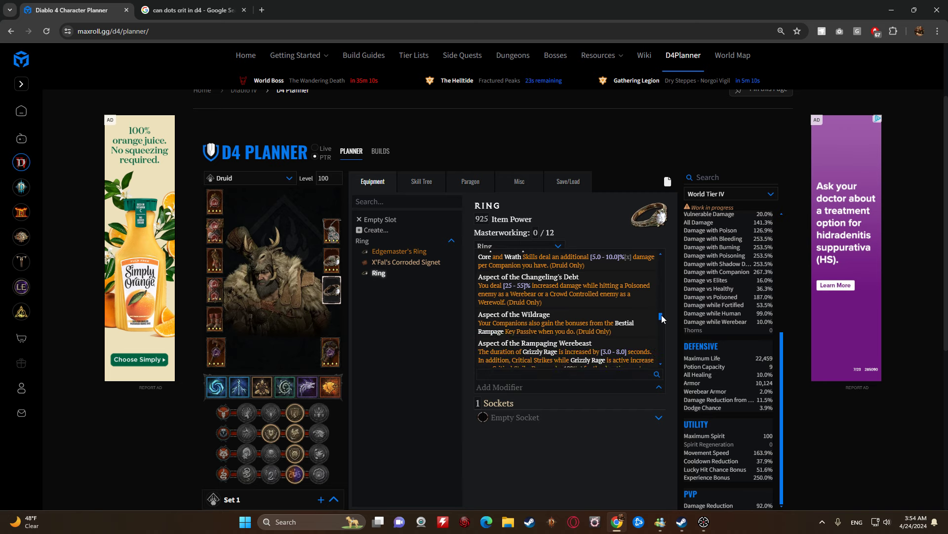
scroll("down", 3)
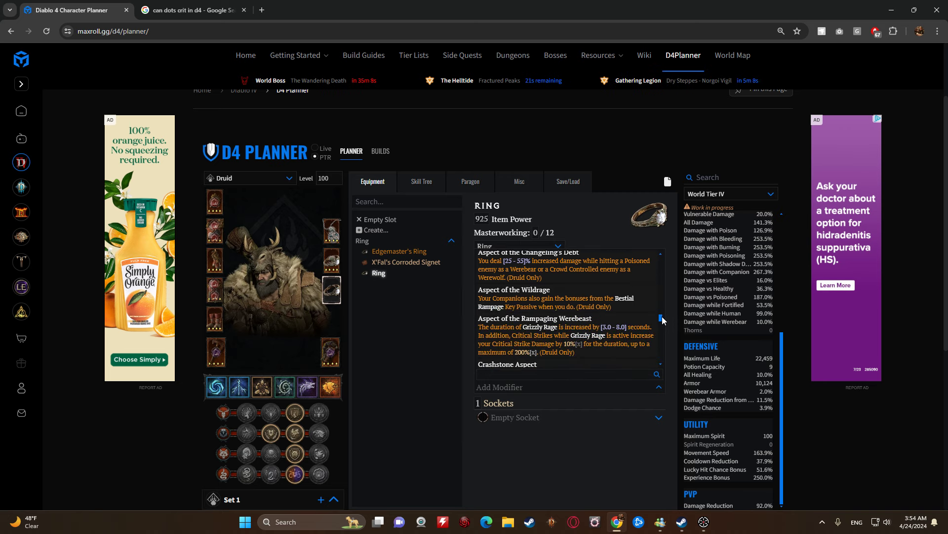
scroll("down", 3)
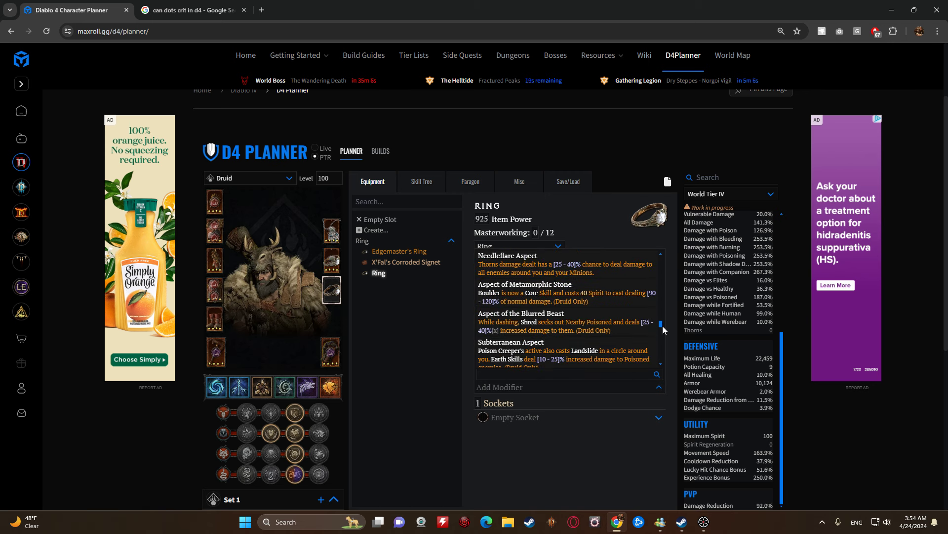
scroll("down", 3)
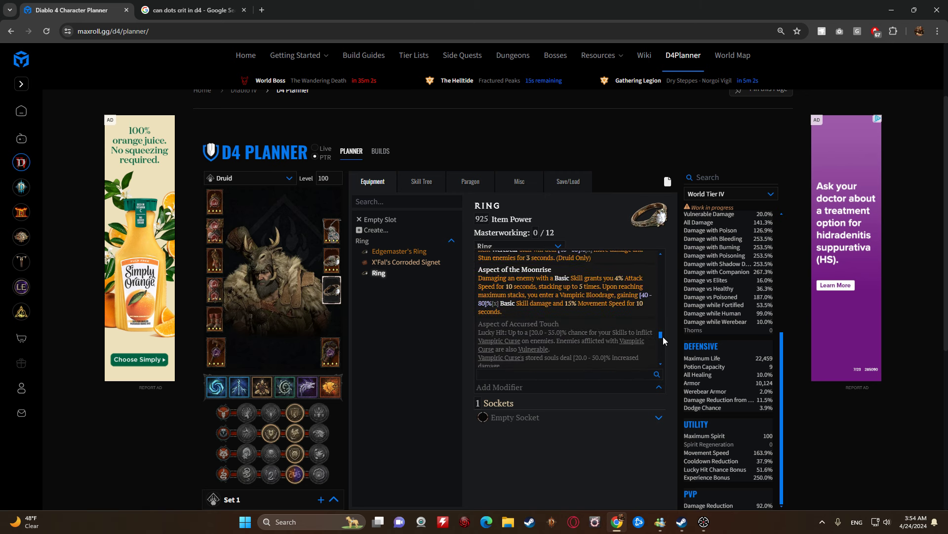
scroll("down", 3)
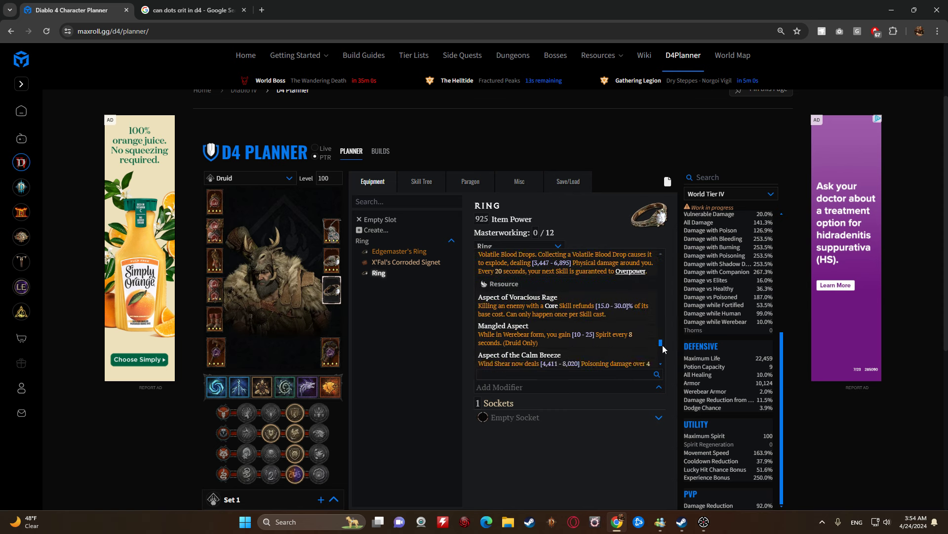
scroll("down", 3)
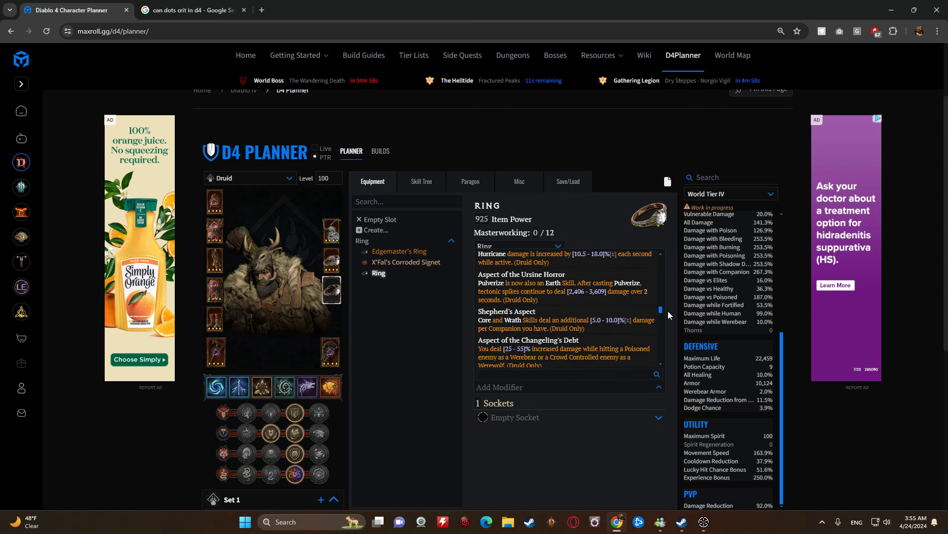
scroll("down", 3)
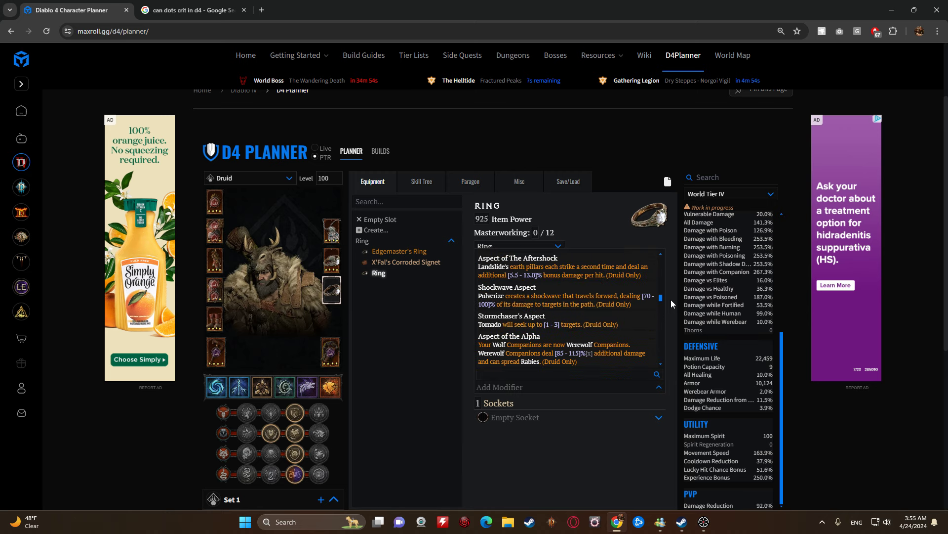
scroll("down", 3)
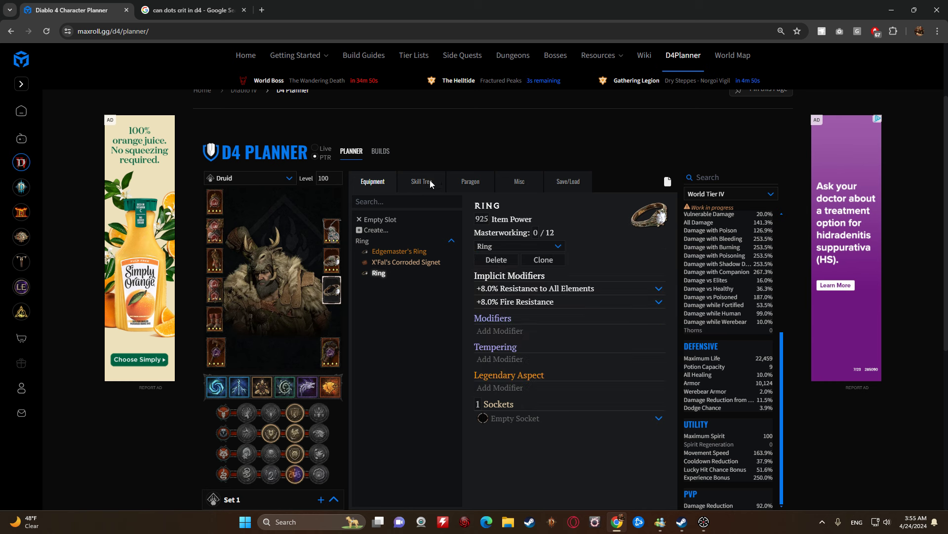
Switch to the Druid's skill tree with the Bestial Rampage key passive shown.
left_click(421, 182)
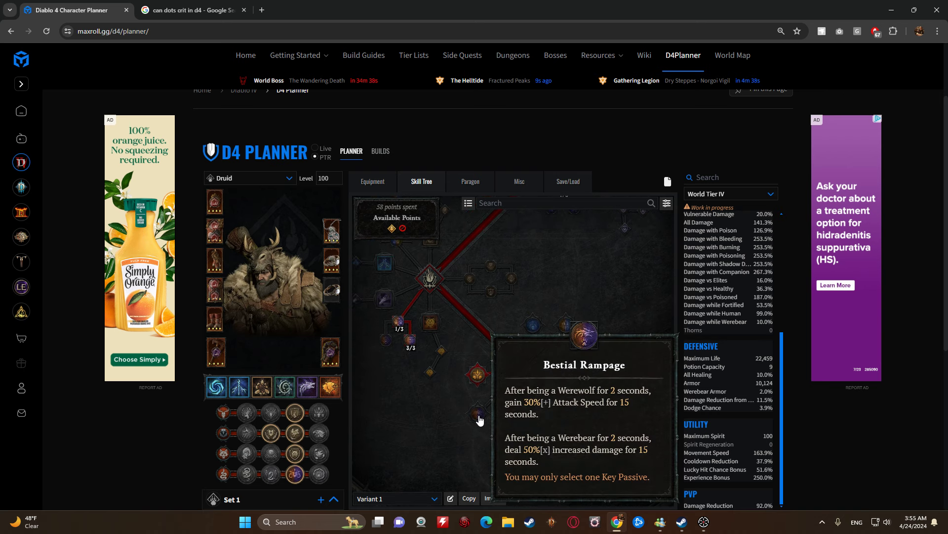
mouse_move(477, 379)
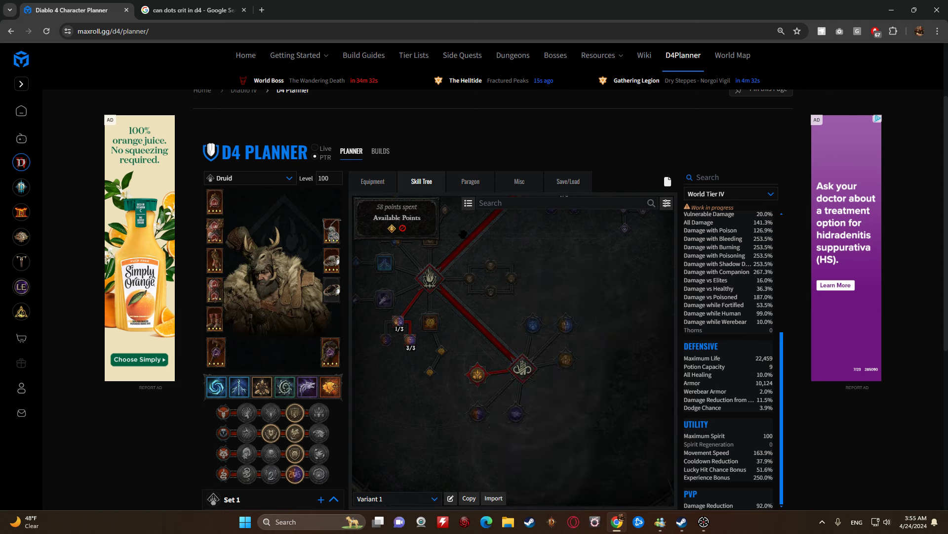
mouse_move(379, 189)
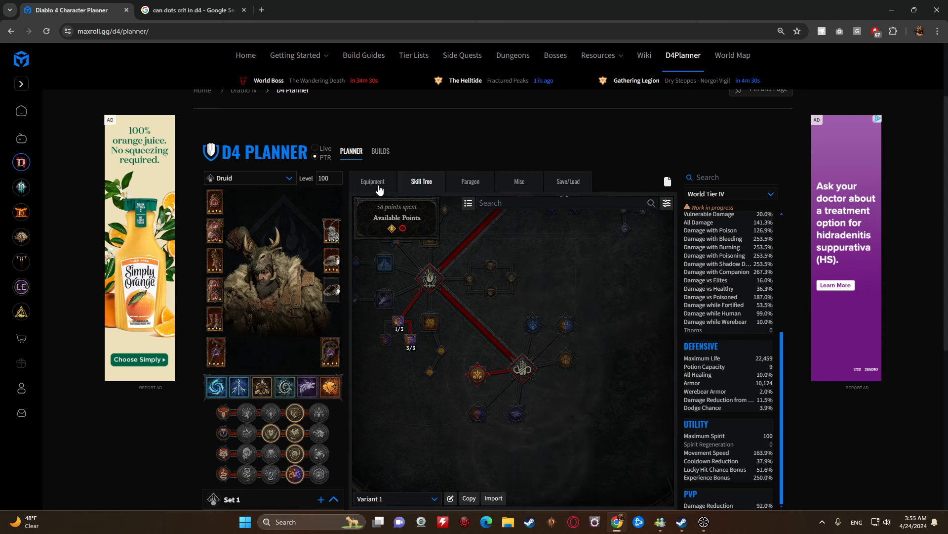
mouse_move(478, 374)
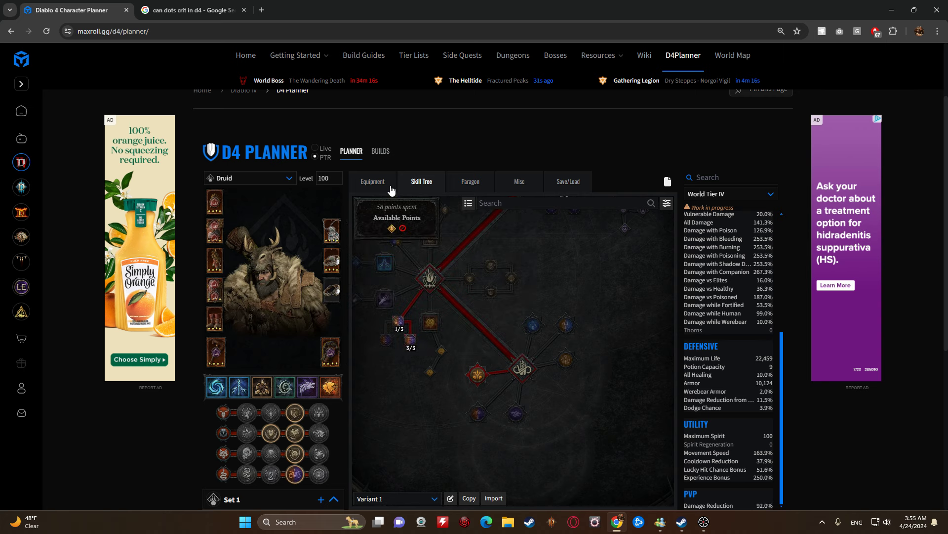
mouse_move(346, 272)
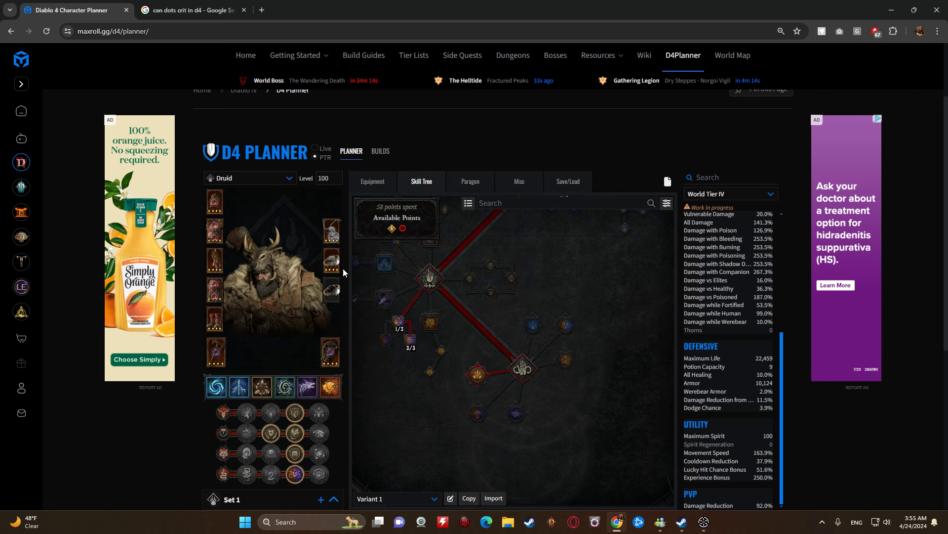
mouse_move(330, 354)
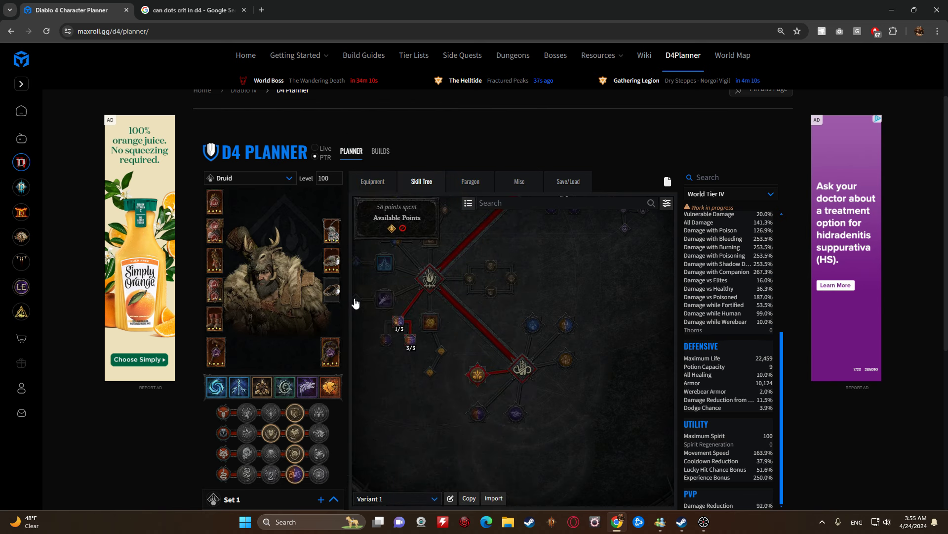
mouse_move(261, 386)
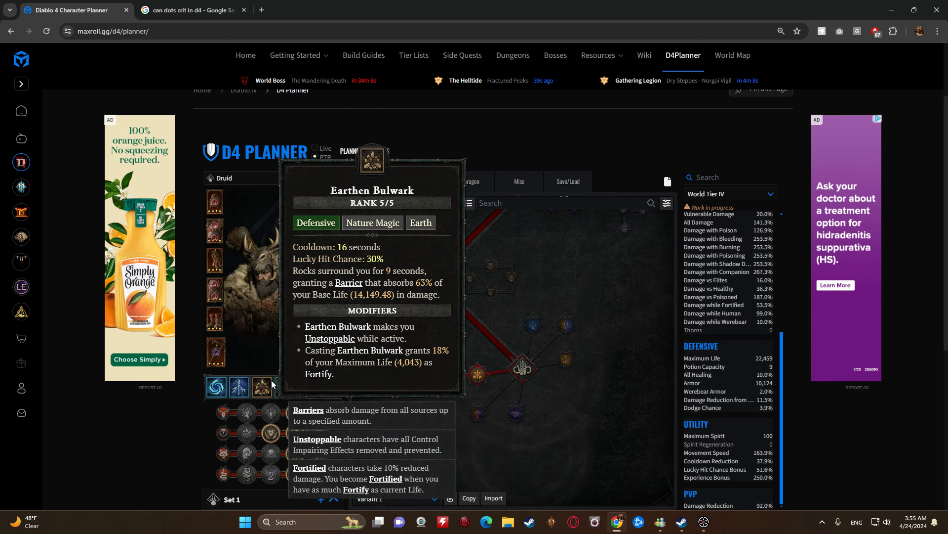
mouse_move(289, 387)
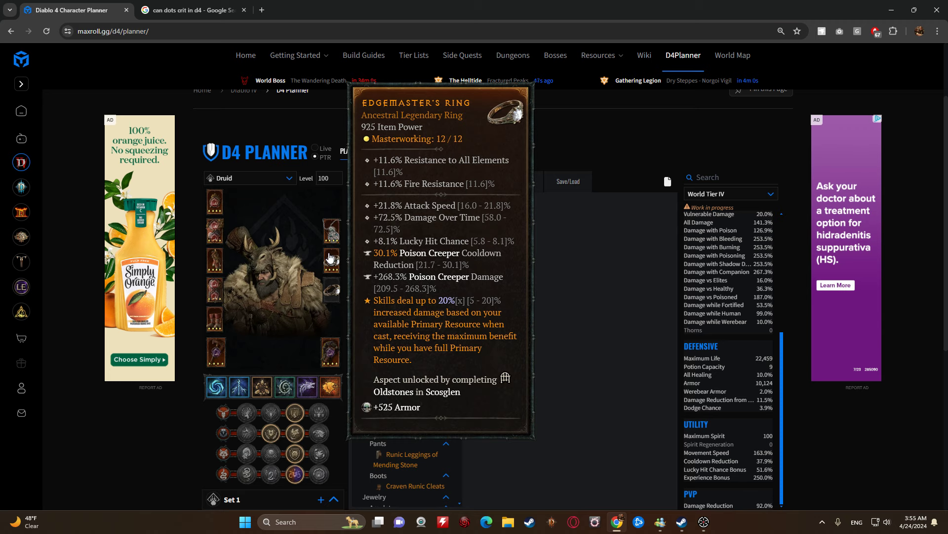
mouse_move(334, 292)
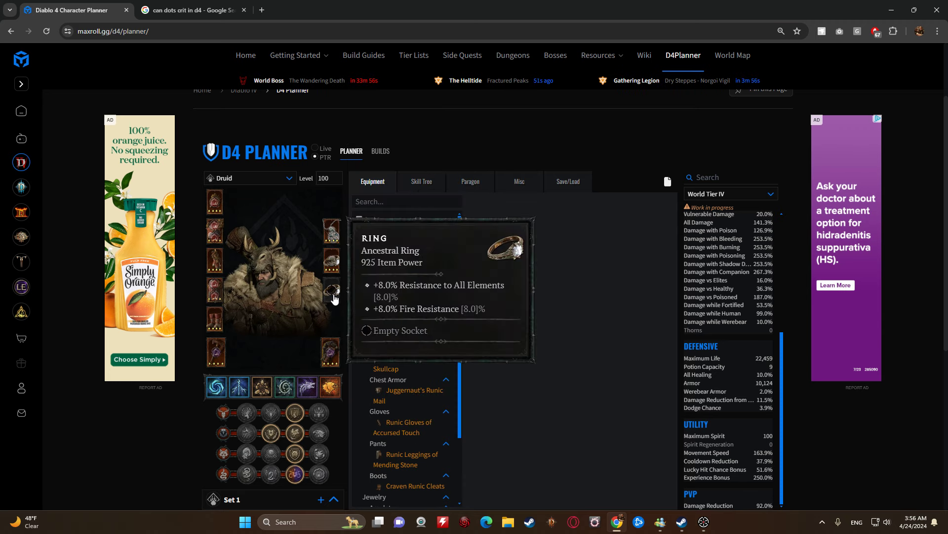
Bring up the plain second ring and browse its legendary aspect options.
left_click(331, 291)
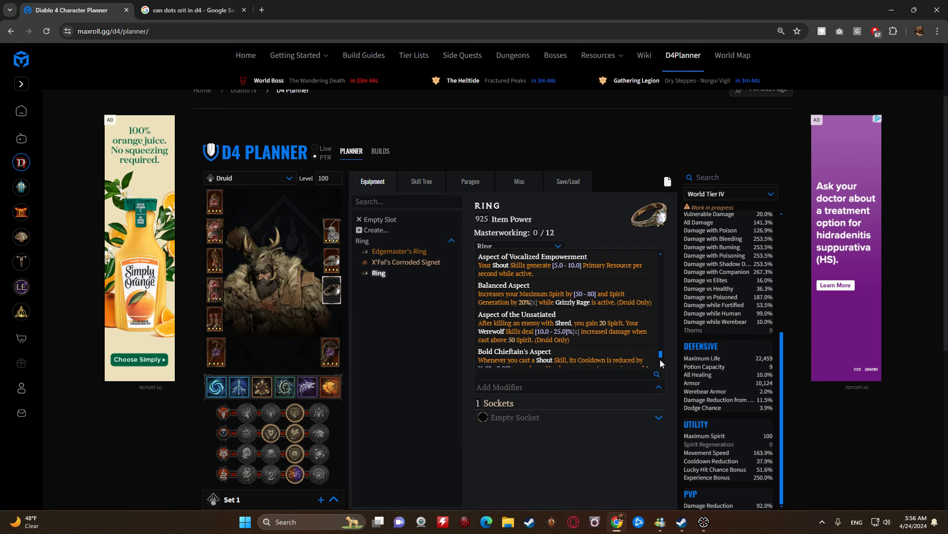
scroll("down", 3)
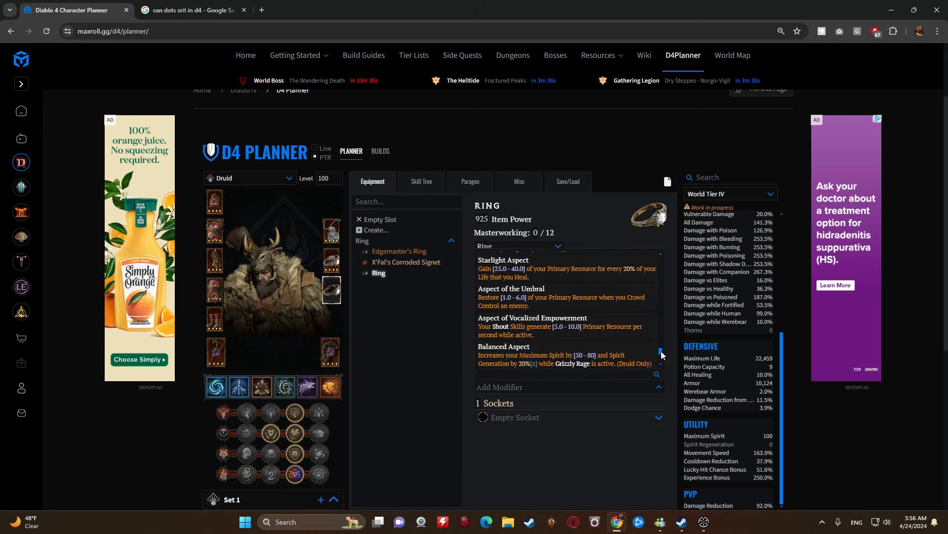
scroll("down", 3)
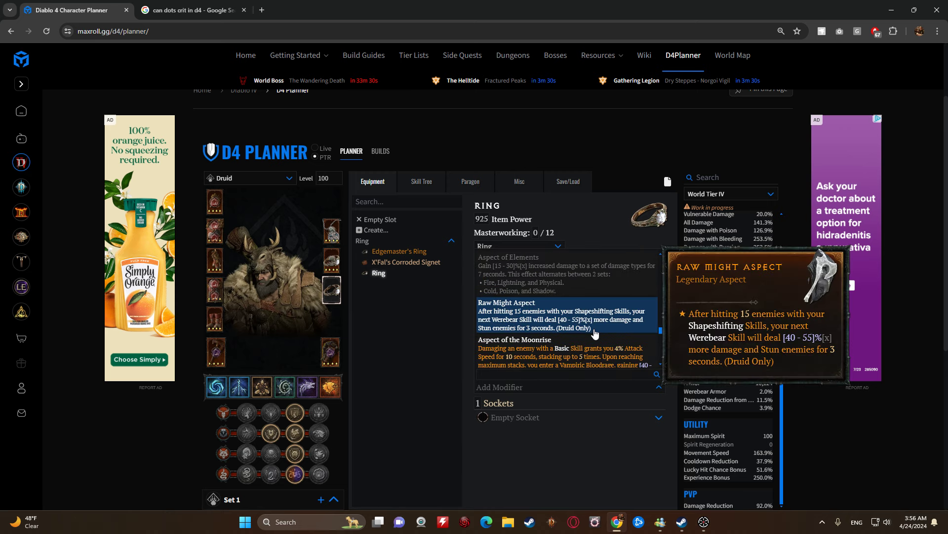
scroll("down", 3)
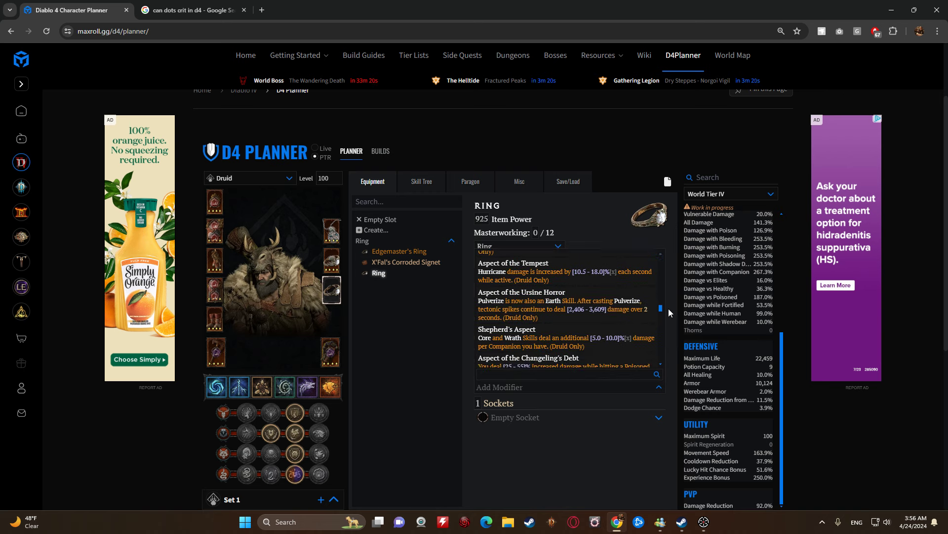
mouse_move(566, 343)
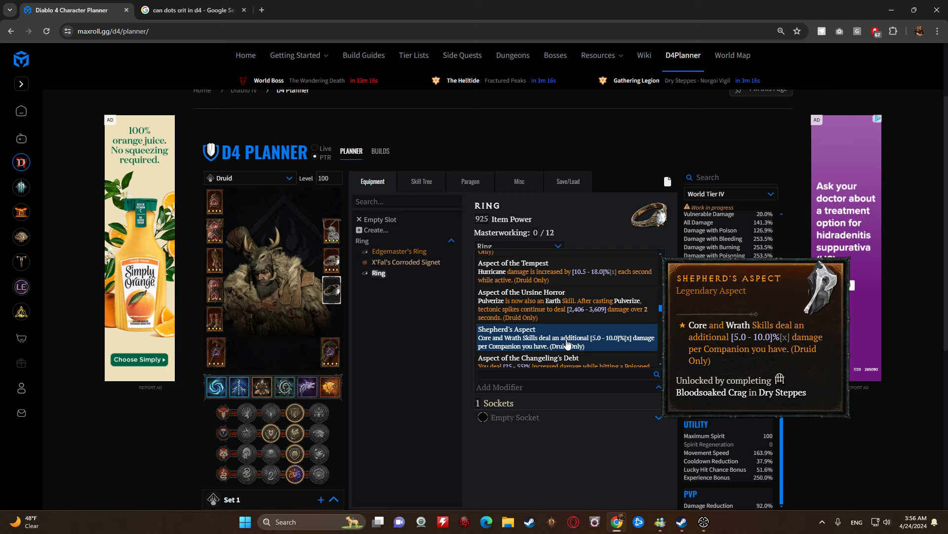
mouse_move(551, 347)
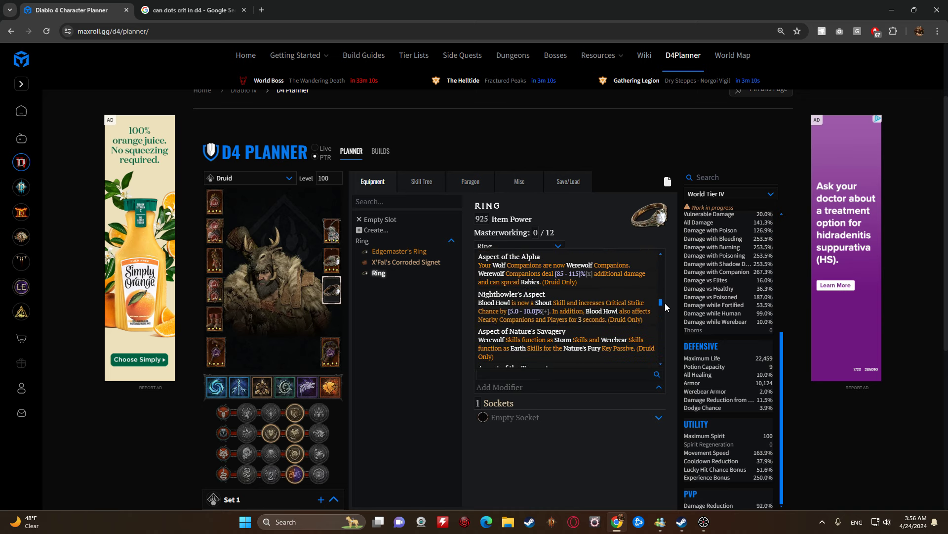
scroll("down", 3)
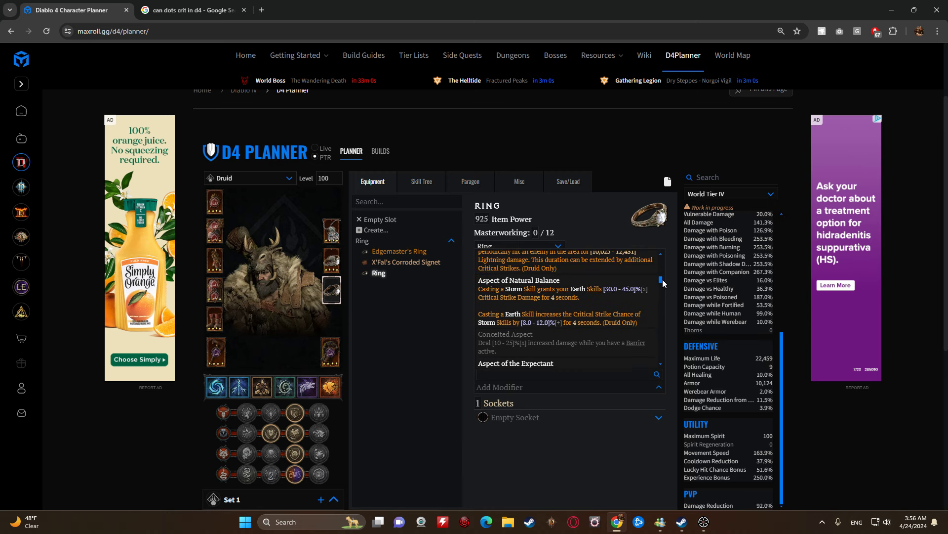
scroll("down", 3)
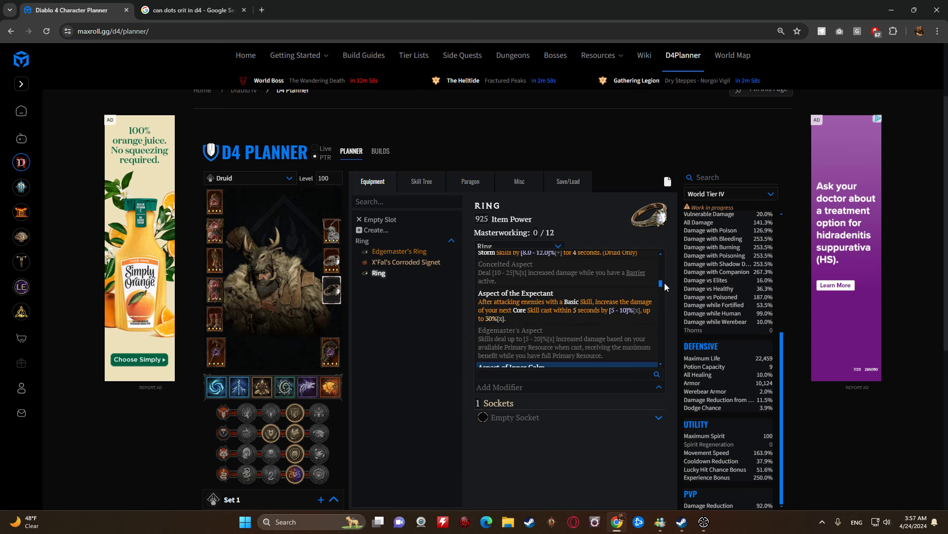
scroll("down", 3)
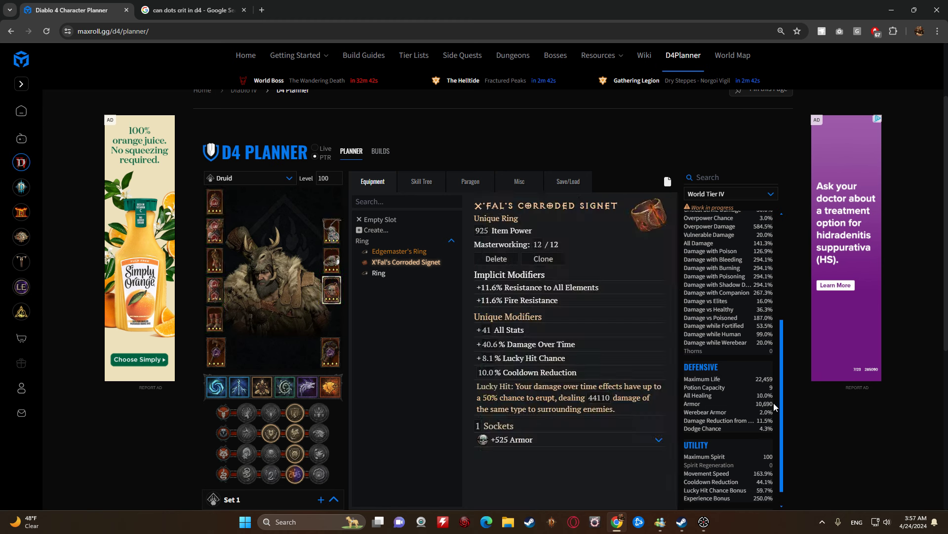
mouse_move(380, 299)
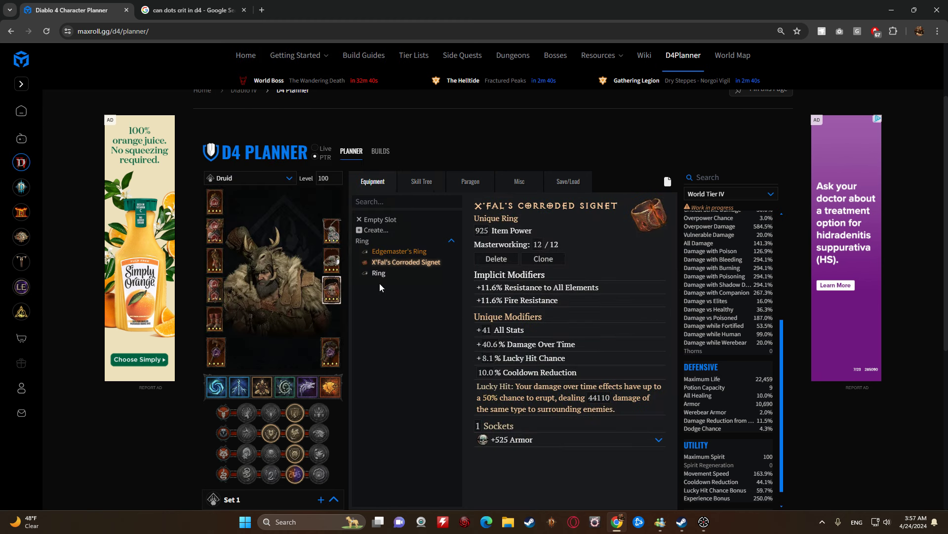
left_click(421, 182)
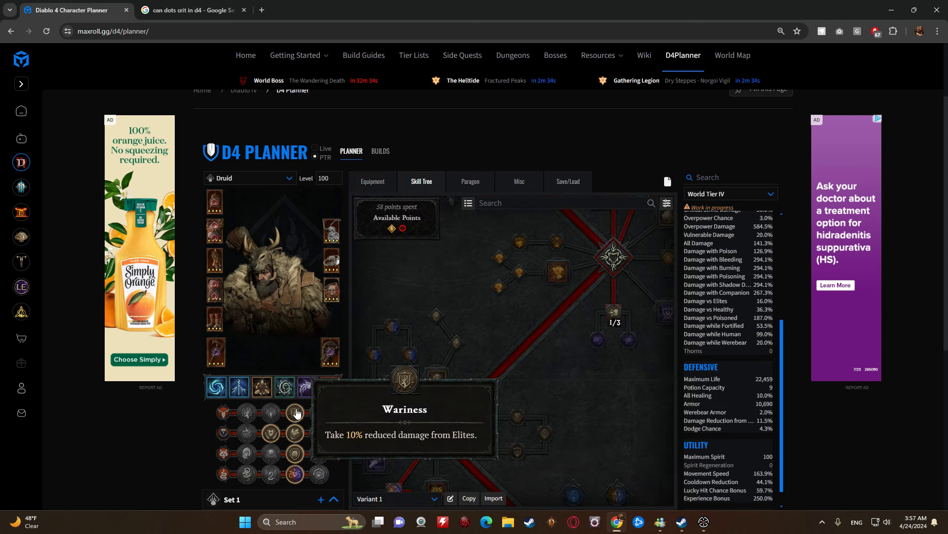
mouse_move(270, 433)
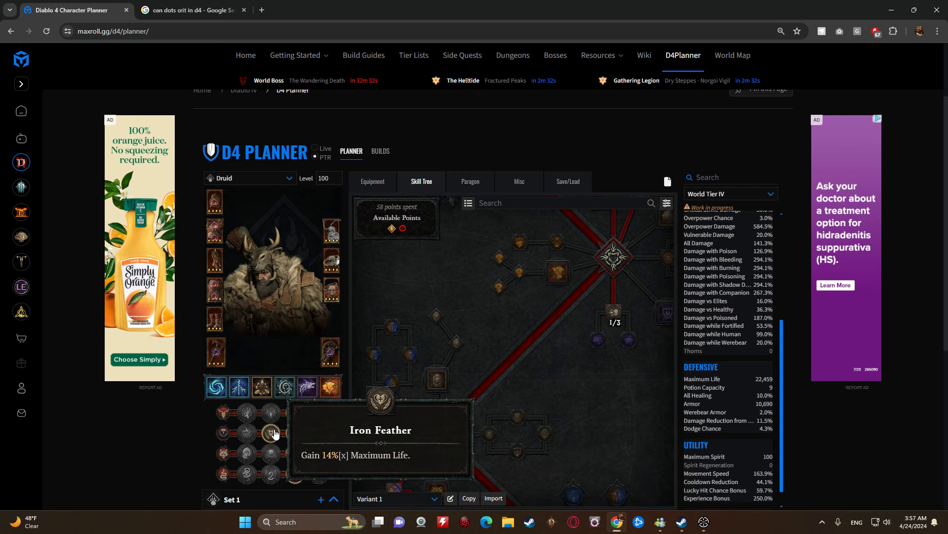
mouse_move(307, 395)
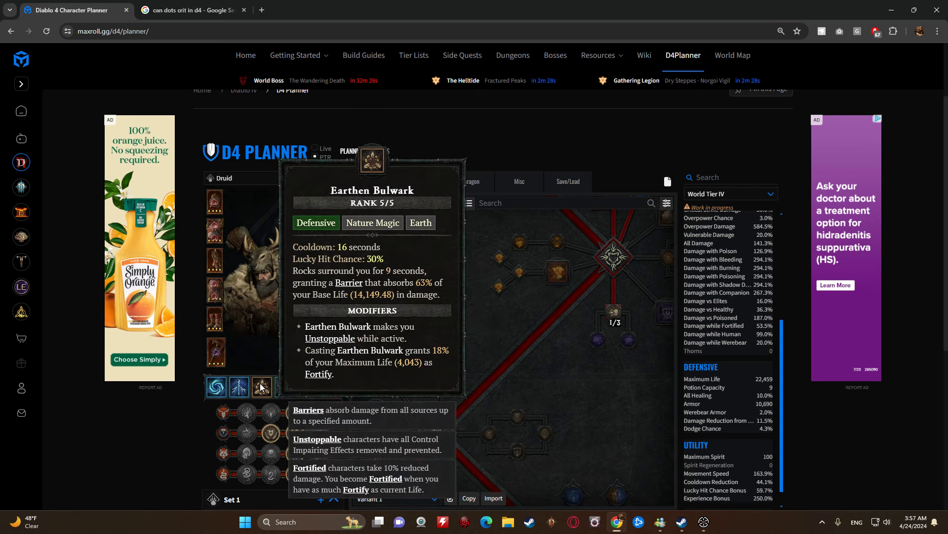
mouse_move(294, 473)
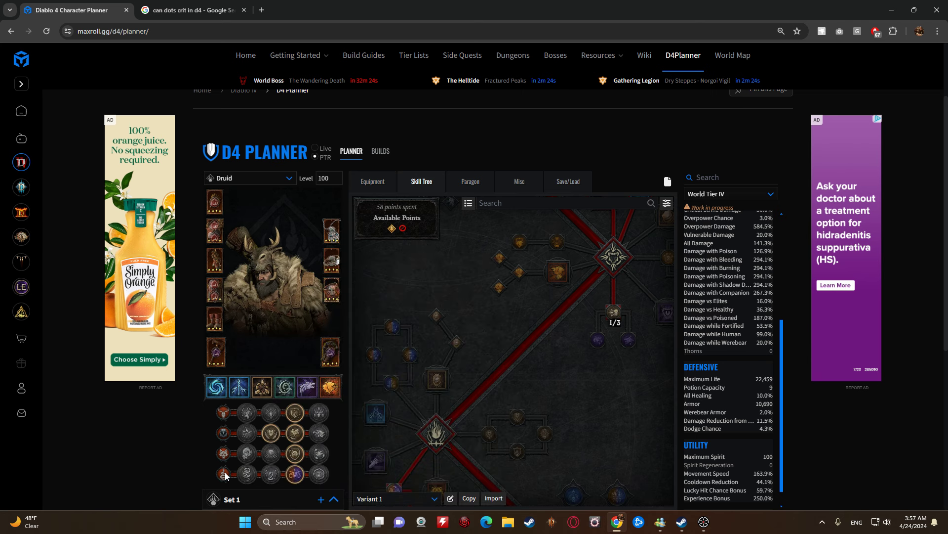
mouse_move(308, 478)
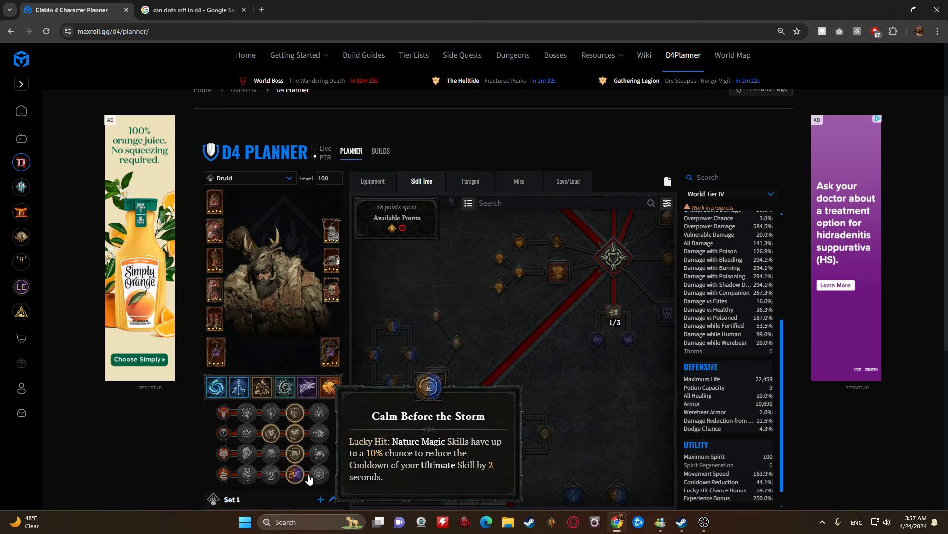
mouse_move(302, 471)
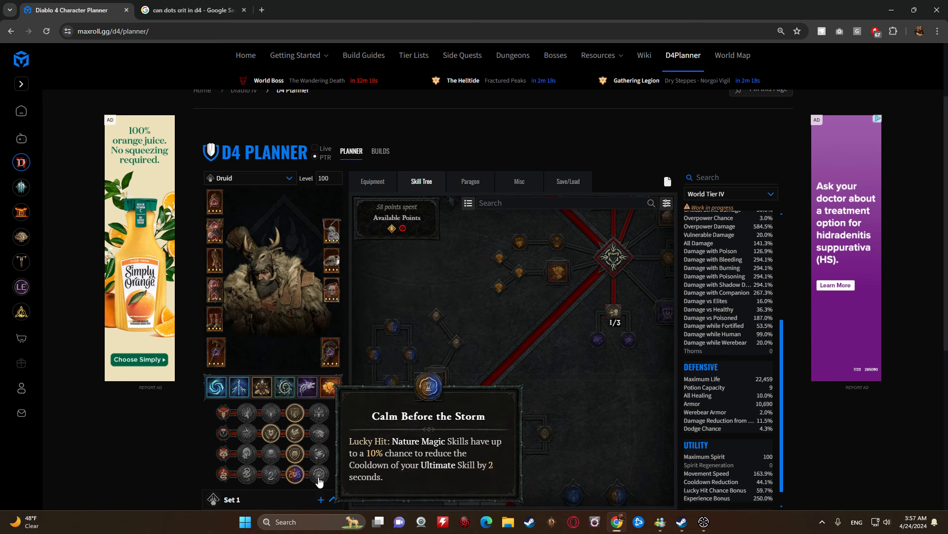
mouse_move(324, 480)
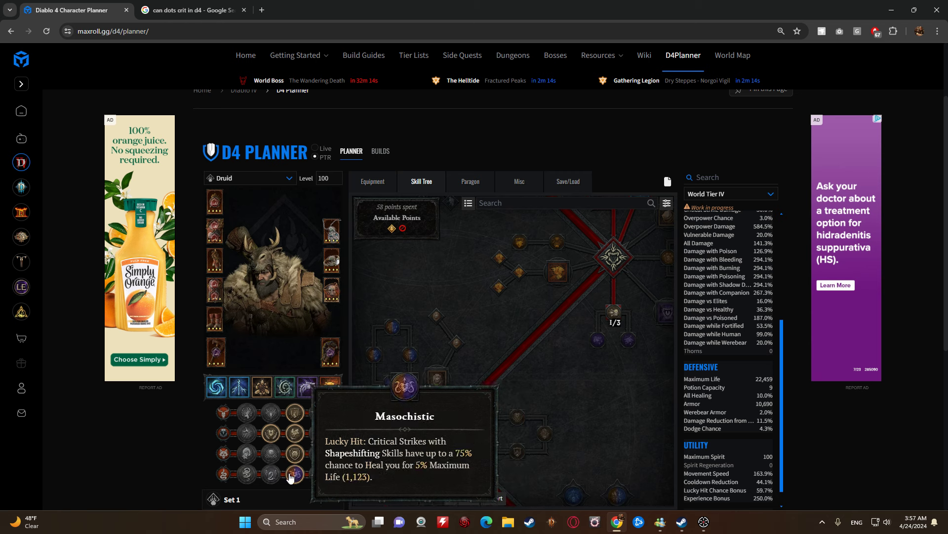
mouse_move(268, 478)
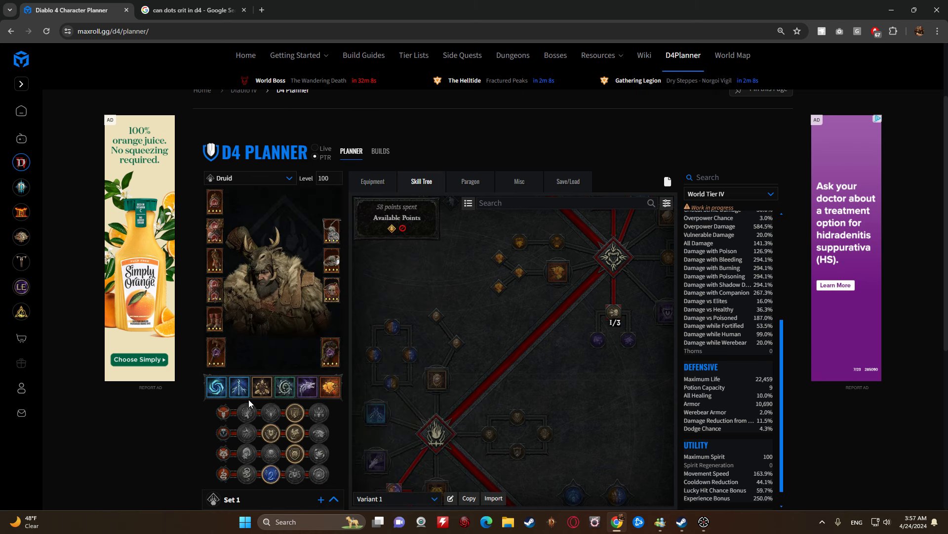
mouse_move(239, 387)
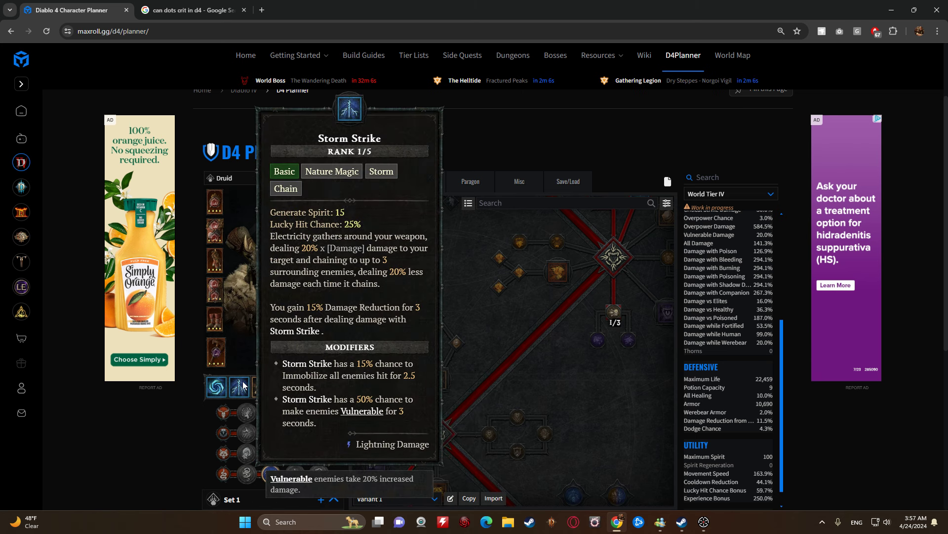
mouse_move(247, 395)
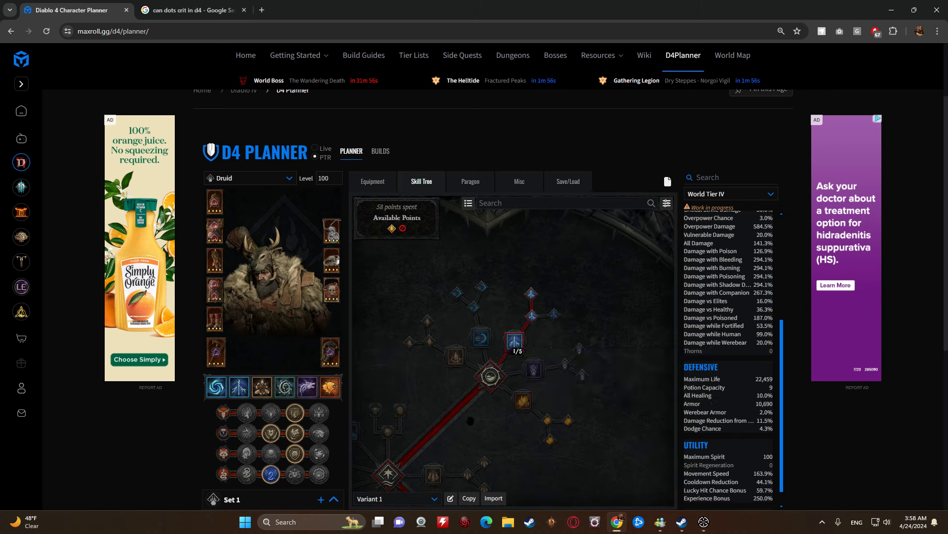
mouse_move(271, 473)
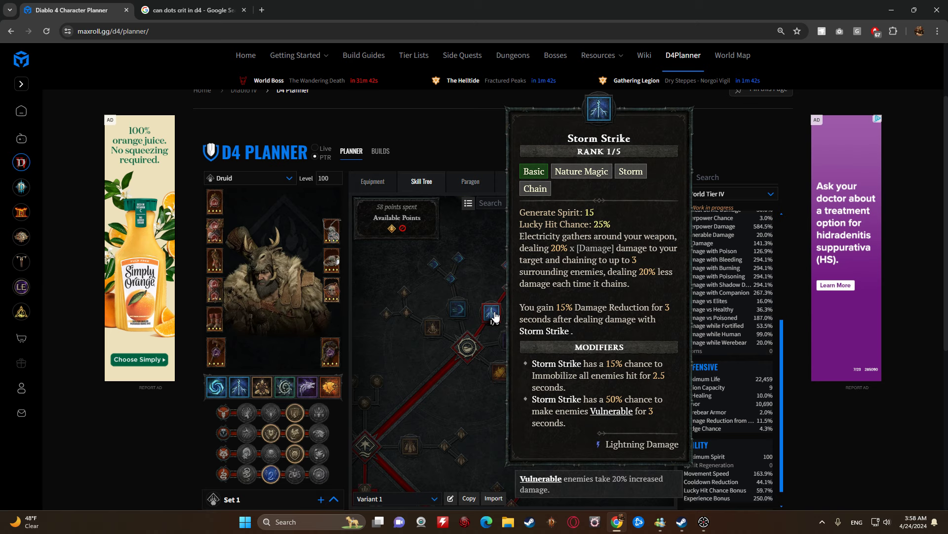
mouse_move(205, 255)
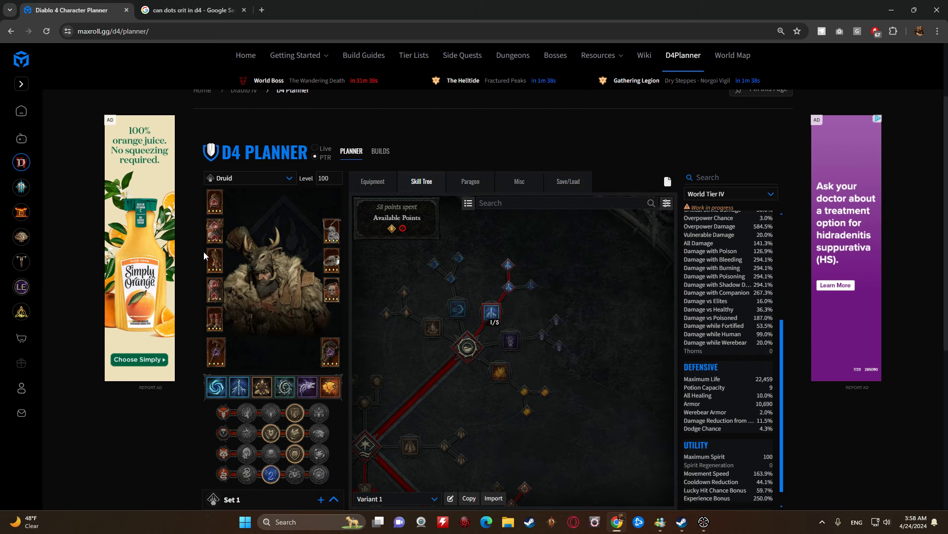
mouse_move(215, 289)
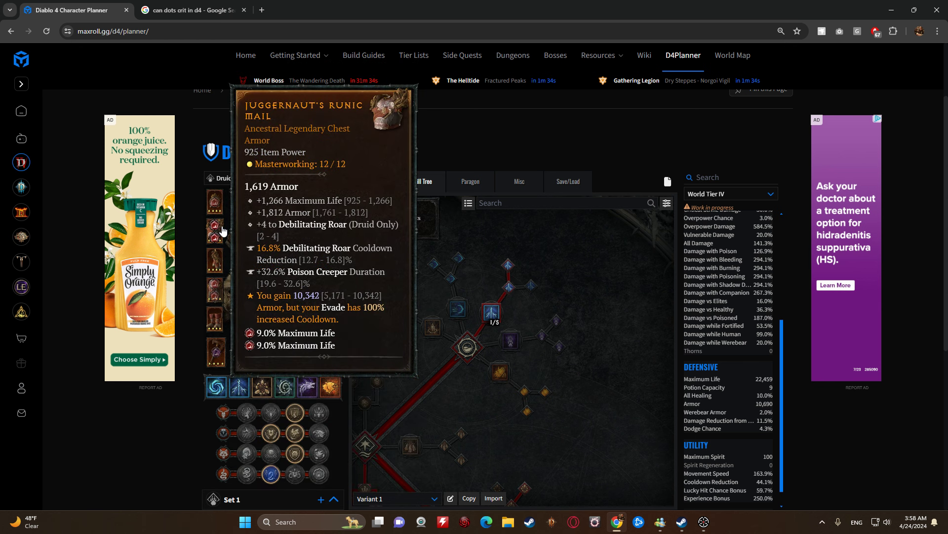
mouse_move(215, 206)
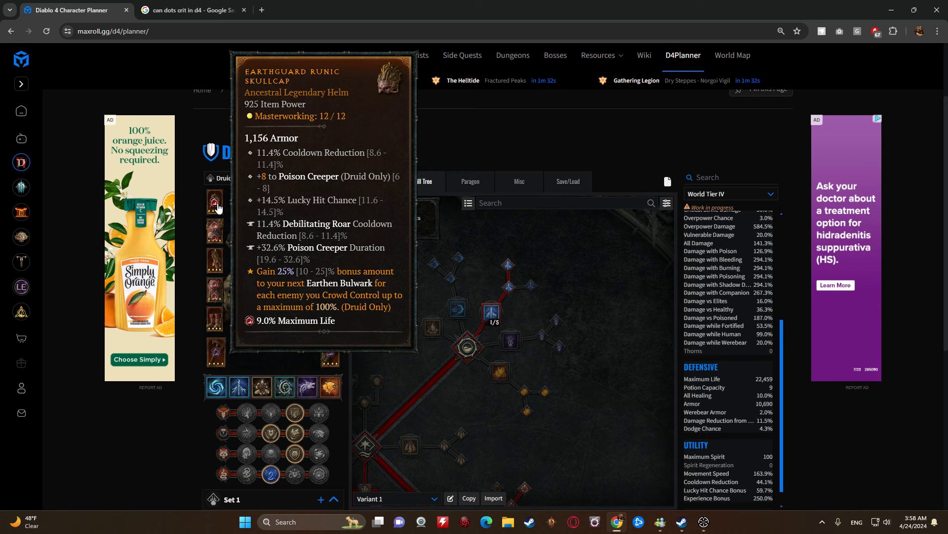
mouse_move(239, 388)
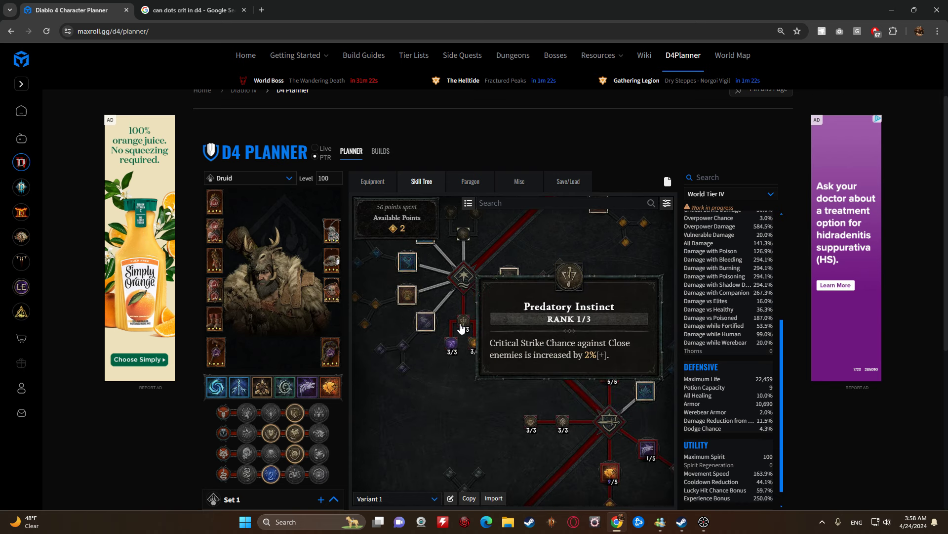
mouse_move(460, 348)
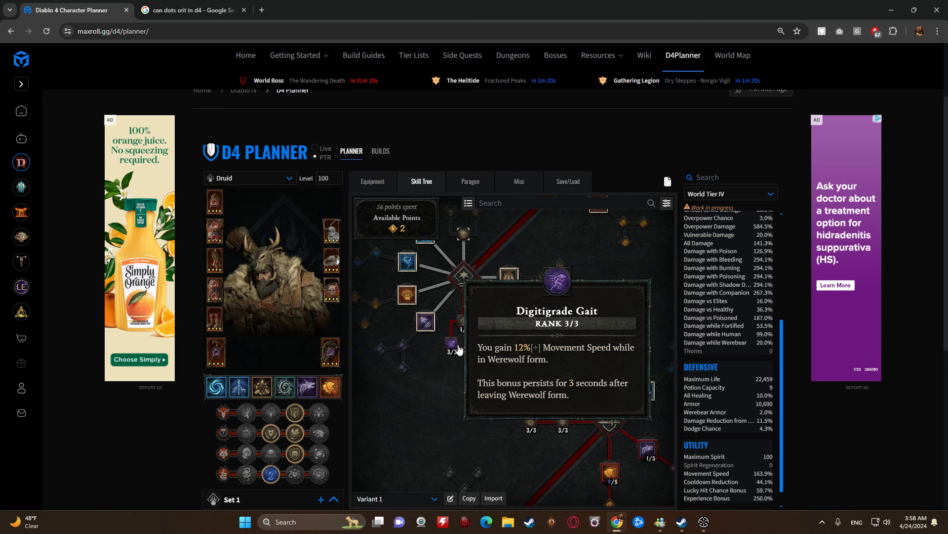
mouse_move(474, 346)
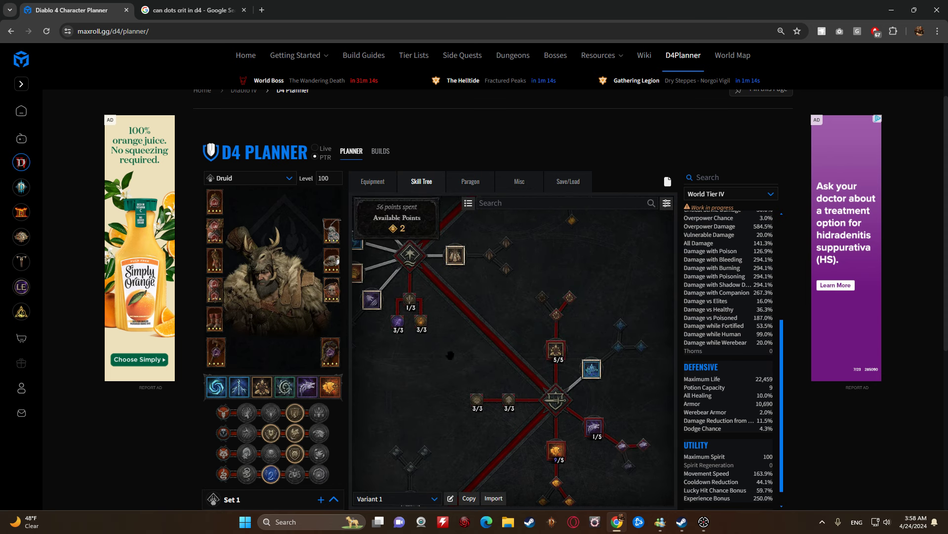
mouse_move(421, 326)
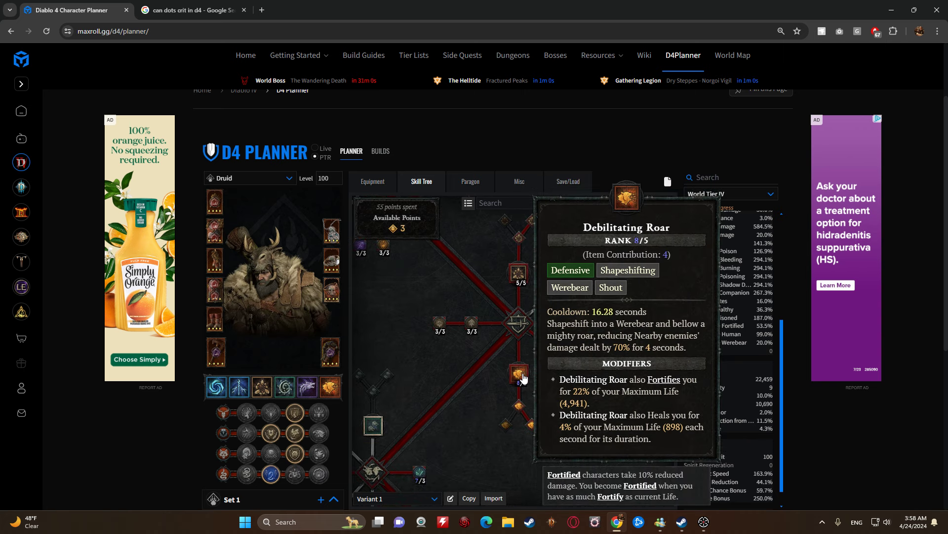
Put a skill point back into Debilitating Roar in the Druid skill tree.
left_click(518, 374)
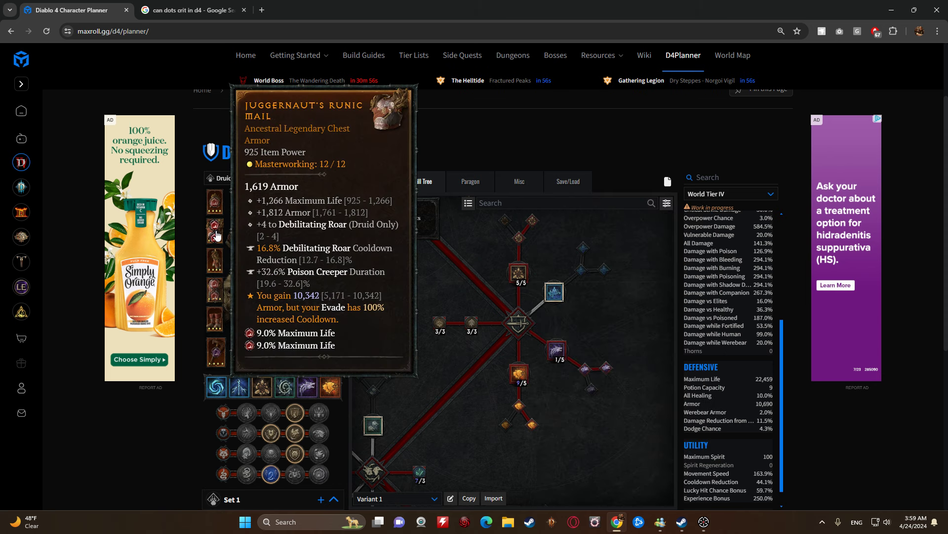
mouse_move(216, 230)
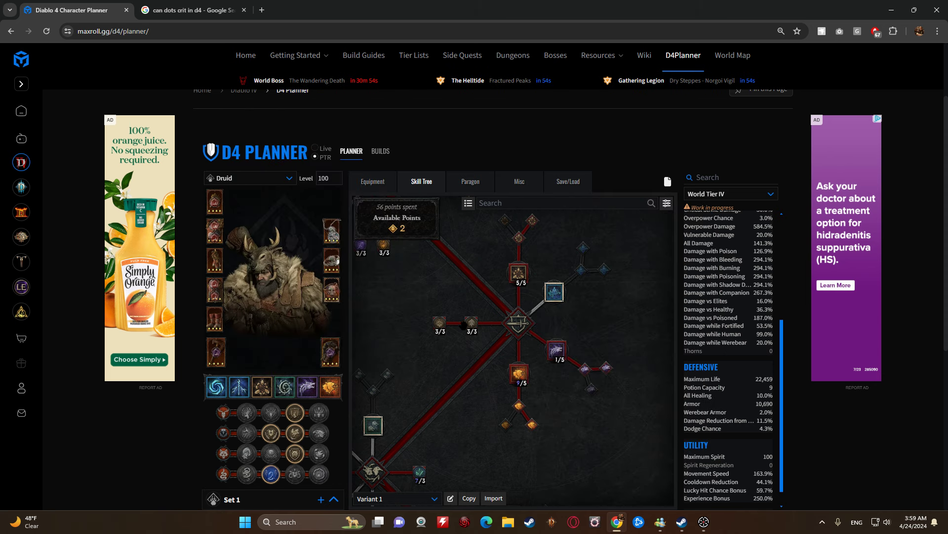
mouse_move(439, 322)
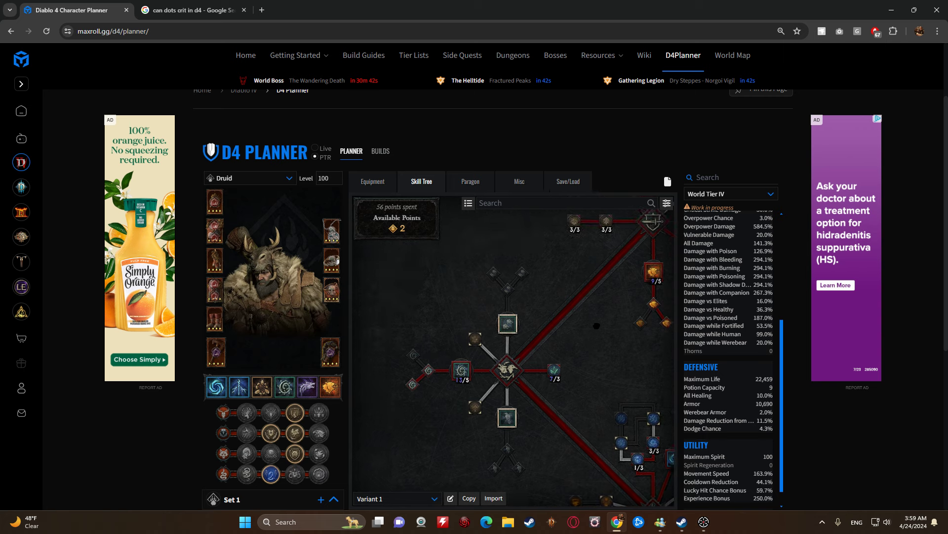
mouse_move(453, 320)
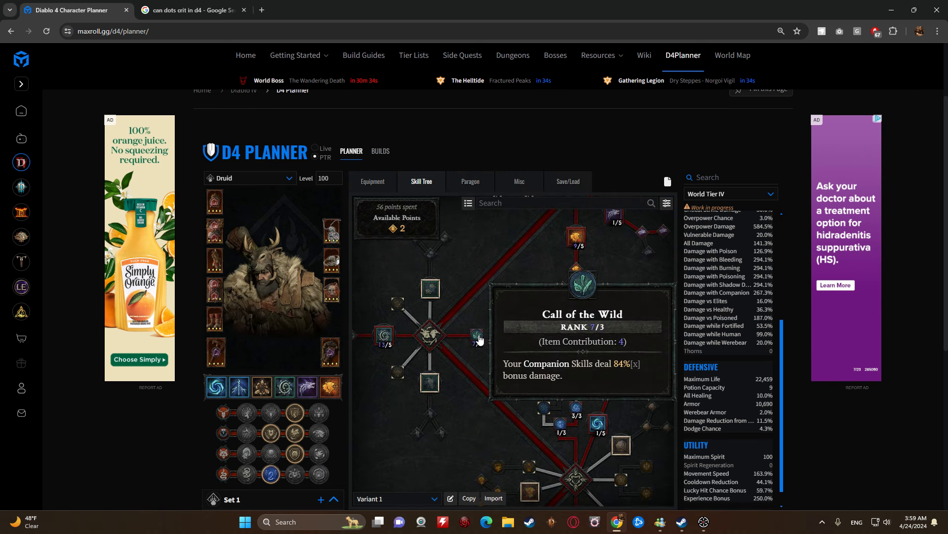
mouse_move(482, 344)
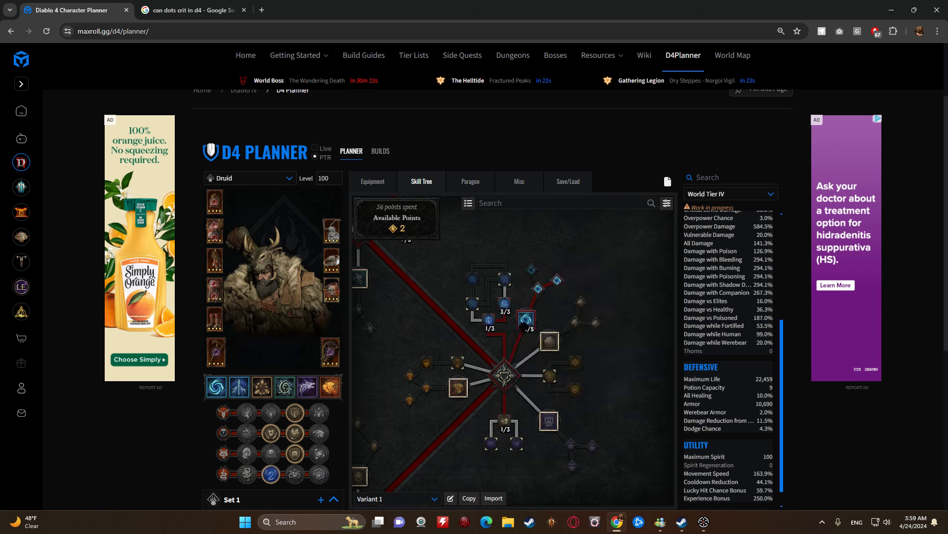
mouse_move(488, 320)
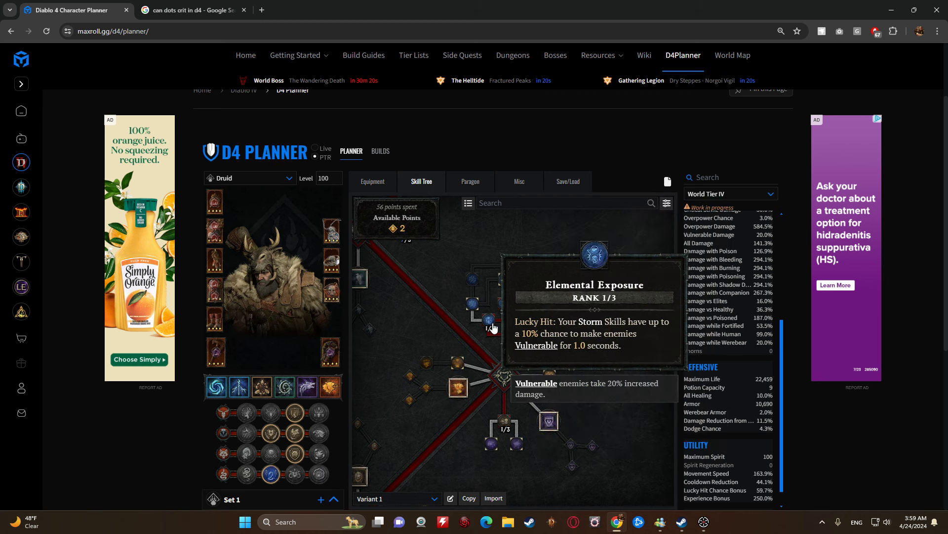
mouse_move(490, 320)
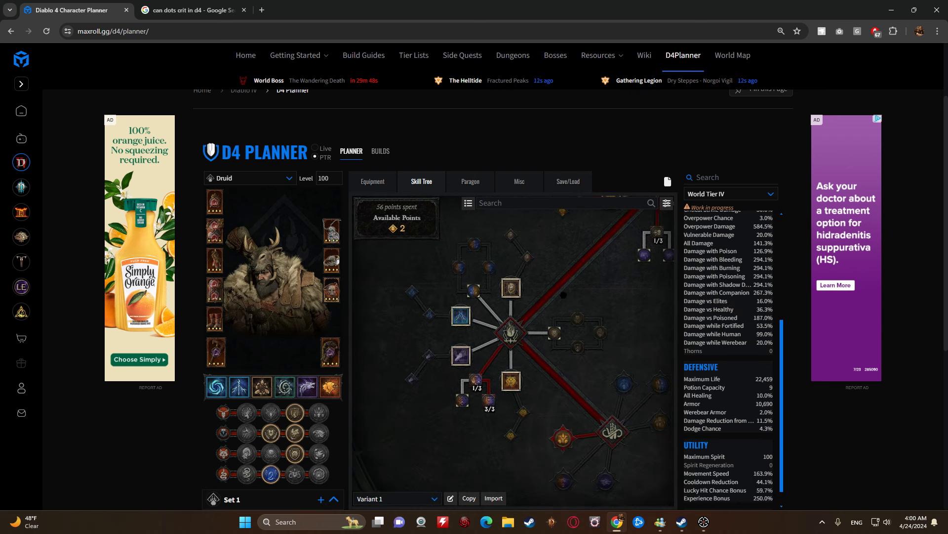
mouse_move(482, 369)
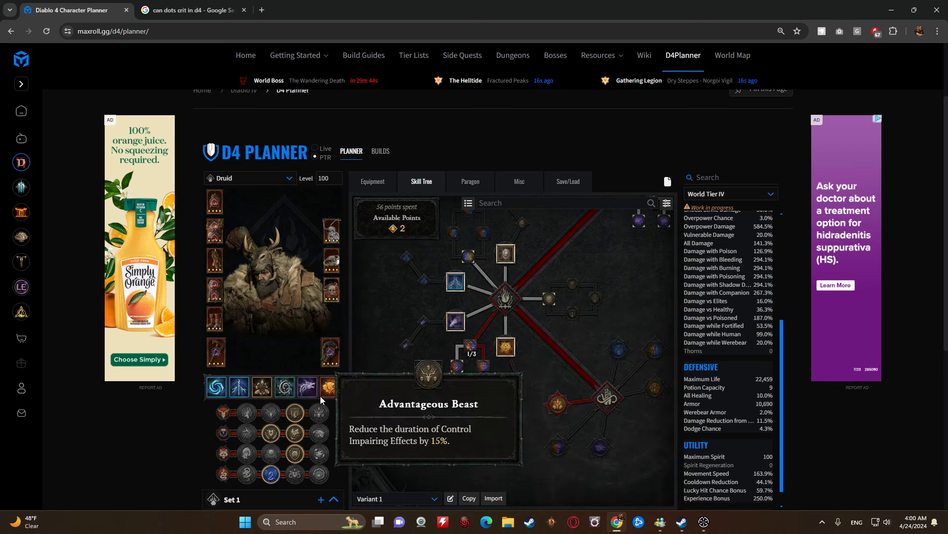
mouse_move(483, 370)
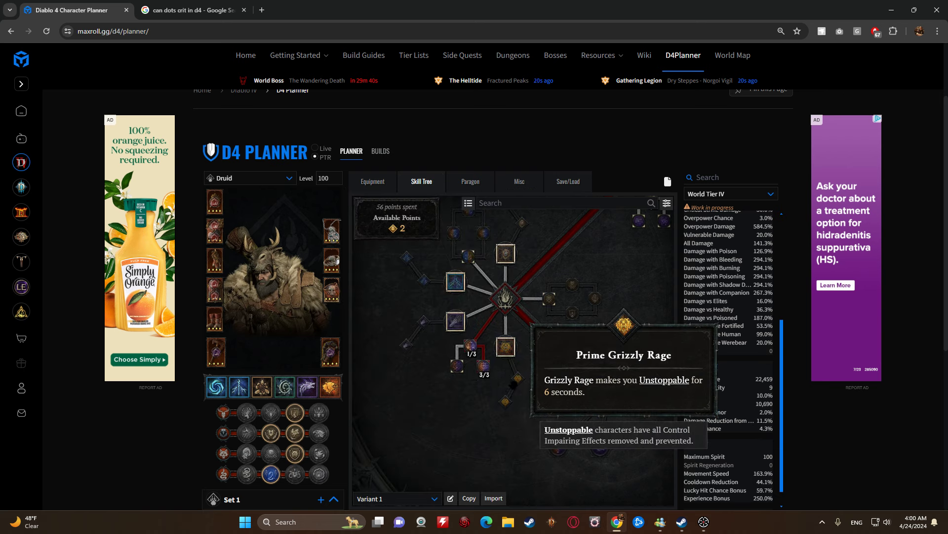
mouse_move(482, 374)
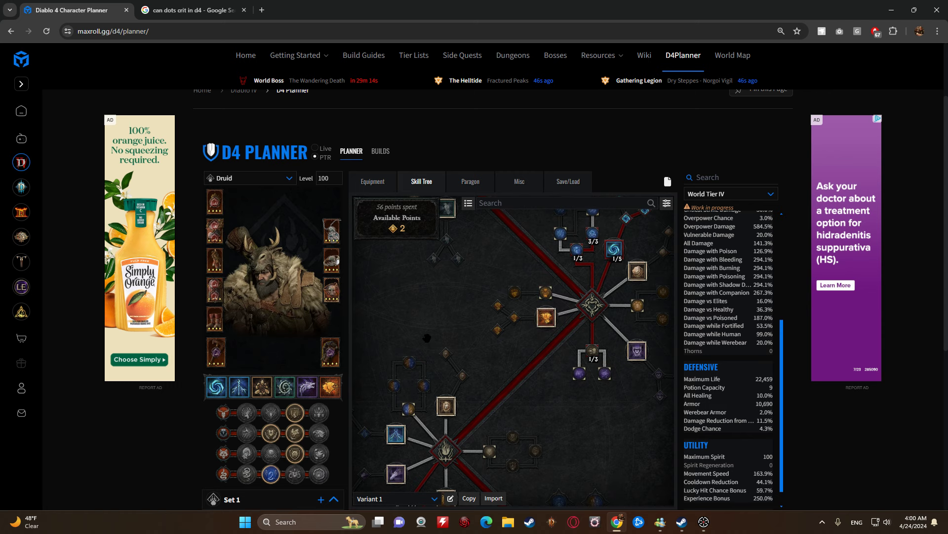
mouse_move(618, 267)
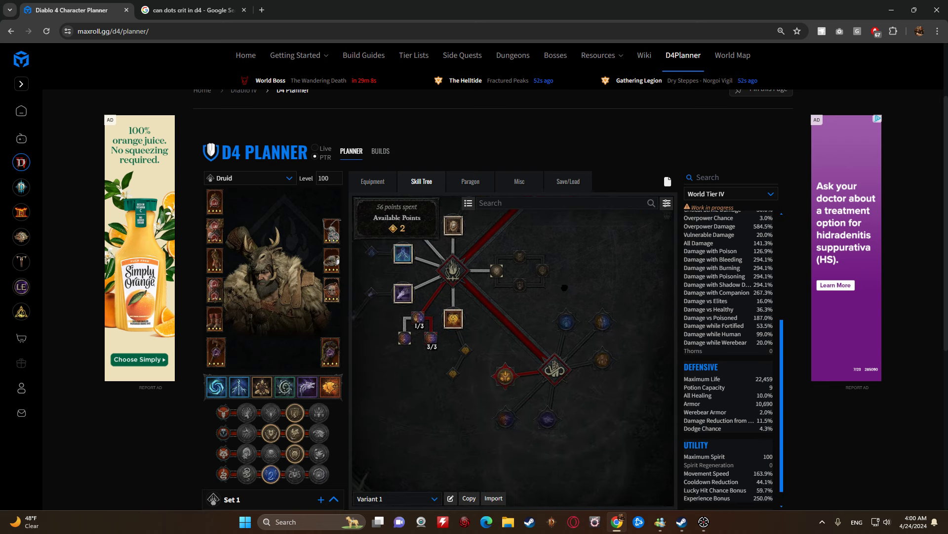
mouse_move(506, 373)
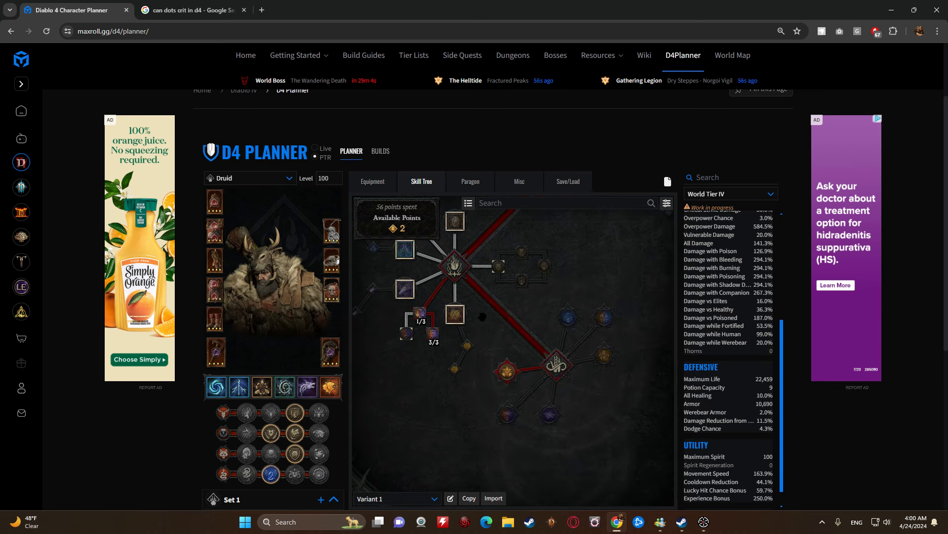
mouse_move(509, 378)
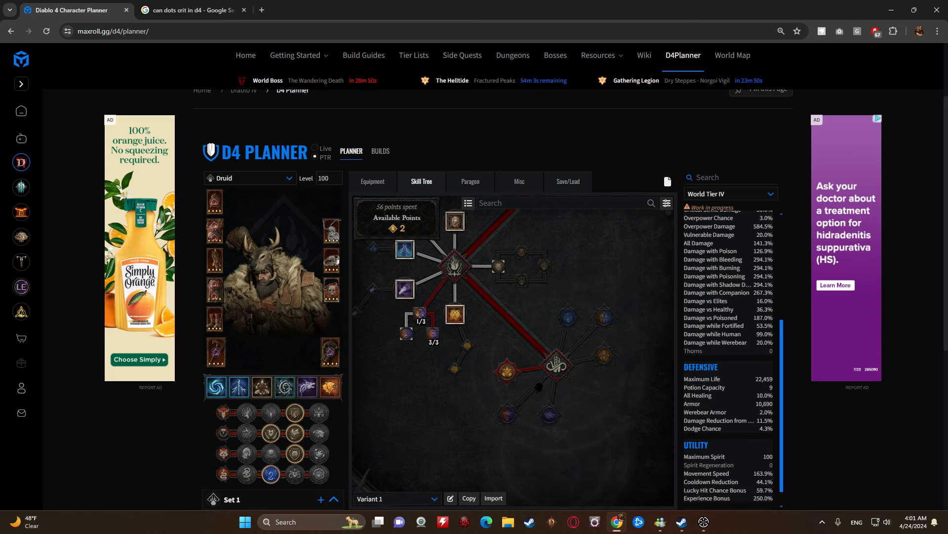
mouse_move(476, 190)
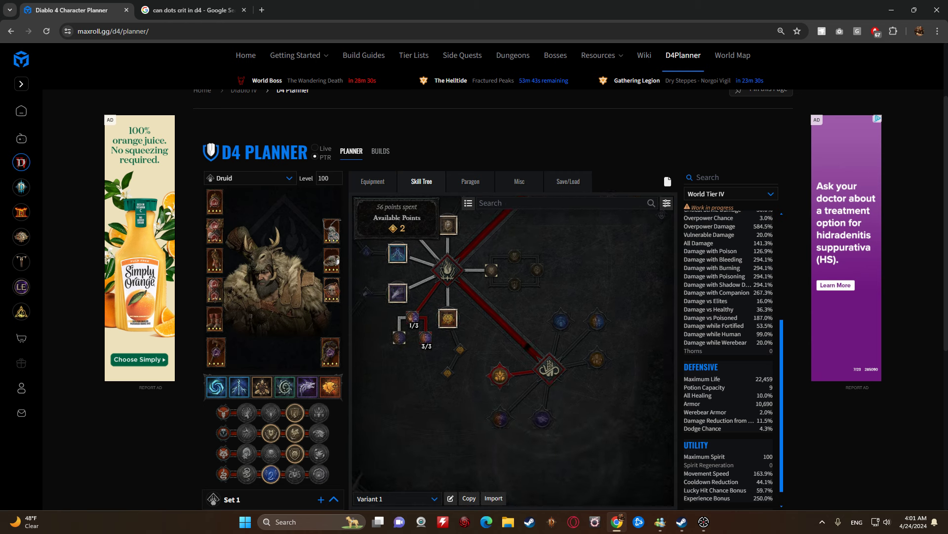
mouse_move(488, 280)
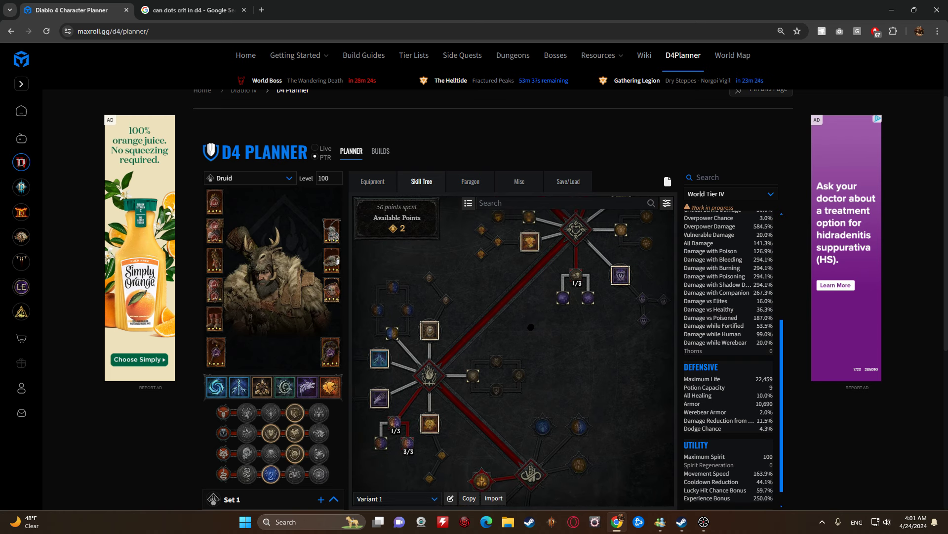
mouse_move(435, 349)
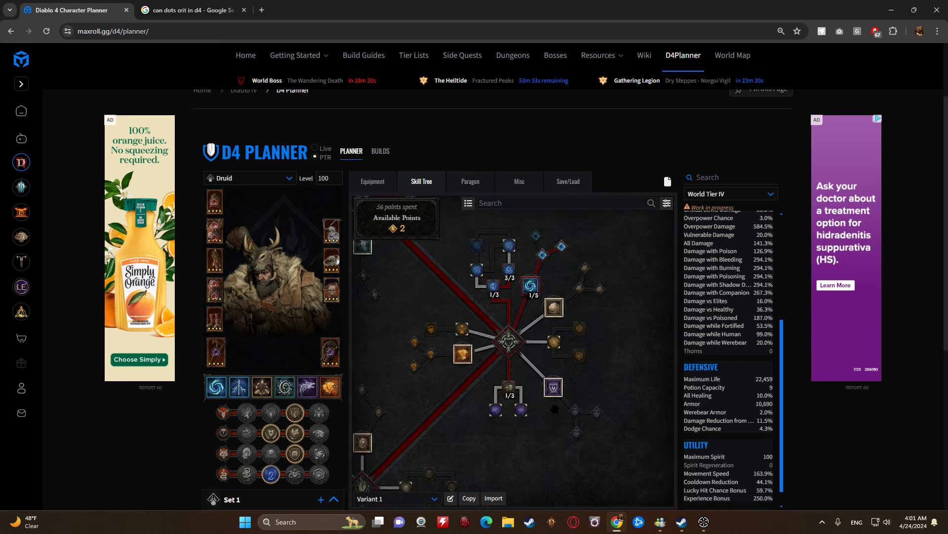
mouse_move(553, 340)
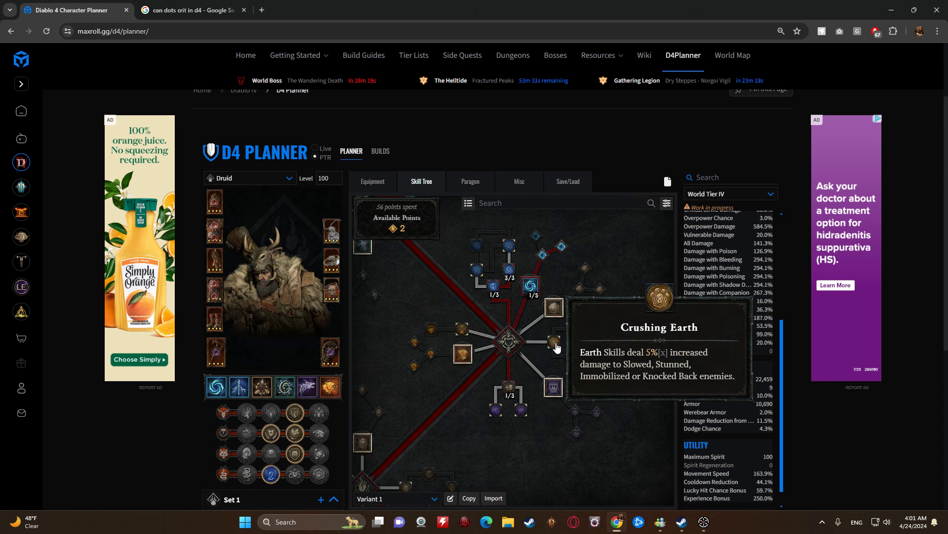
mouse_move(462, 336)
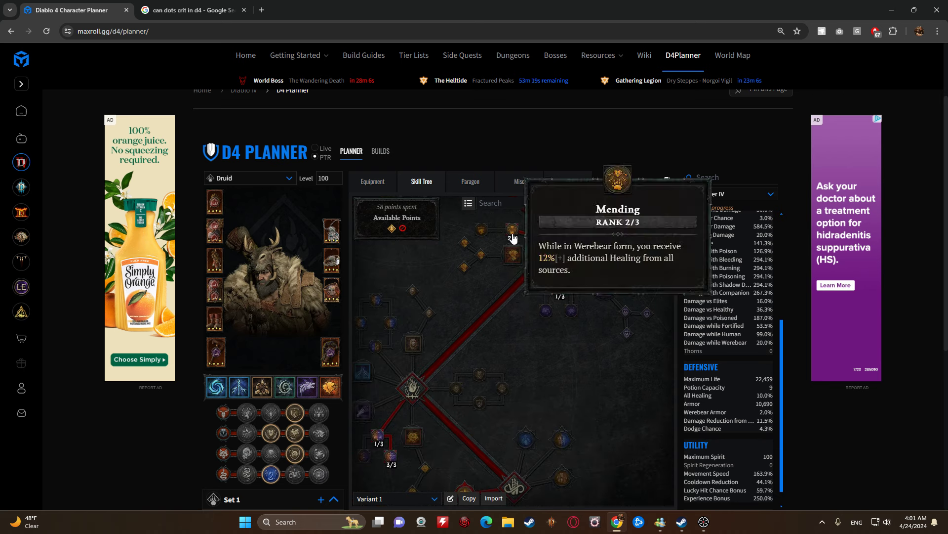
Switch to the Paragon boards showing 225 points spent.
left_click(470, 182)
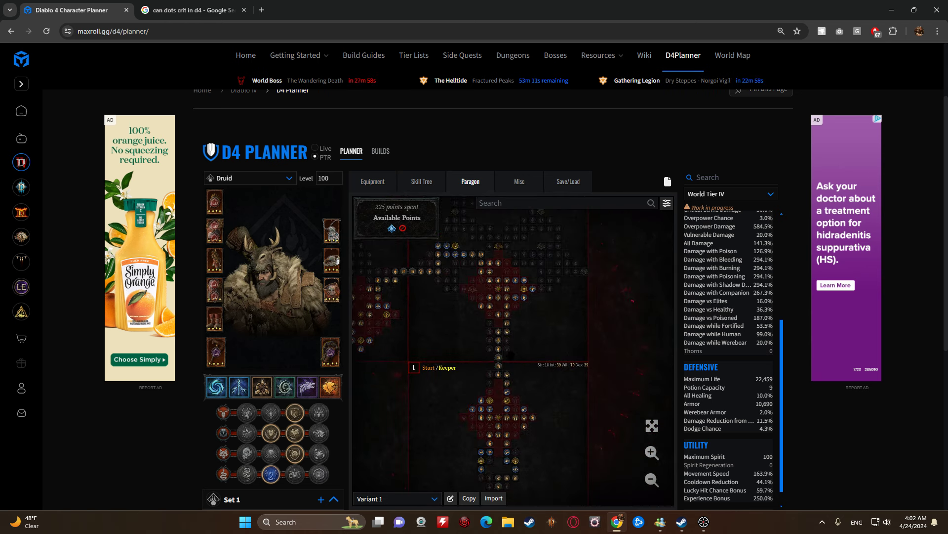
mouse_move(541, 334)
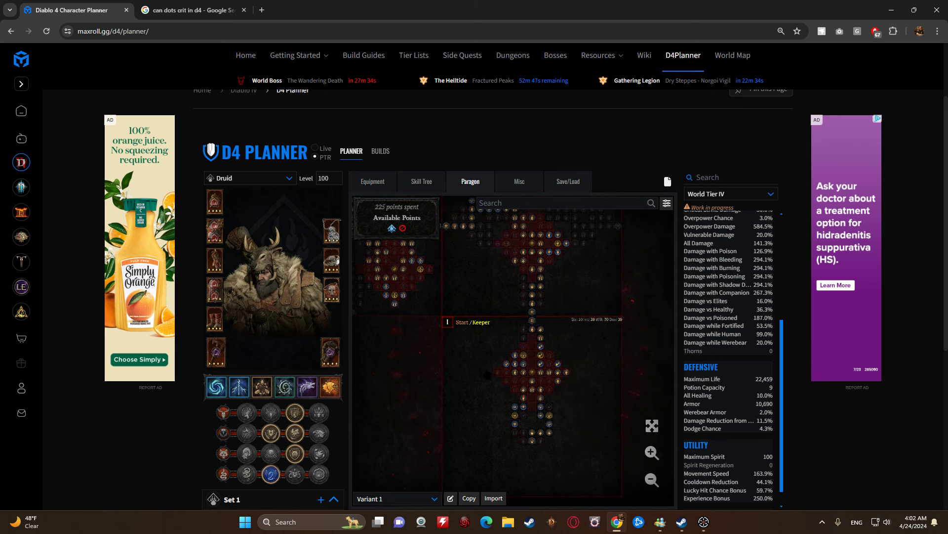
mouse_move(512, 416)
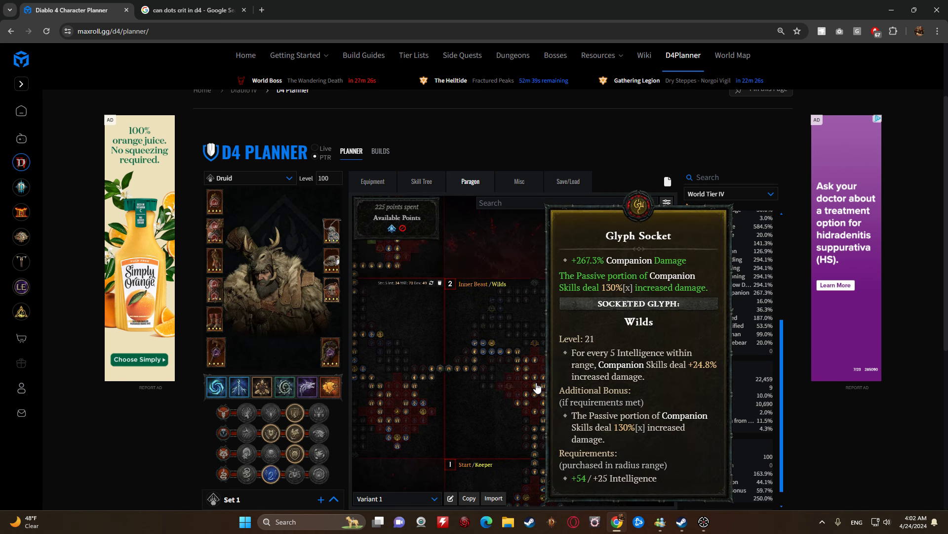
mouse_move(557, 393)
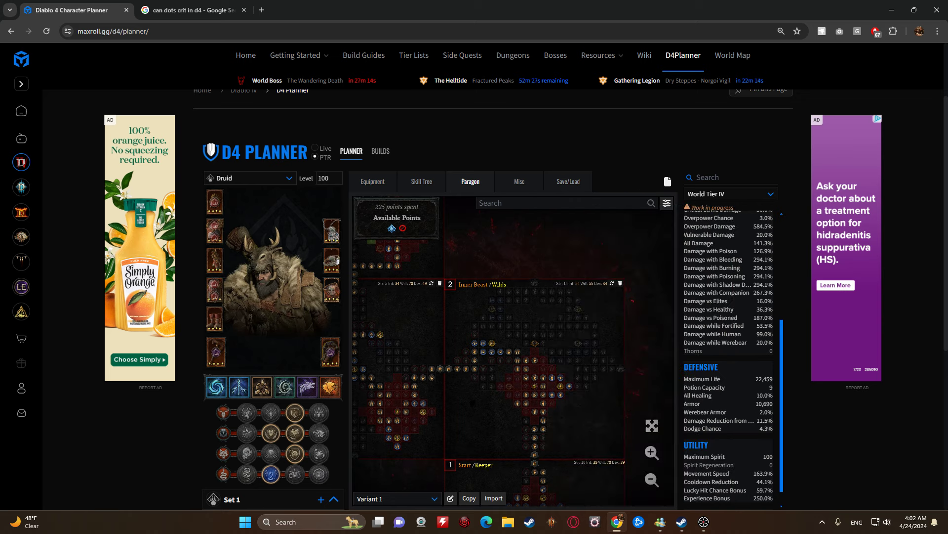
mouse_move(493, 358)
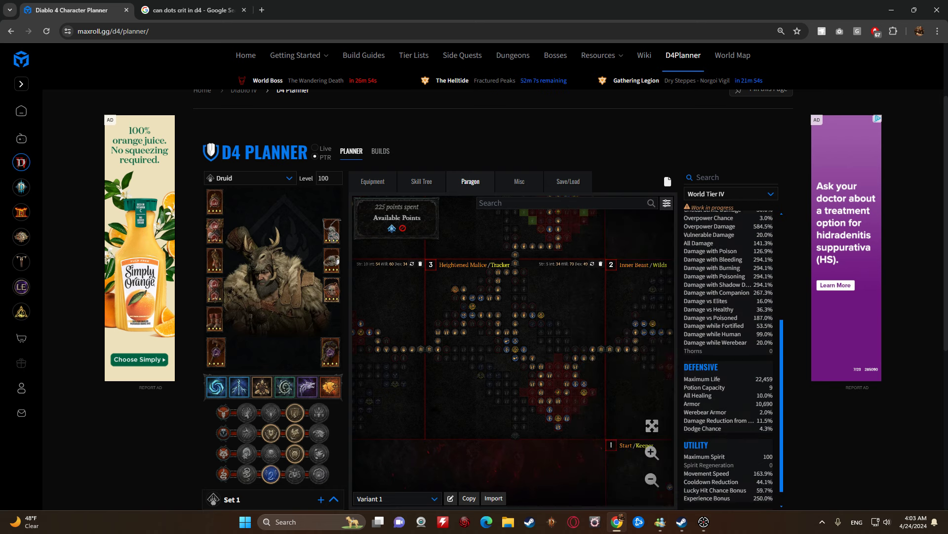
mouse_move(558, 418)
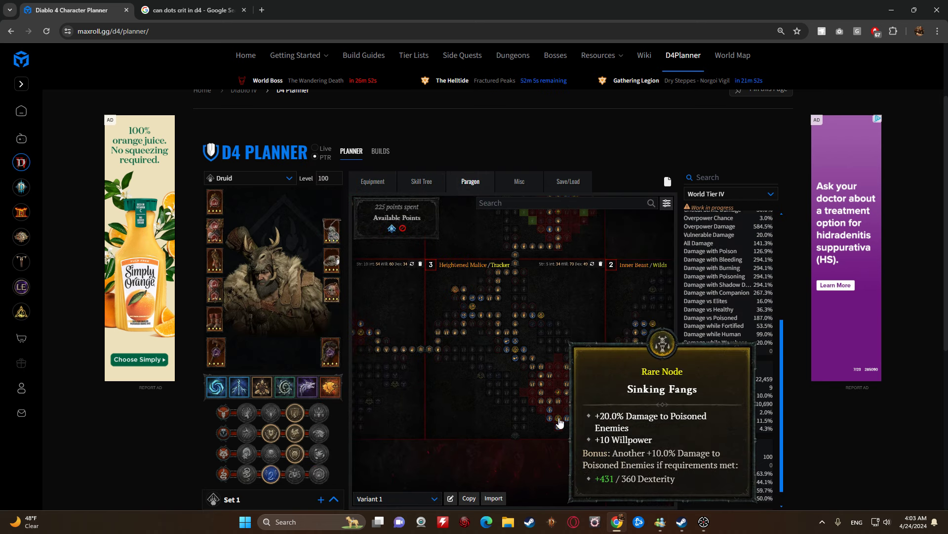
mouse_move(332, 423)
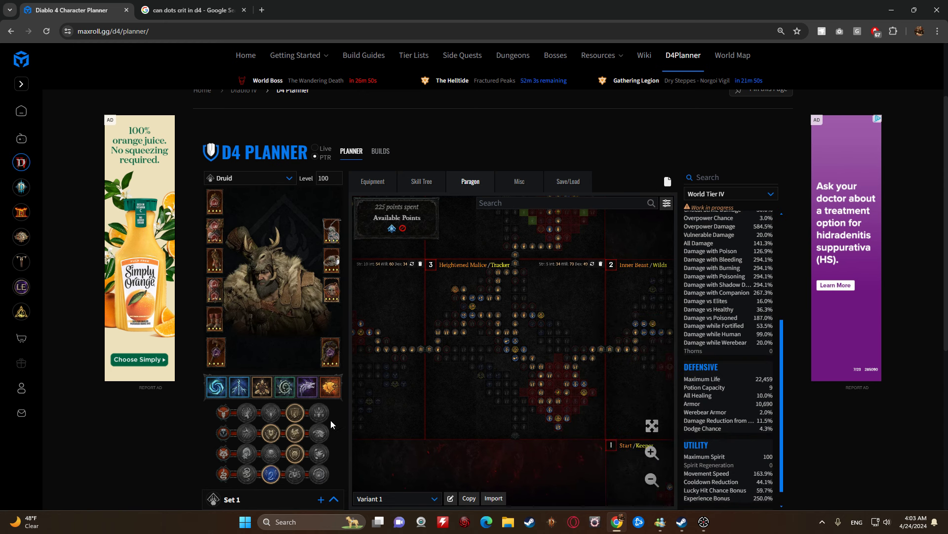
mouse_move(284, 388)
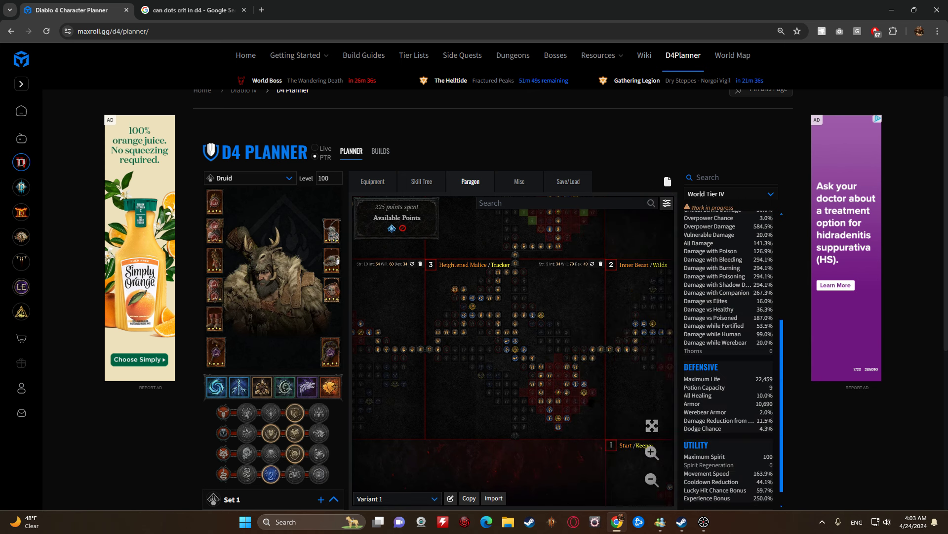
mouse_move(583, 391)
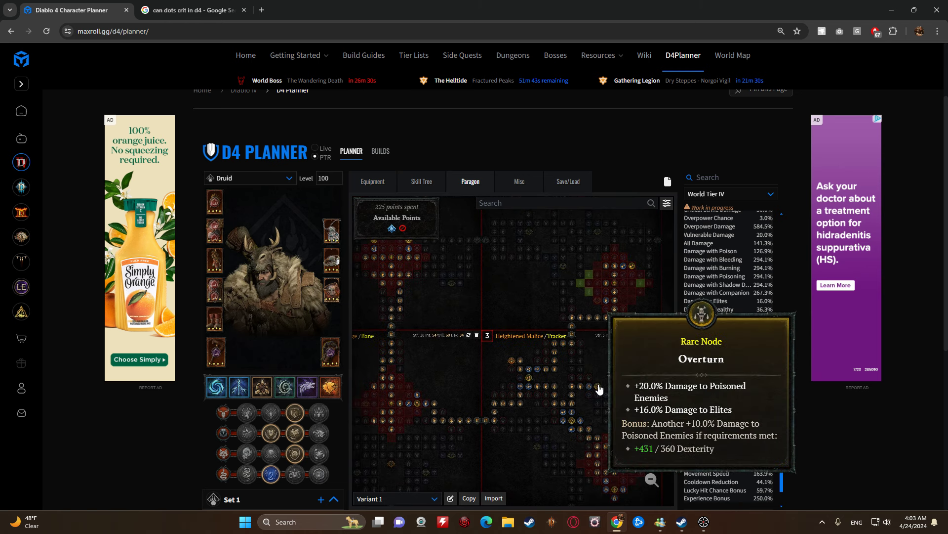
mouse_move(515, 365)
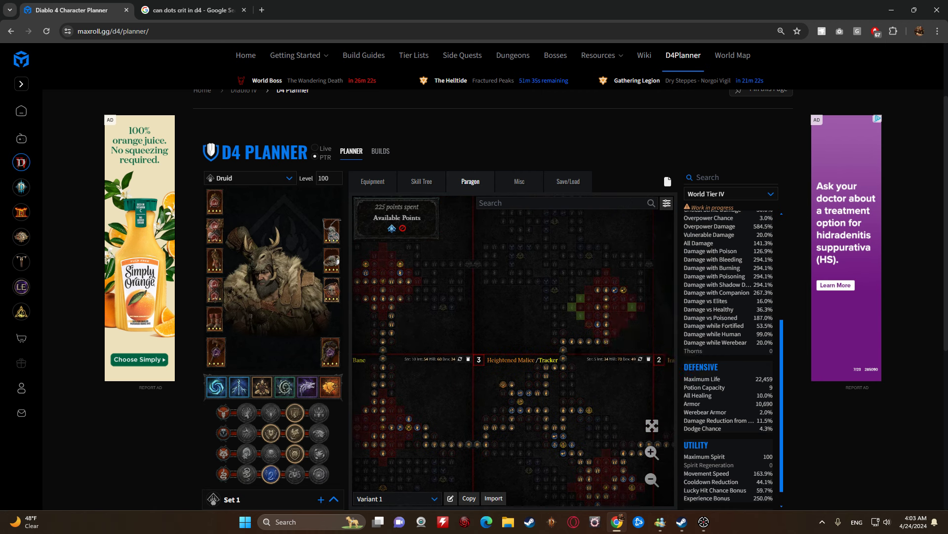
mouse_move(599, 308)
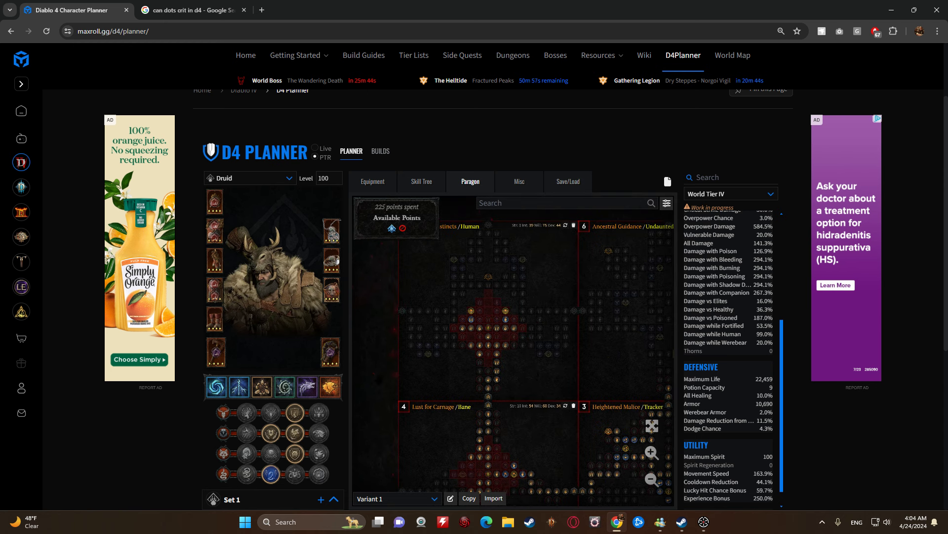
mouse_move(330, 352)
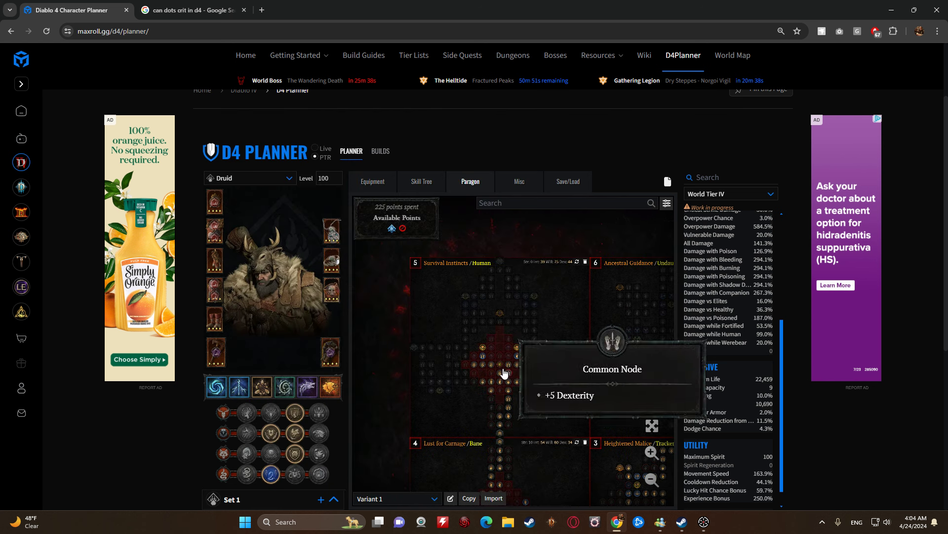
mouse_move(498, 365)
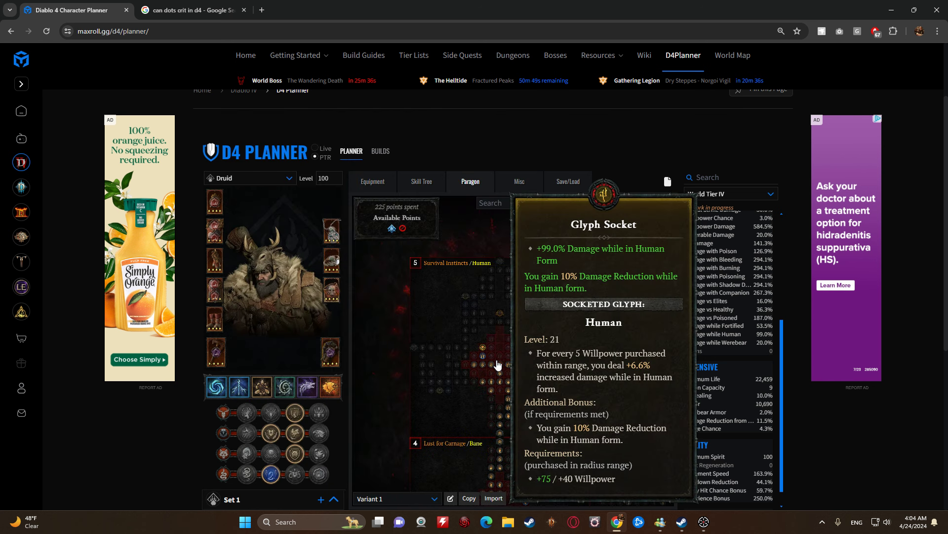
mouse_move(260, 416)
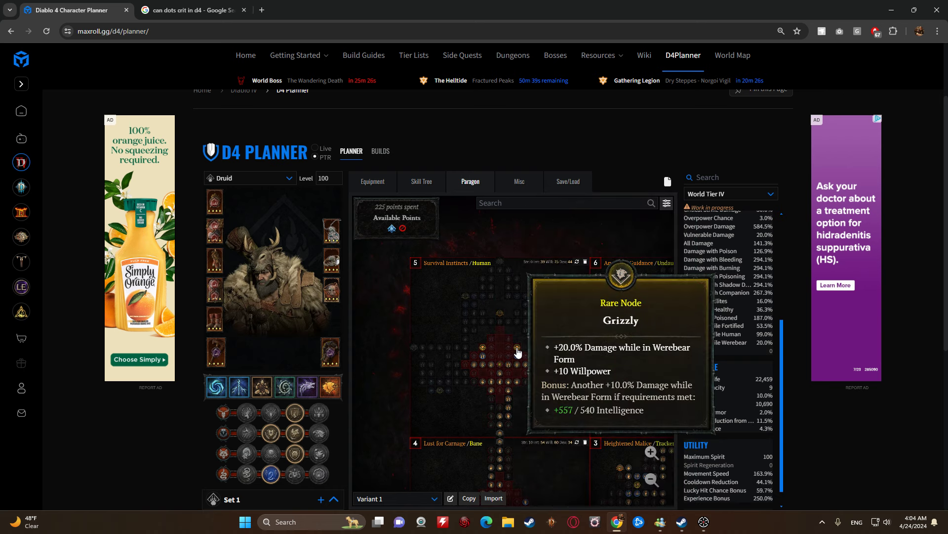
mouse_move(522, 348)
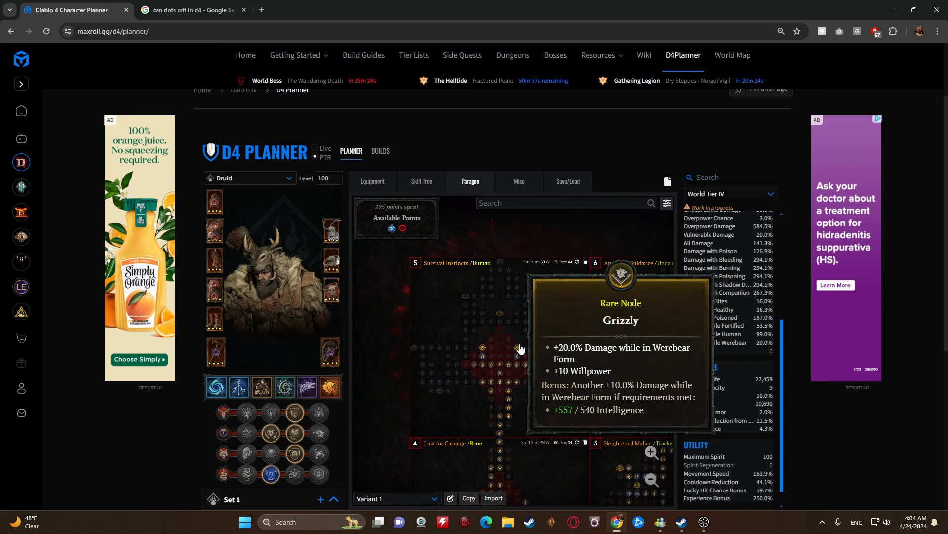
mouse_move(511, 368)
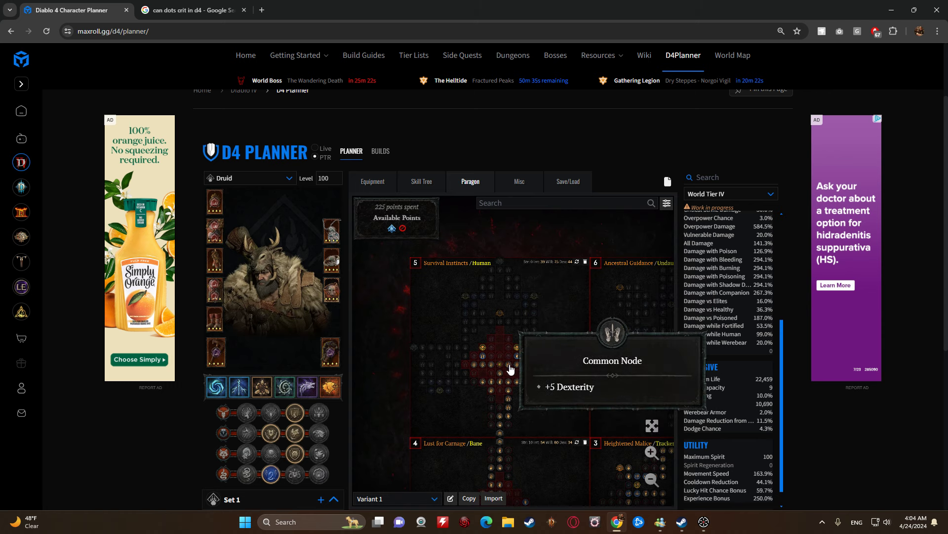
mouse_move(485, 348)
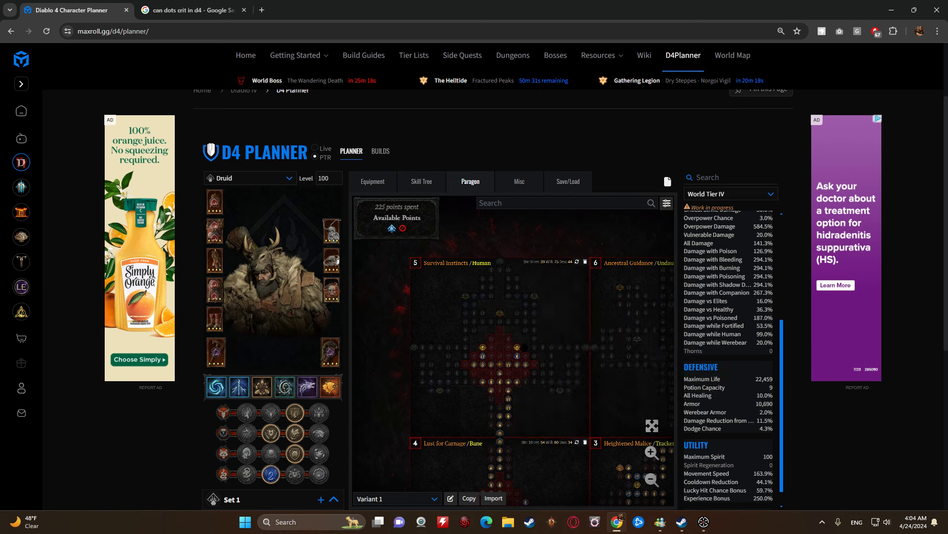
mouse_move(517, 350)
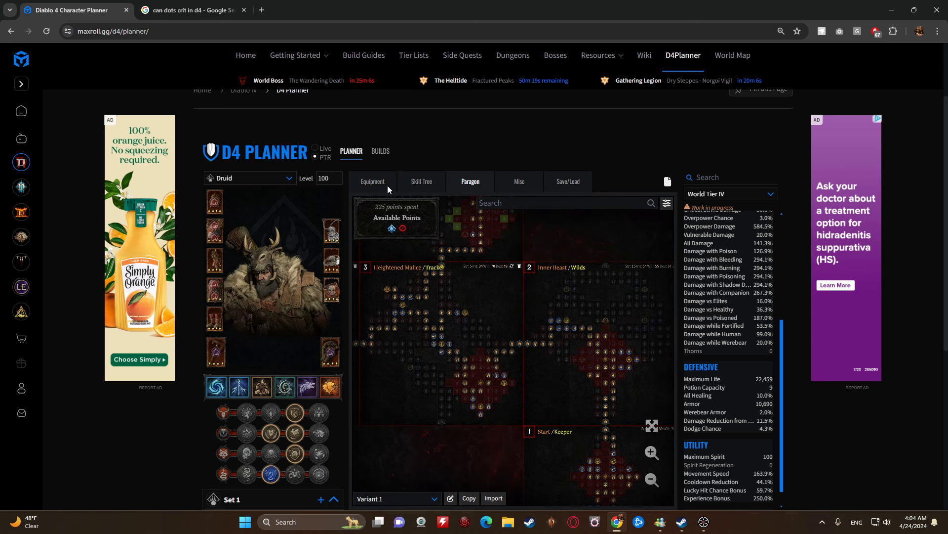
mouse_move(332, 231)
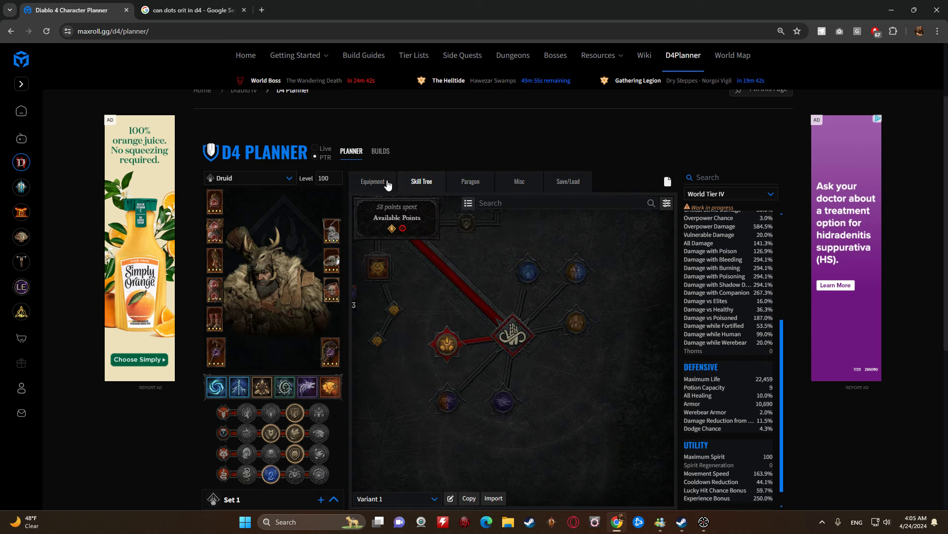
Return to the Equipment list of the Druid's weapons, armor and jewelry.
left_click(373, 182)
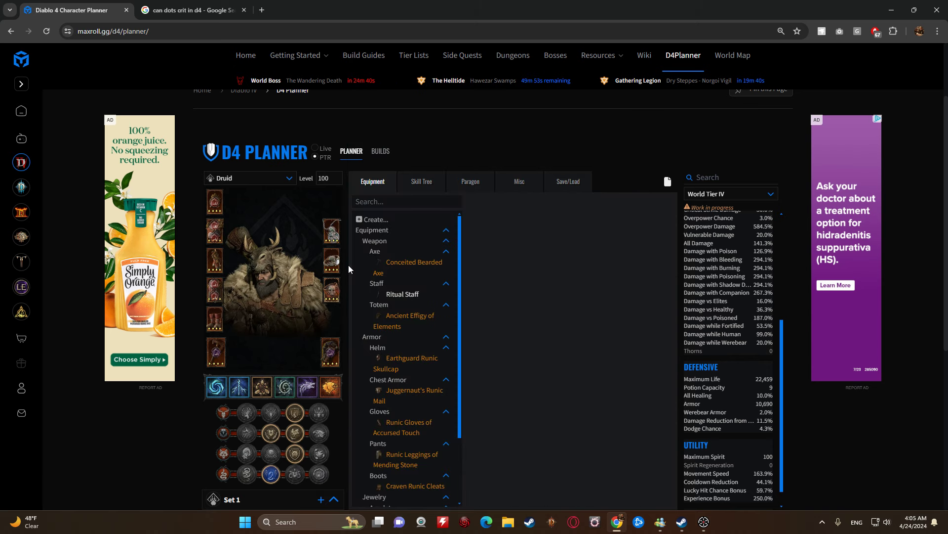